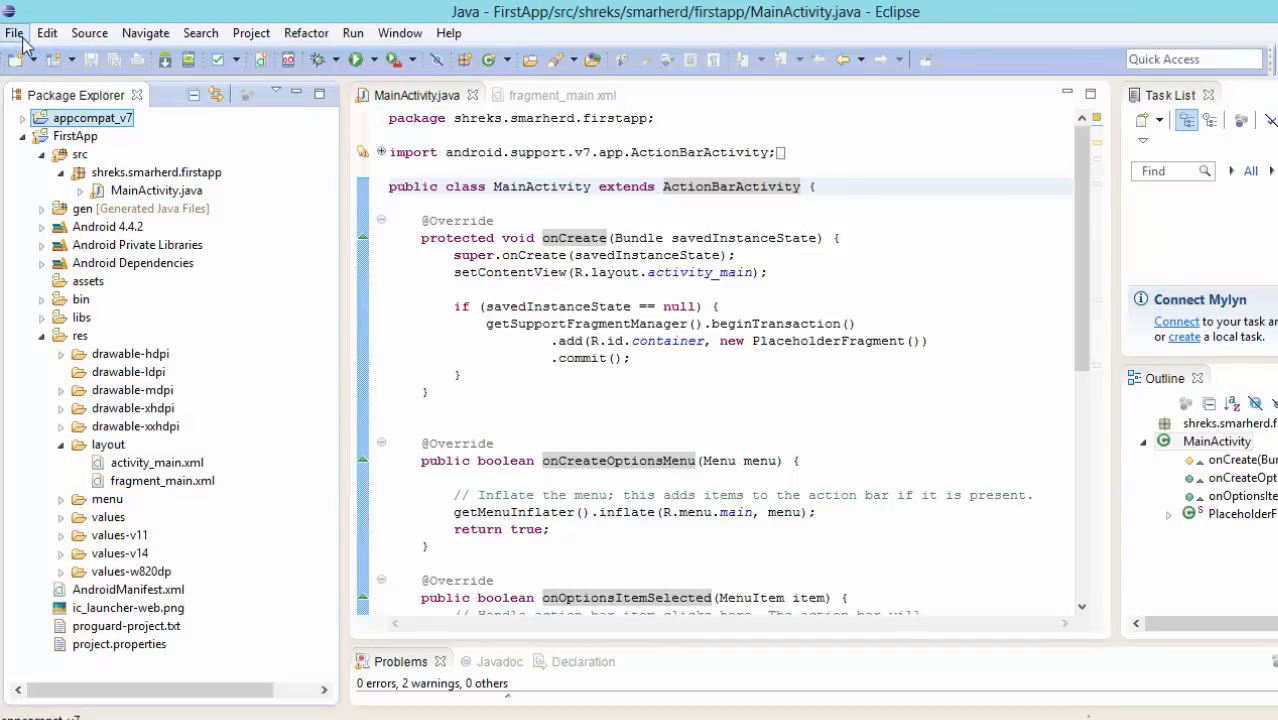
# Step: Start a new Android Application Project named 'Second App' and continue to project configuration
pyautogui.click(14, 32)
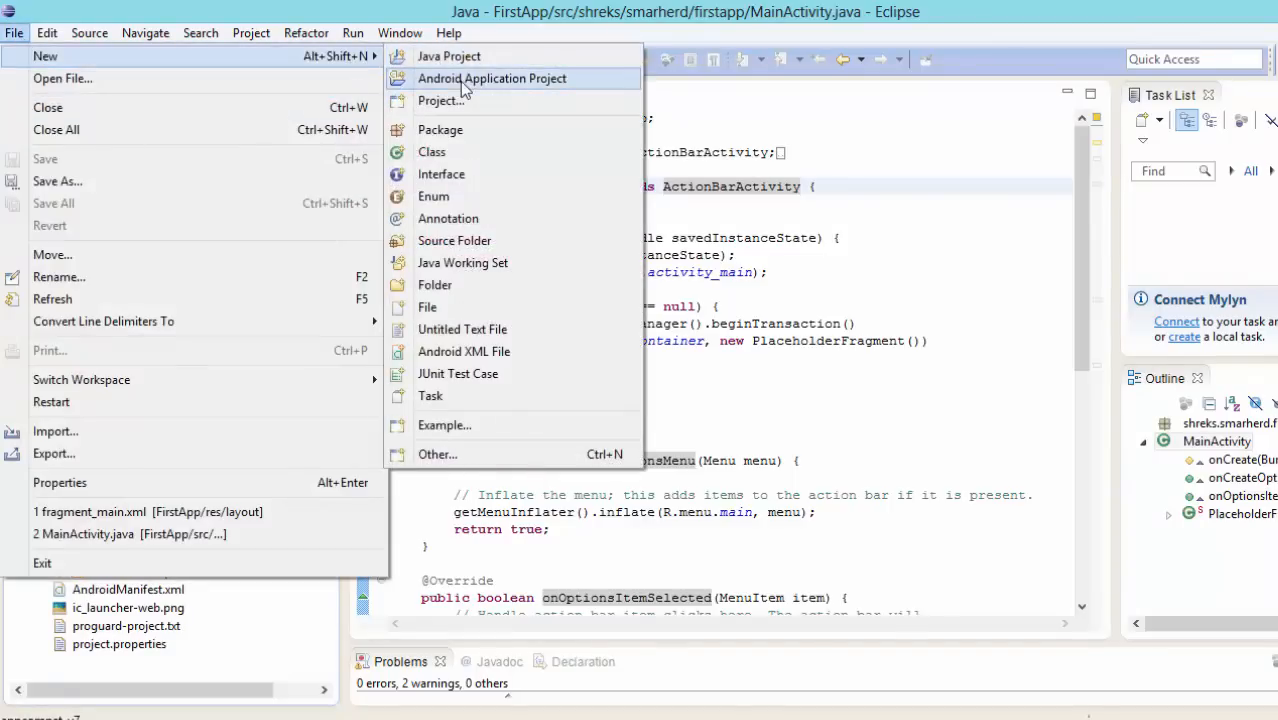
pyautogui.click(492, 78)
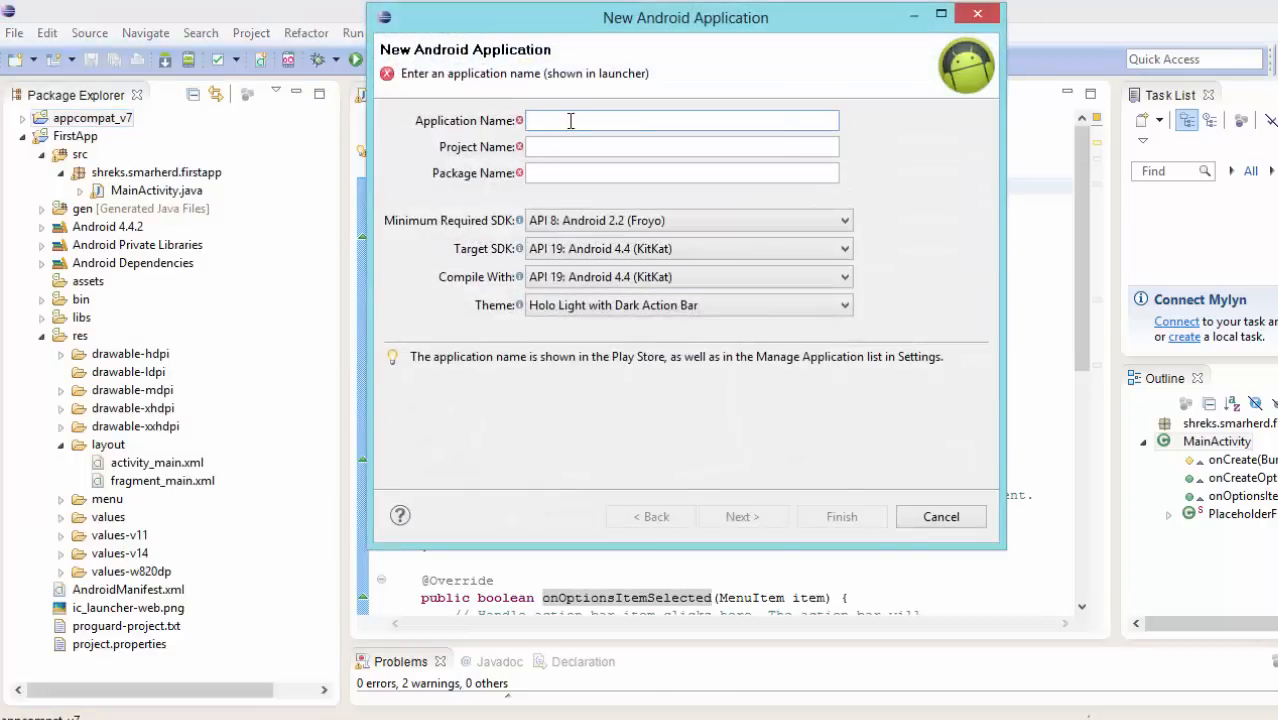
pyautogui.write('Second App')
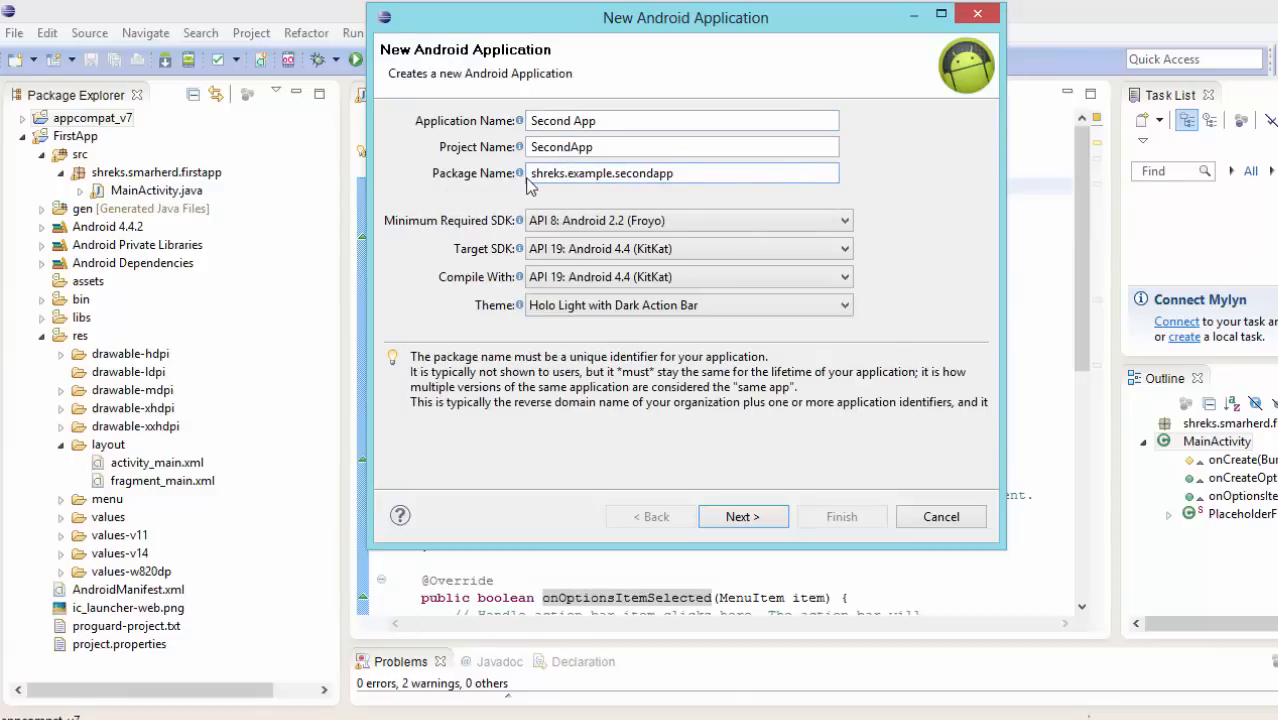
pyautogui.click(742, 516)
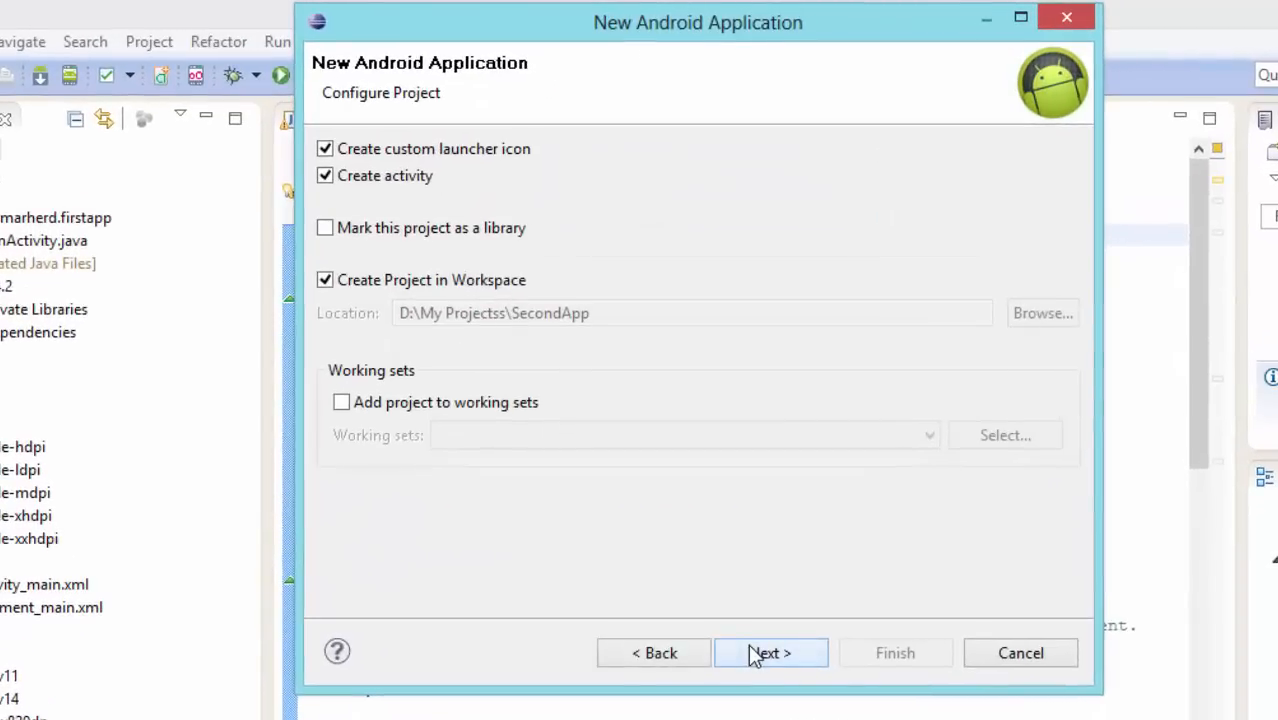
# Step: Choose the Empty Activity template (after trying Blank Activity) and continue to activity naming
pyautogui.click(770, 652)
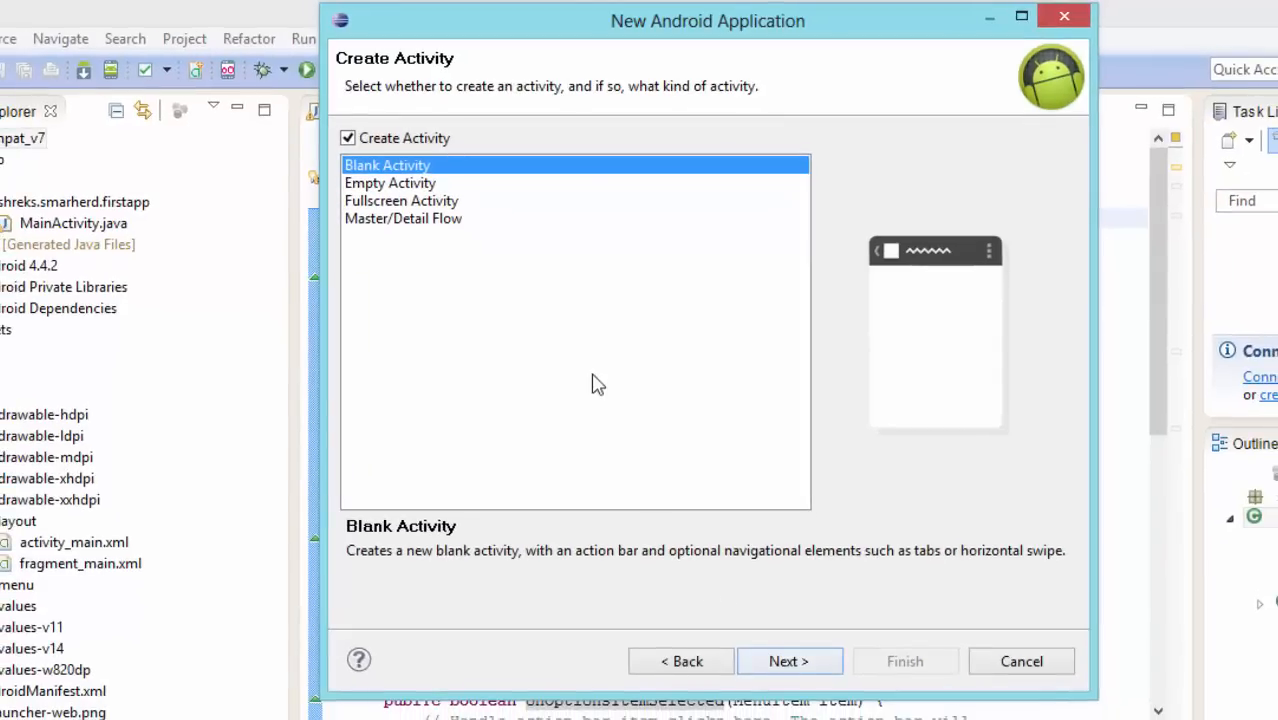
pyautogui.click(390, 184)
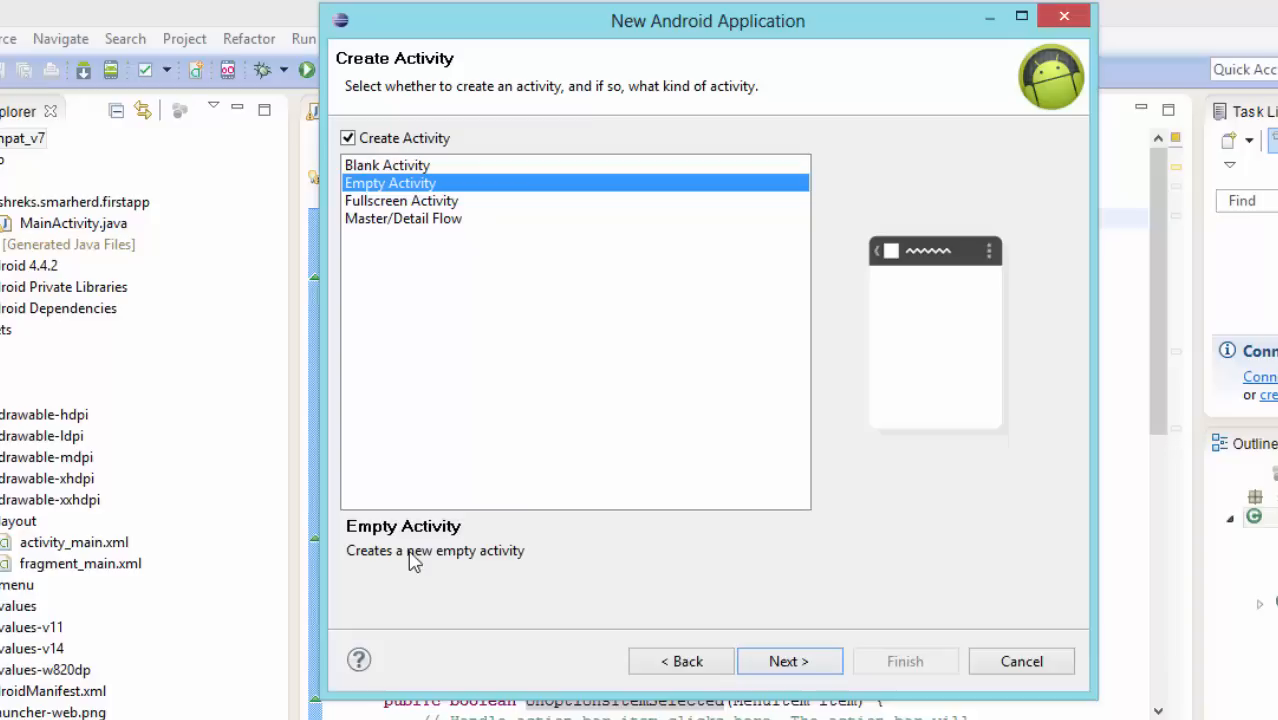
pyautogui.moveTo(388, 168)
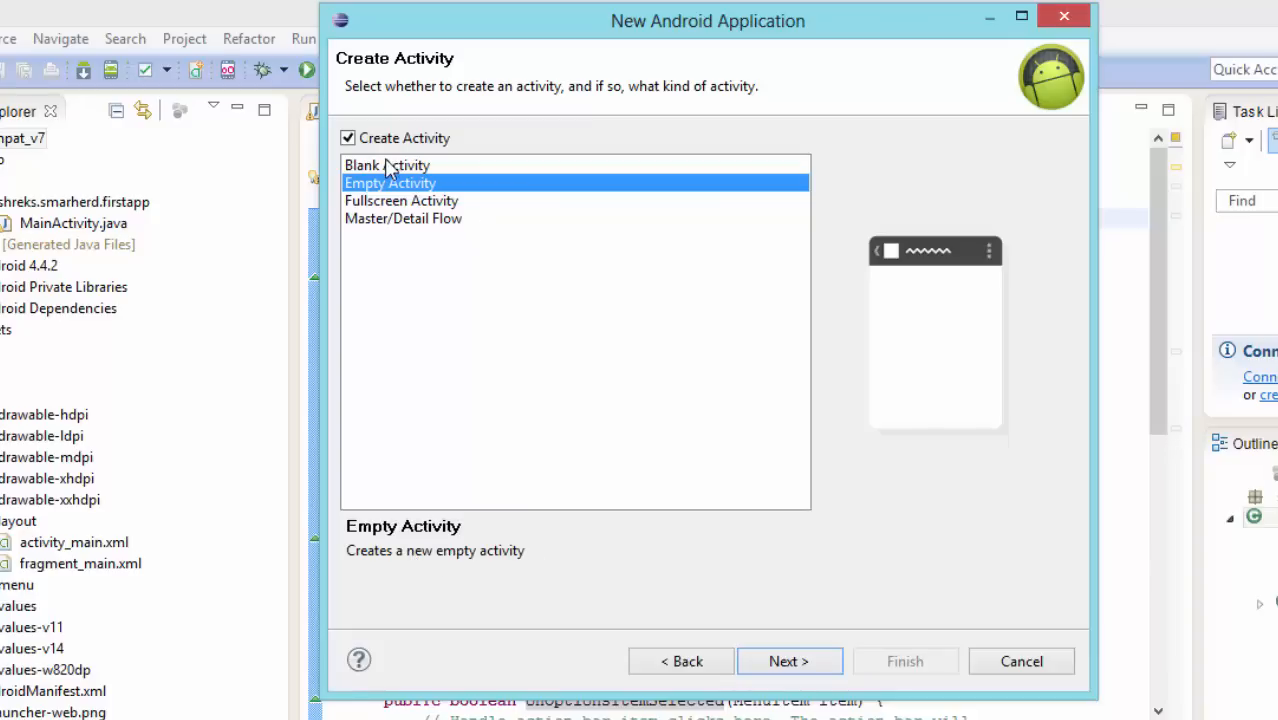
pyautogui.click(388, 164)
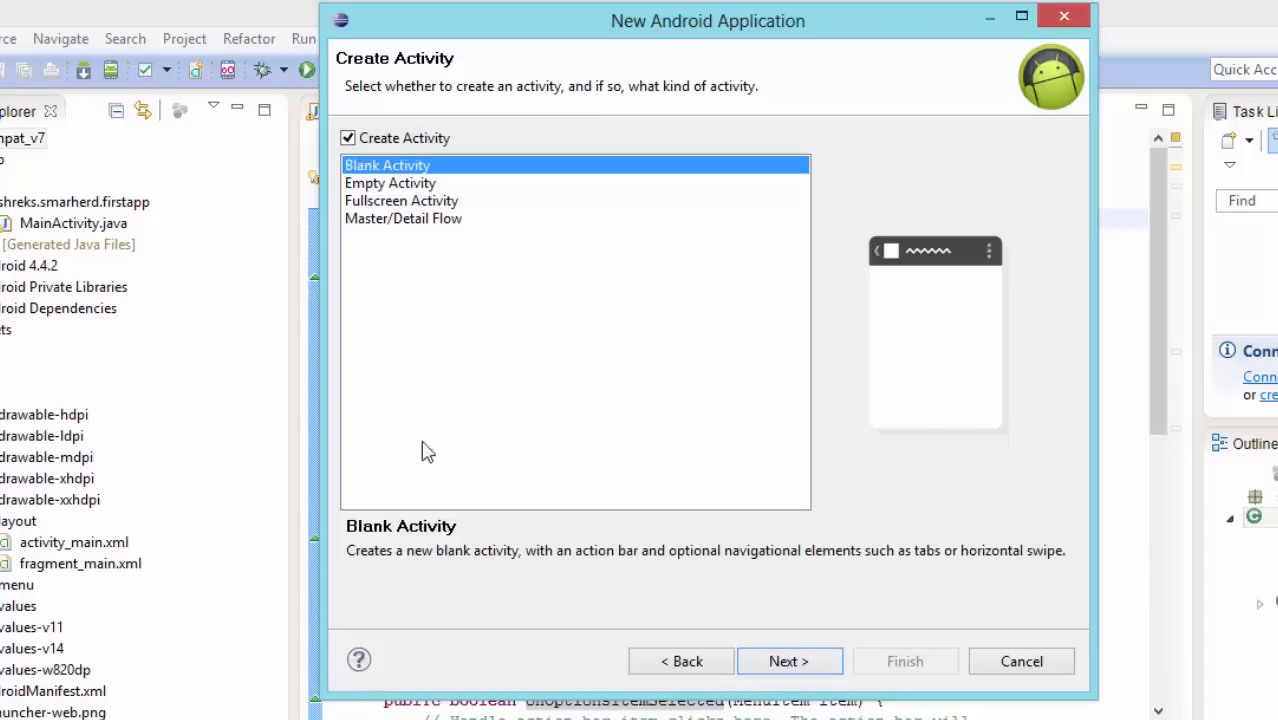
pyautogui.moveTo(420, 576)
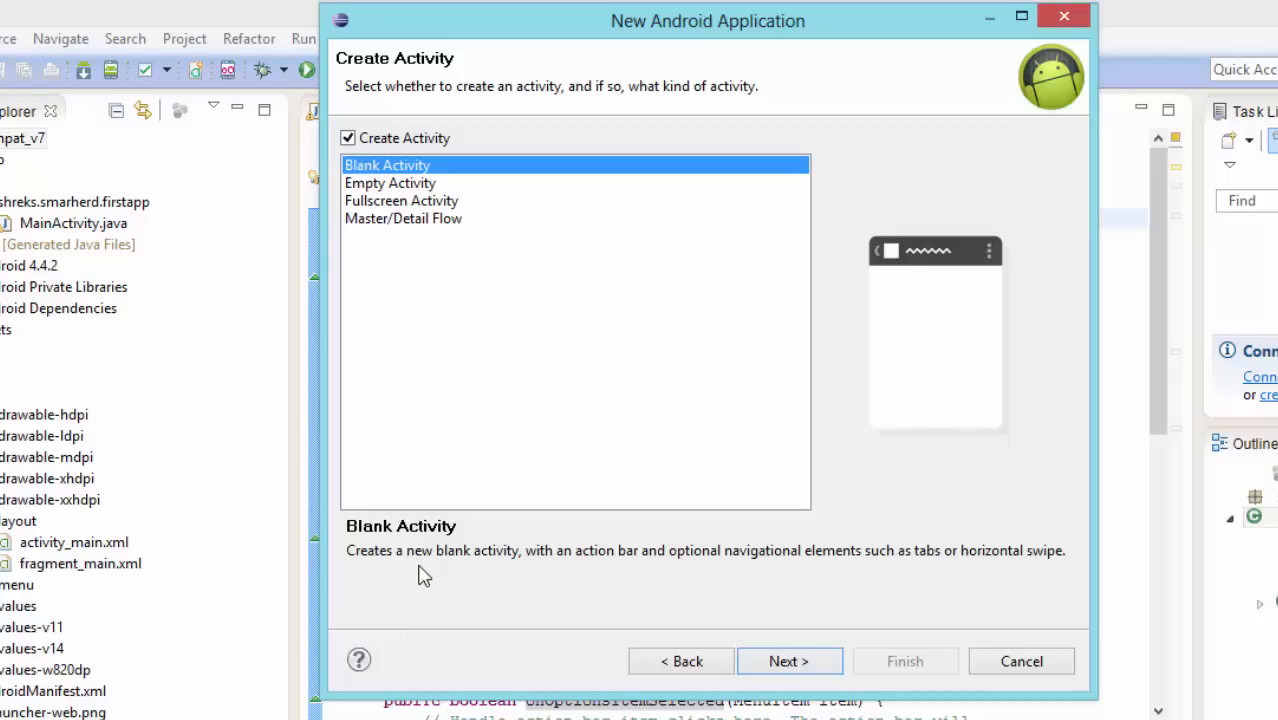
pyautogui.moveTo(670, 580)
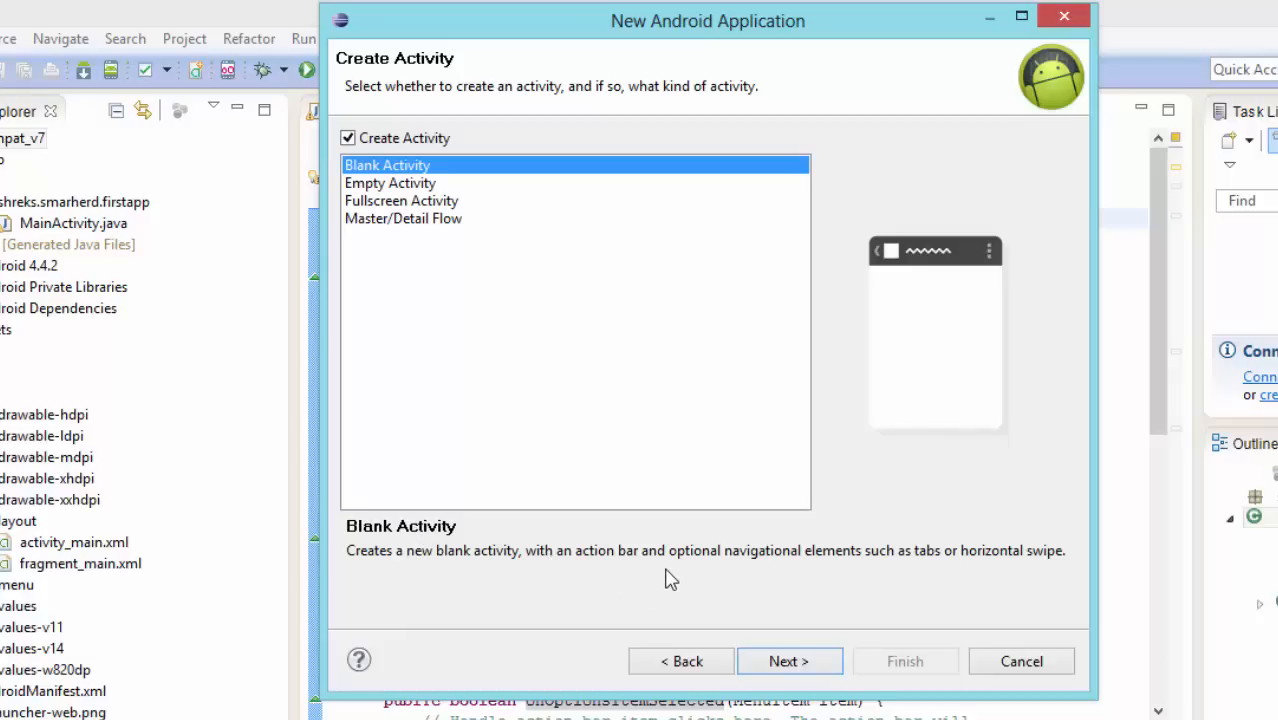
pyautogui.moveTo(674, 578)
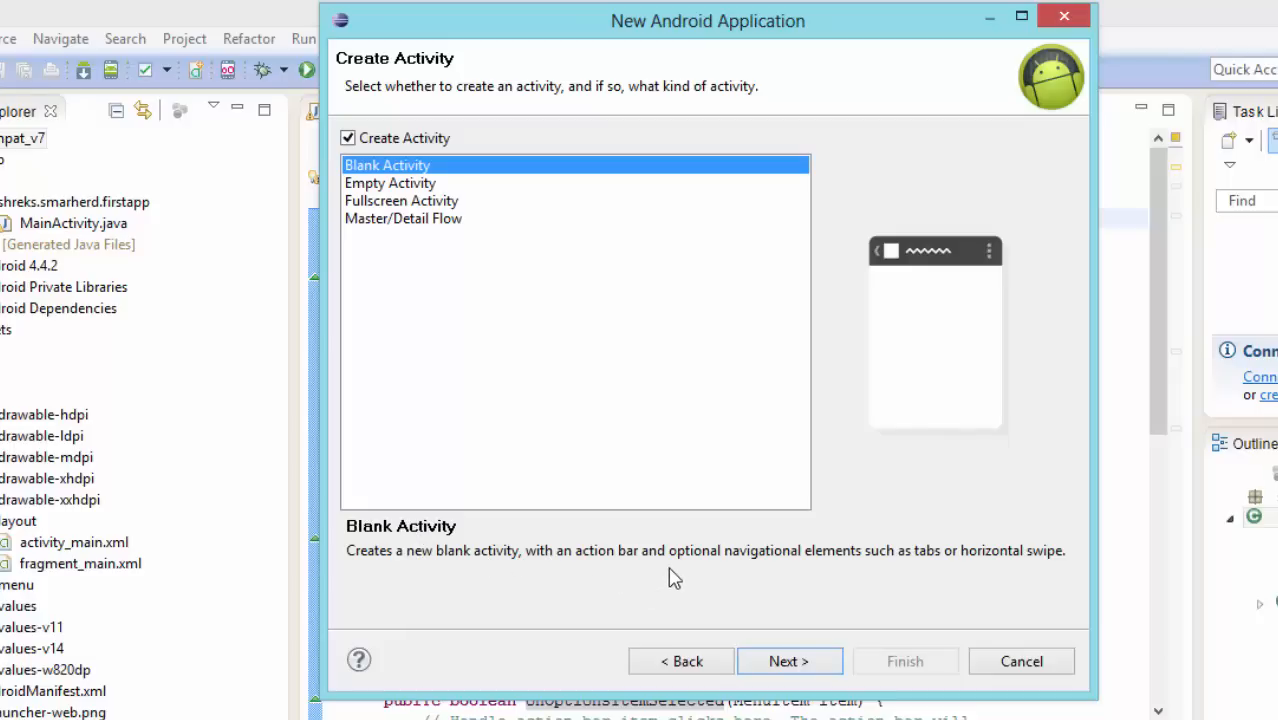
pyautogui.moveTo(924, 588)
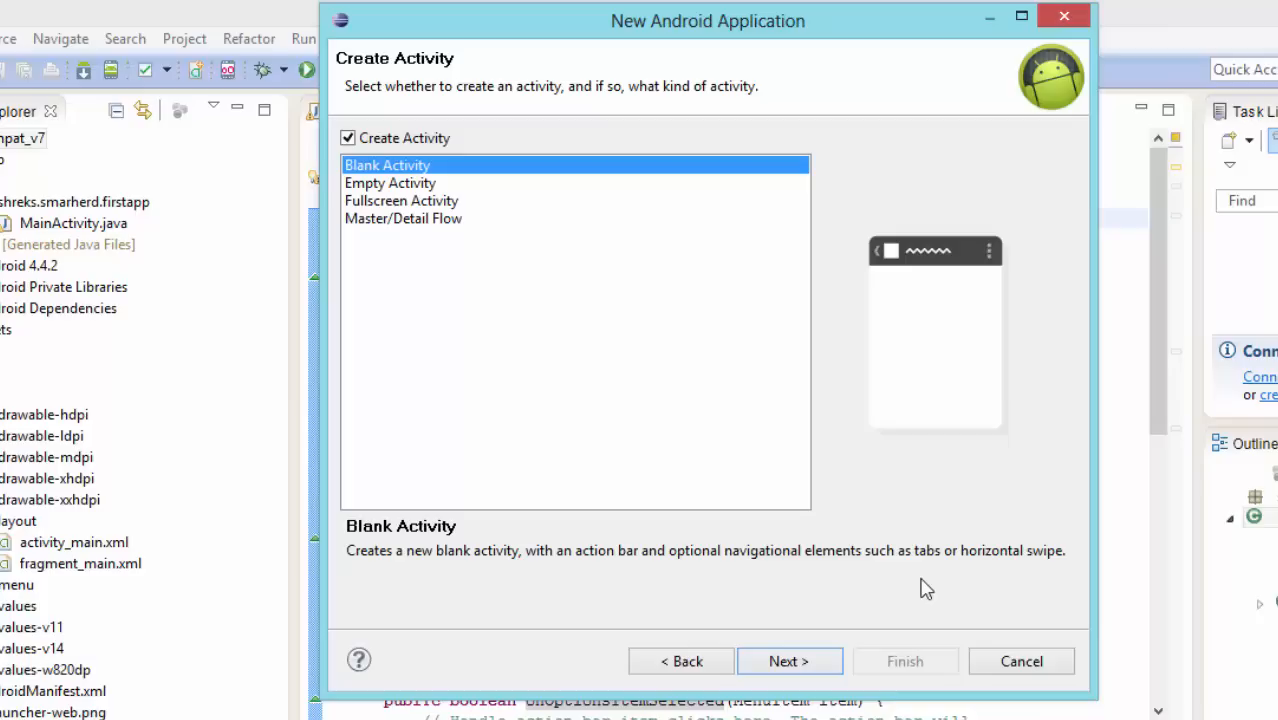
pyautogui.moveTo(404, 168)
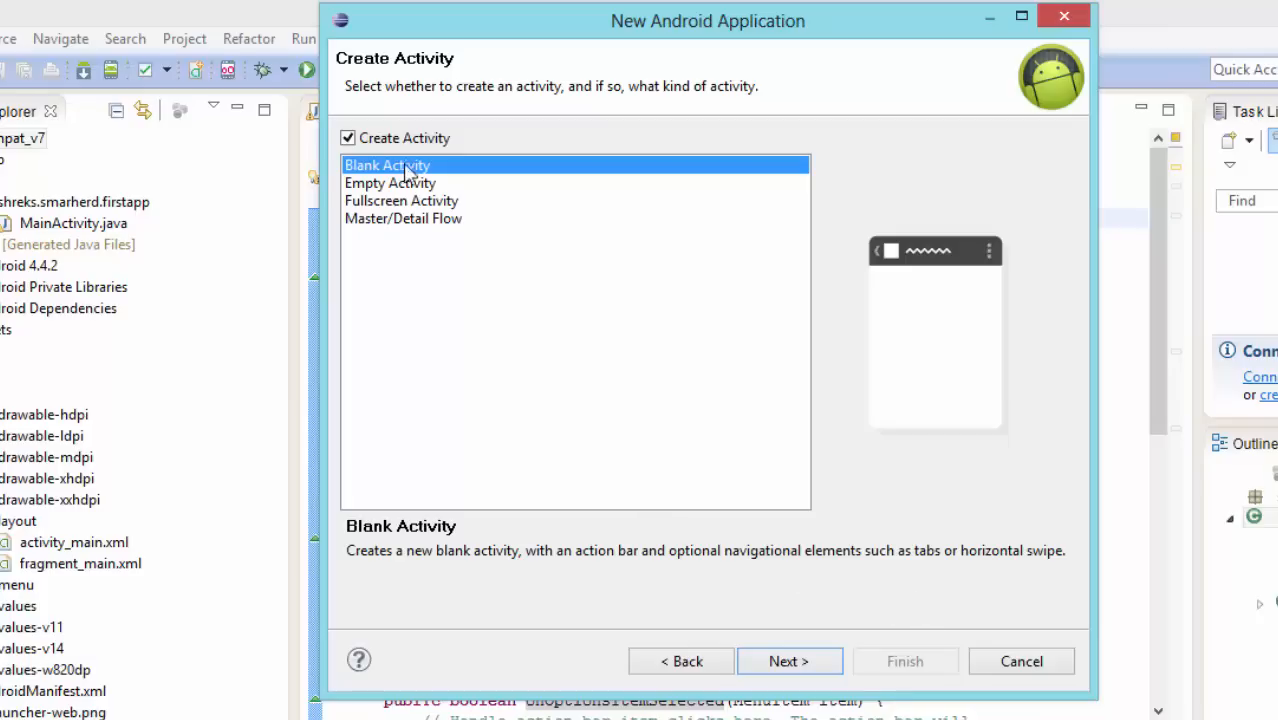
pyautogui.click(390, 182)
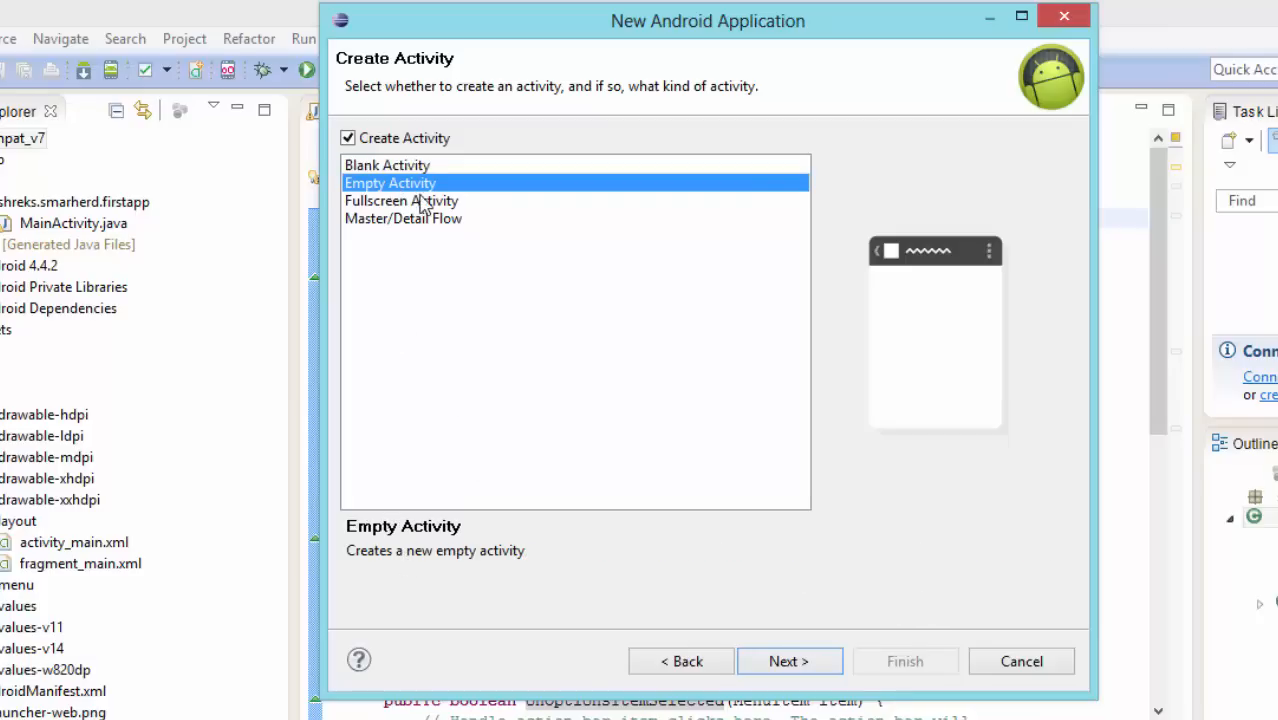
pyautogui.moveTo(454, 188)
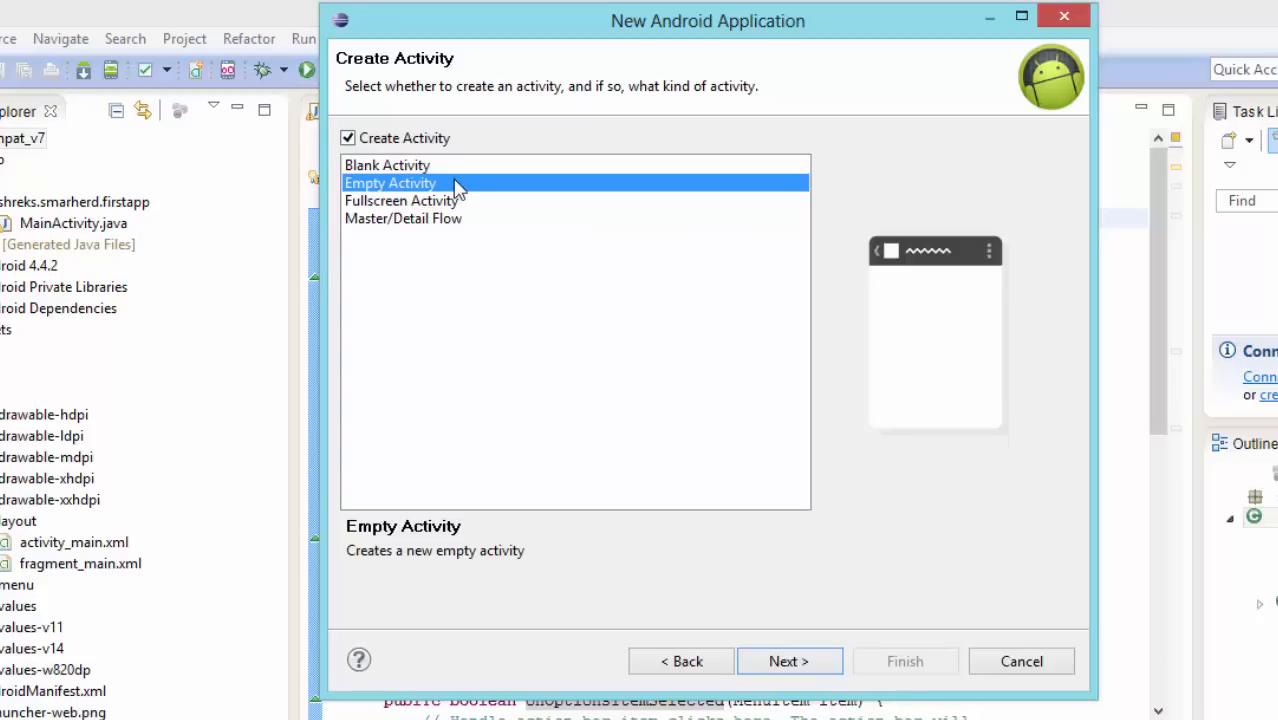
pyautogui.click(788, 660)
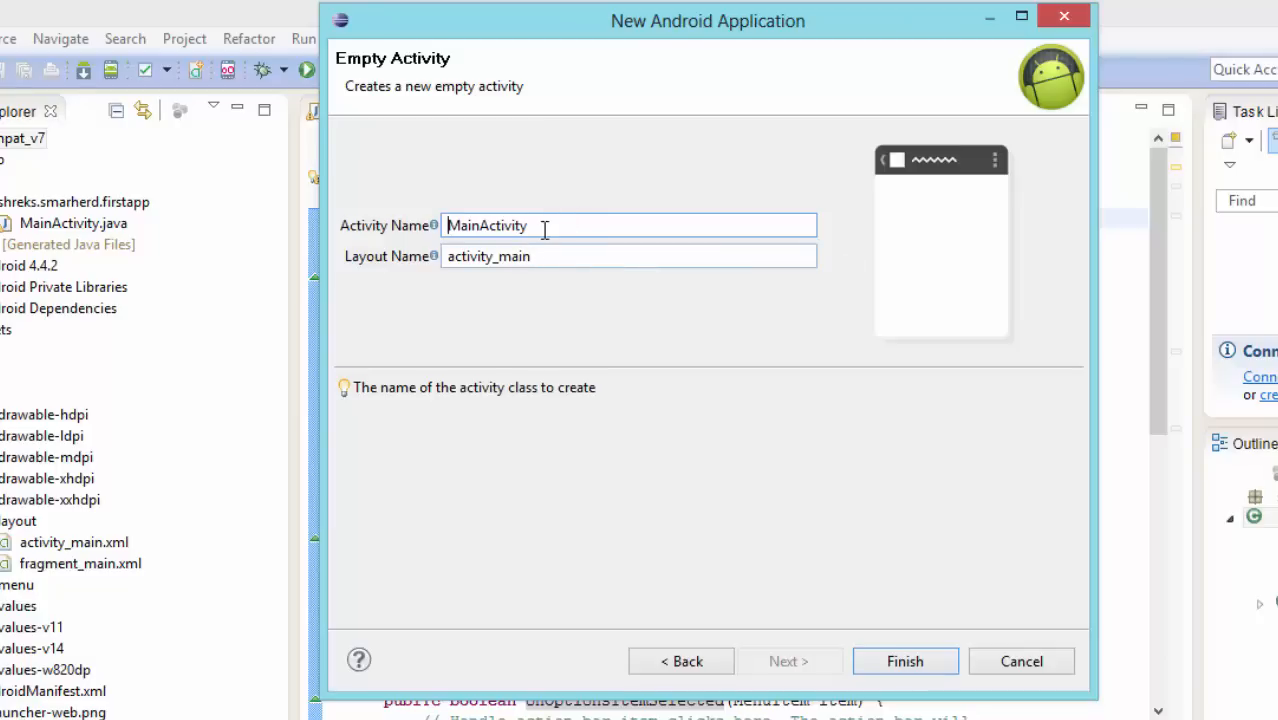
# Step: Keep MainActivity and activity_main defaults and finish creating the SecondApp project
pyautogui.doubleClick(486, 224)
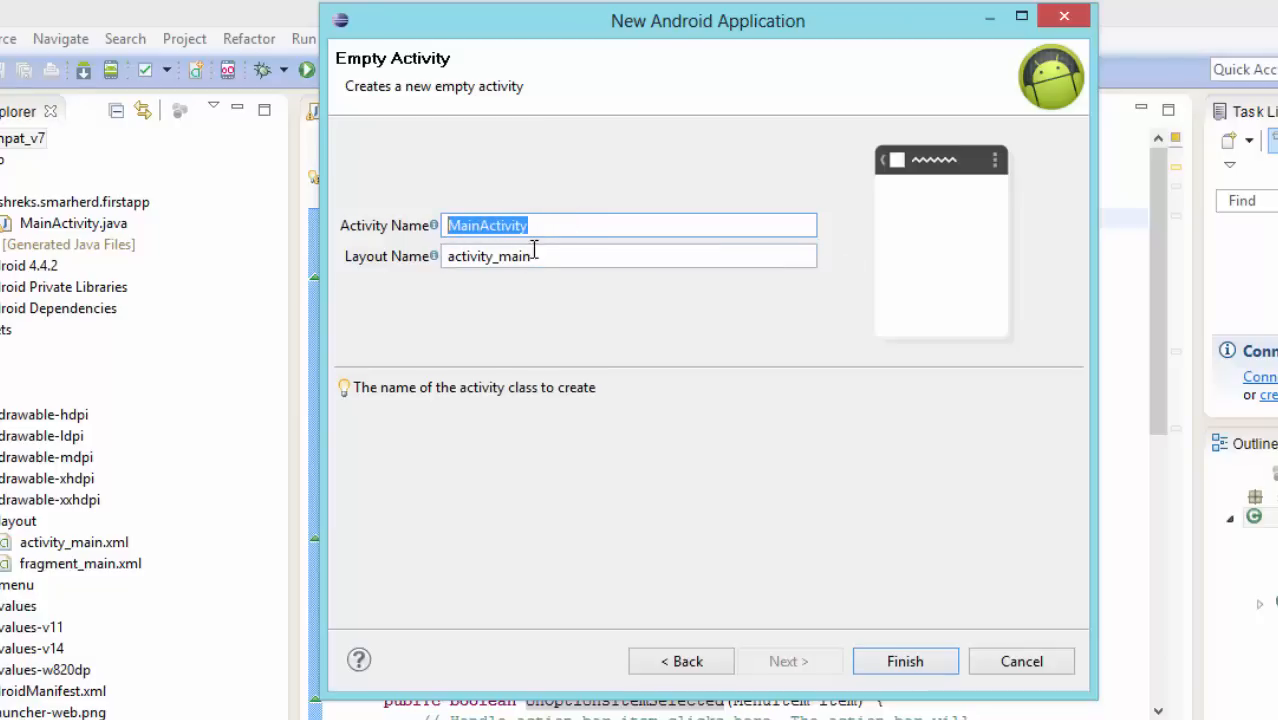
pyautogui.click(628, 256)
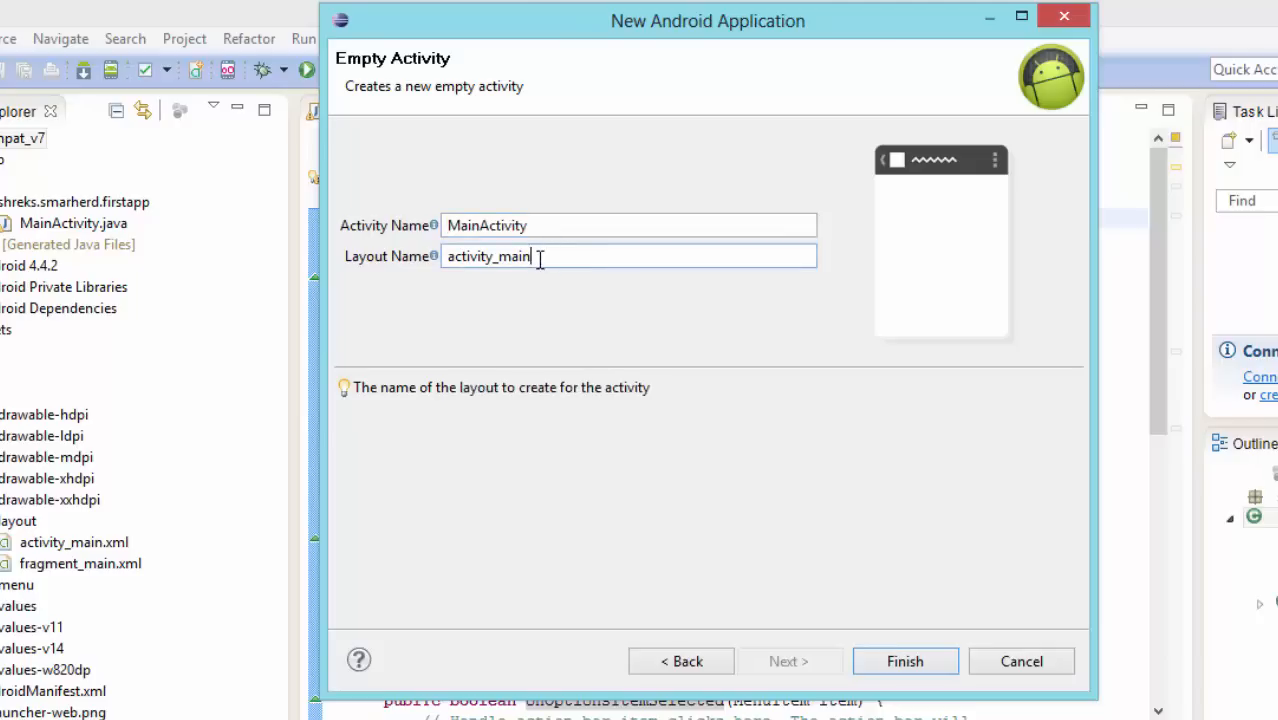
pyautogui.moveTo(472, 308)
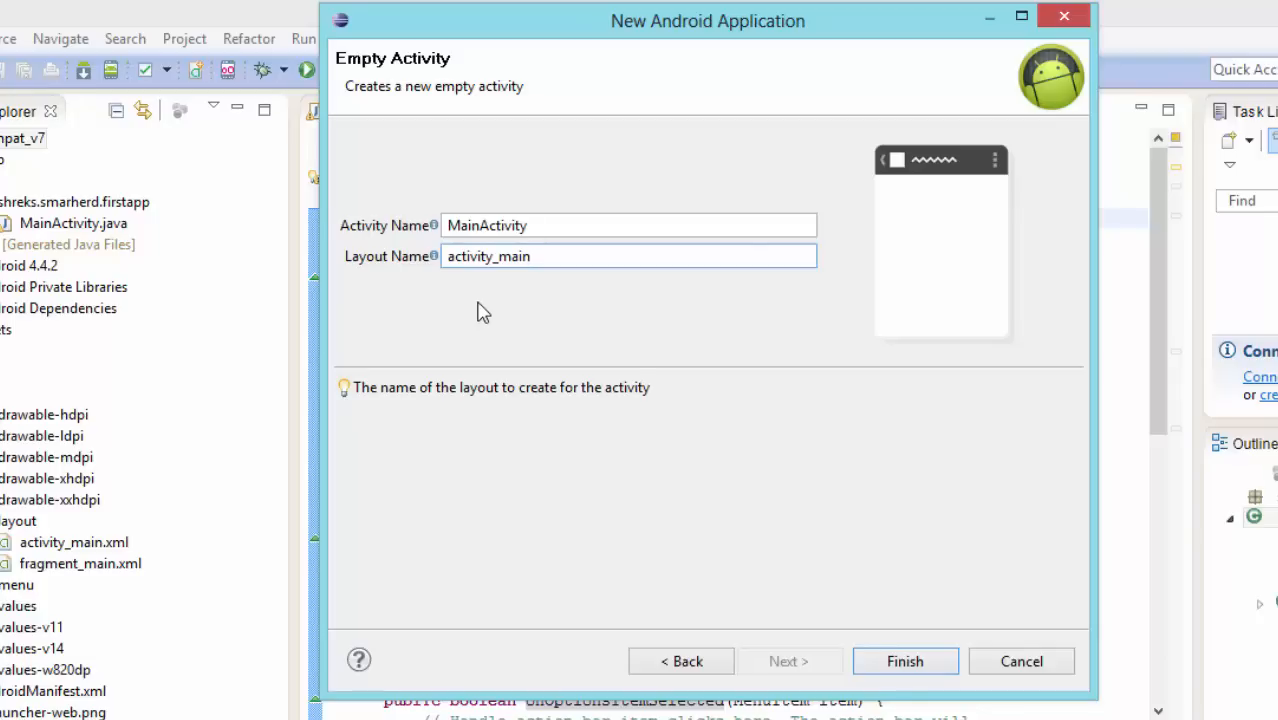
pyautogui.click(904, 660)
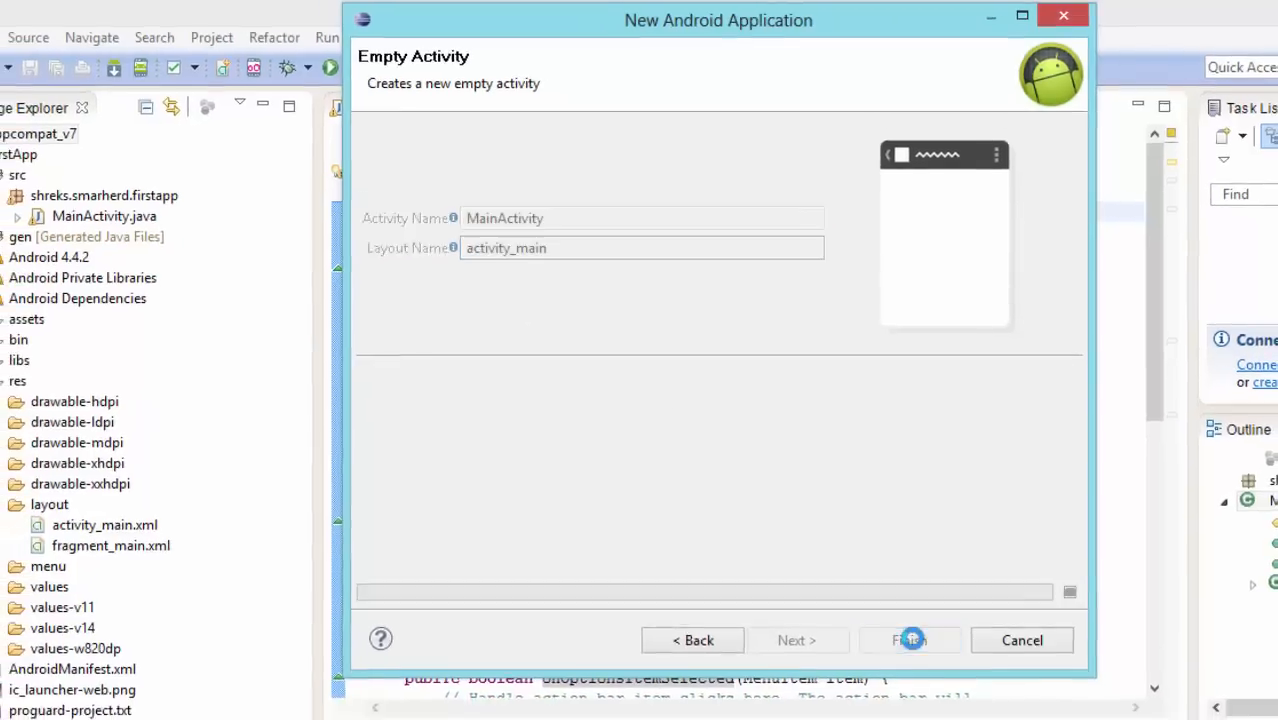
pyautogui.click(910, 640)
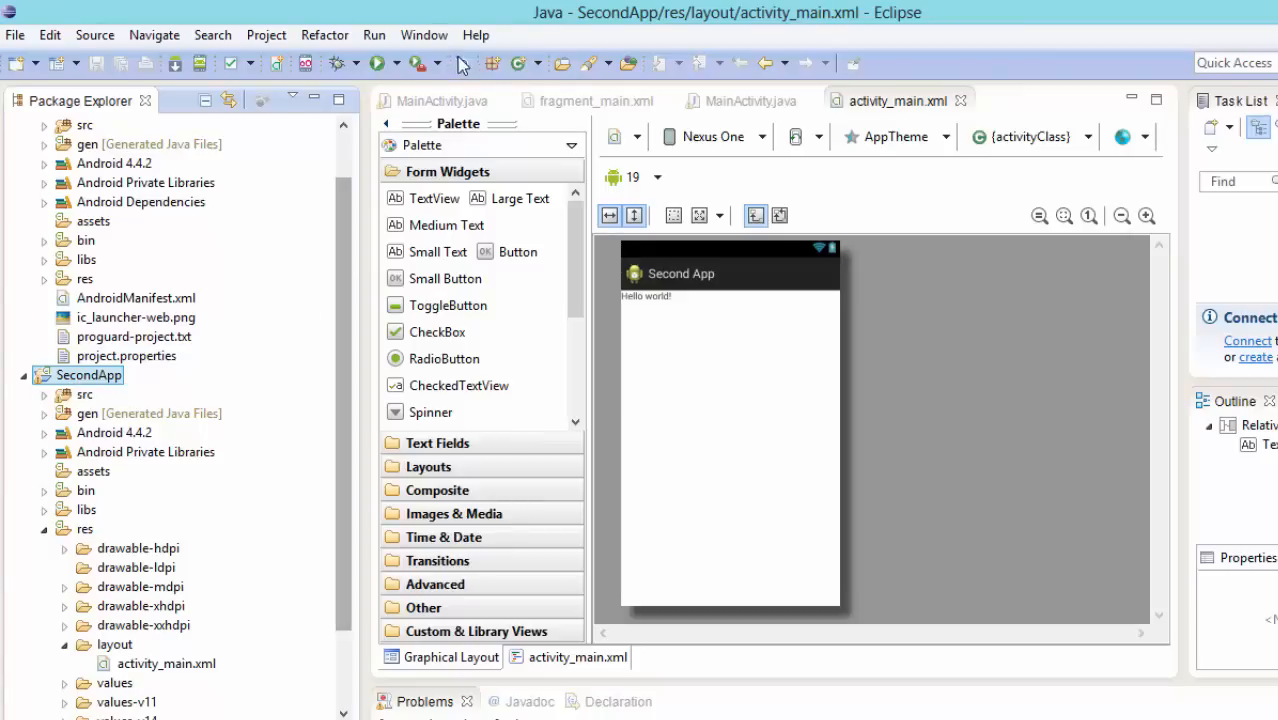
# Step: Close FirstApp's editors and select the Activity superclass in SecondApp's MainActivity.java
pyautogui.click(440, 100)
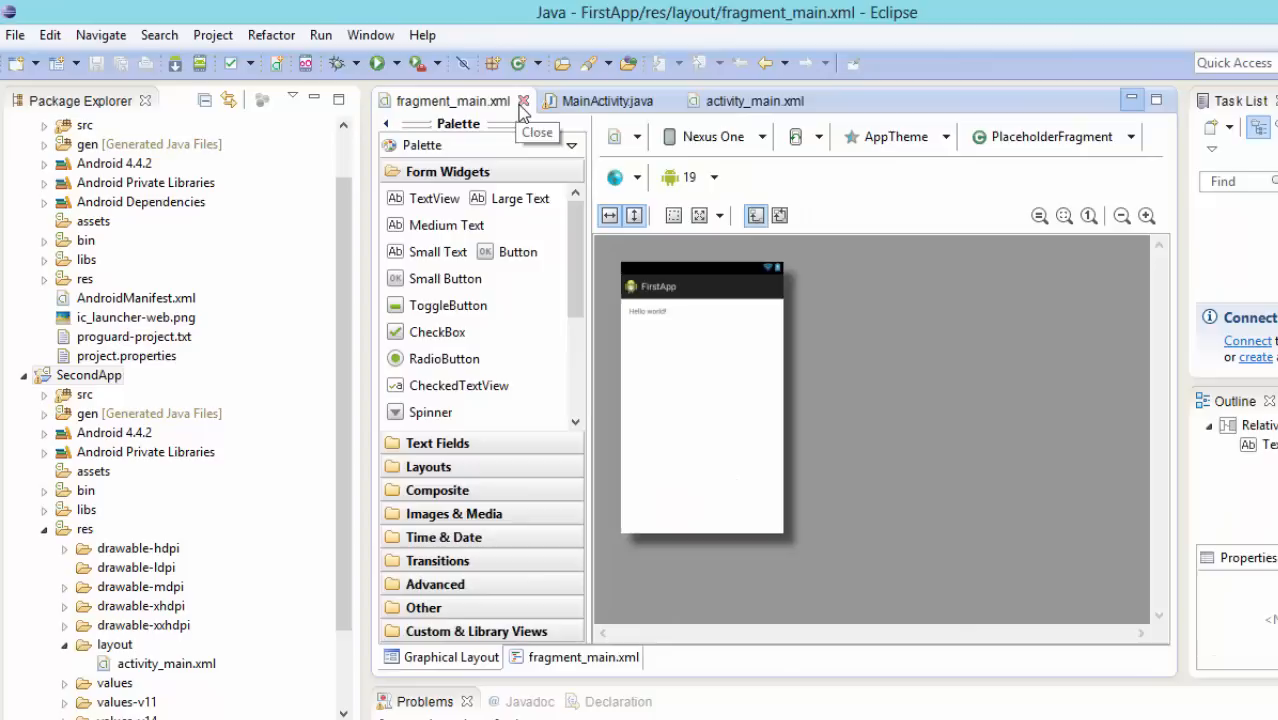
pyautogui.click(524, 100)
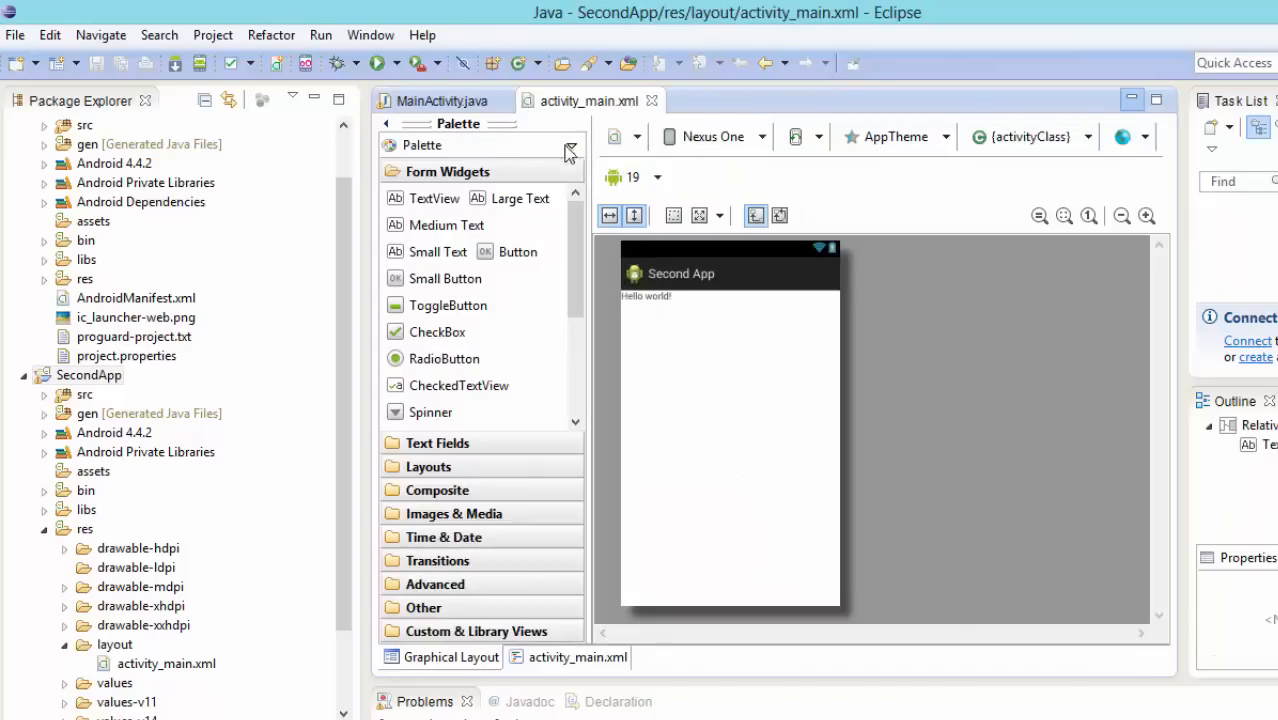
pyautogui.moveTo(584, 118)
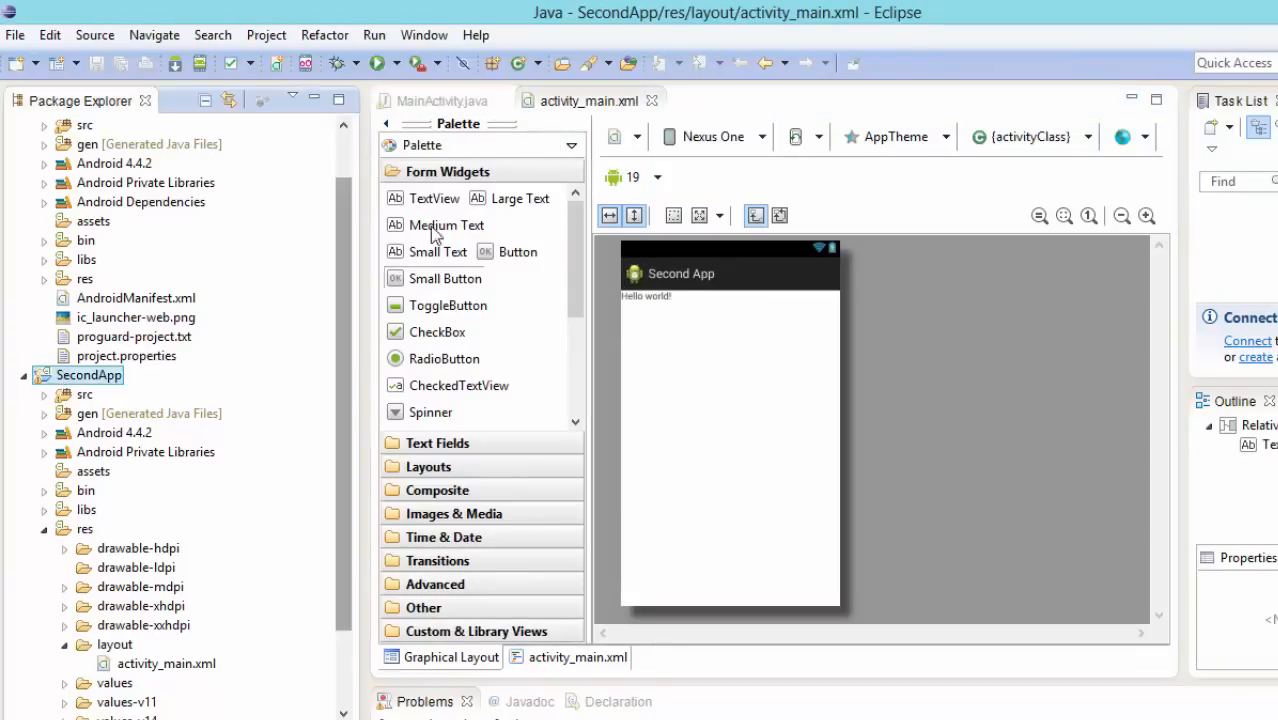
pyautogui.click(440, 100)
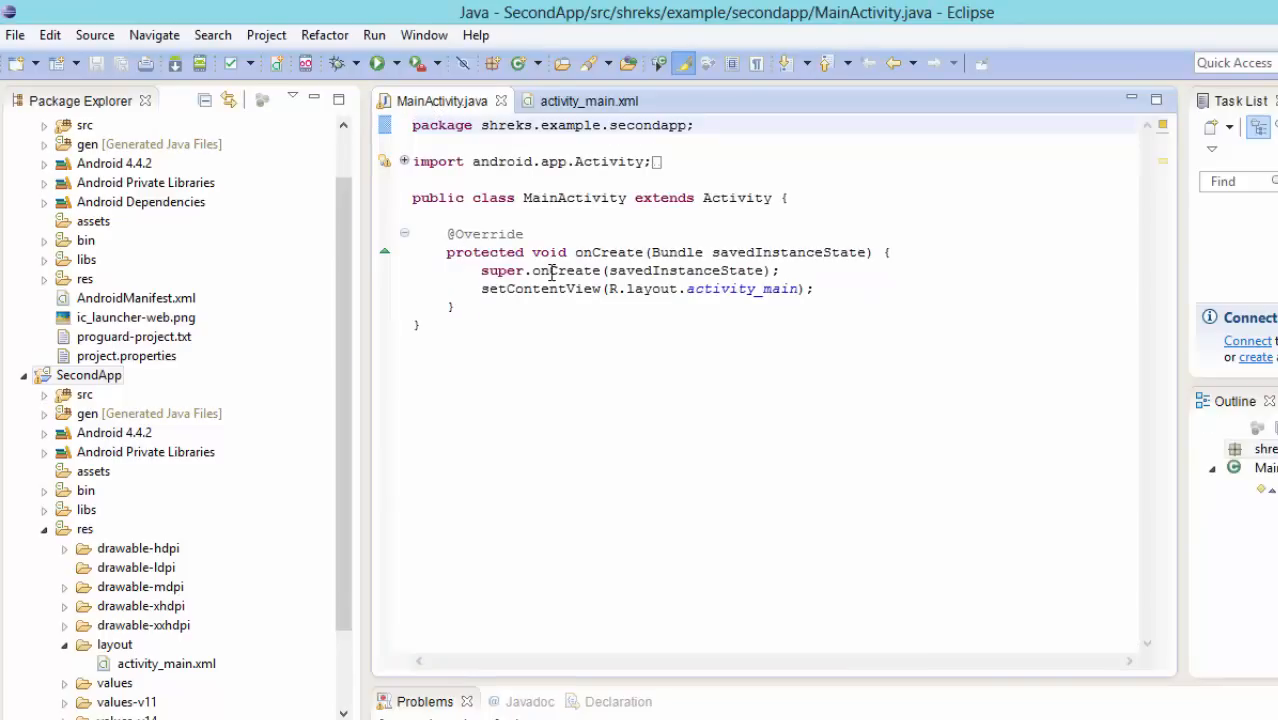
pyautogui.doubleClick(710, 198)
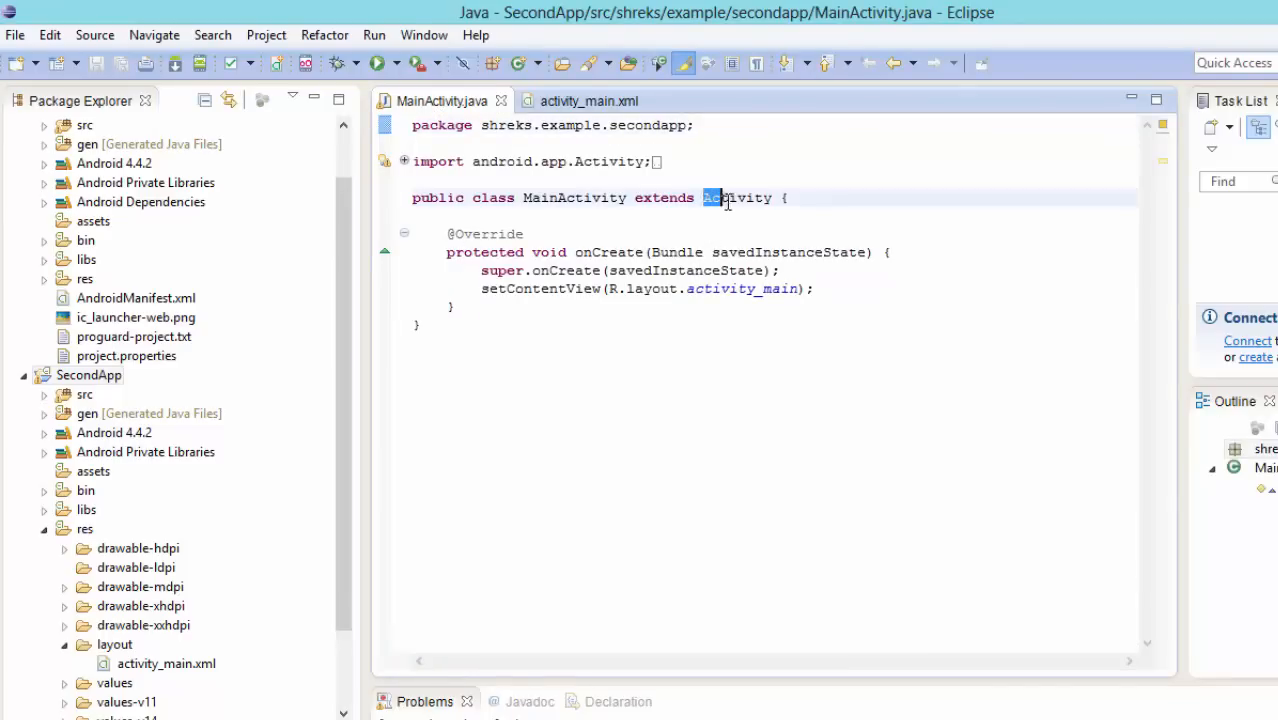
pyautogui.doubleClick(740, 198)
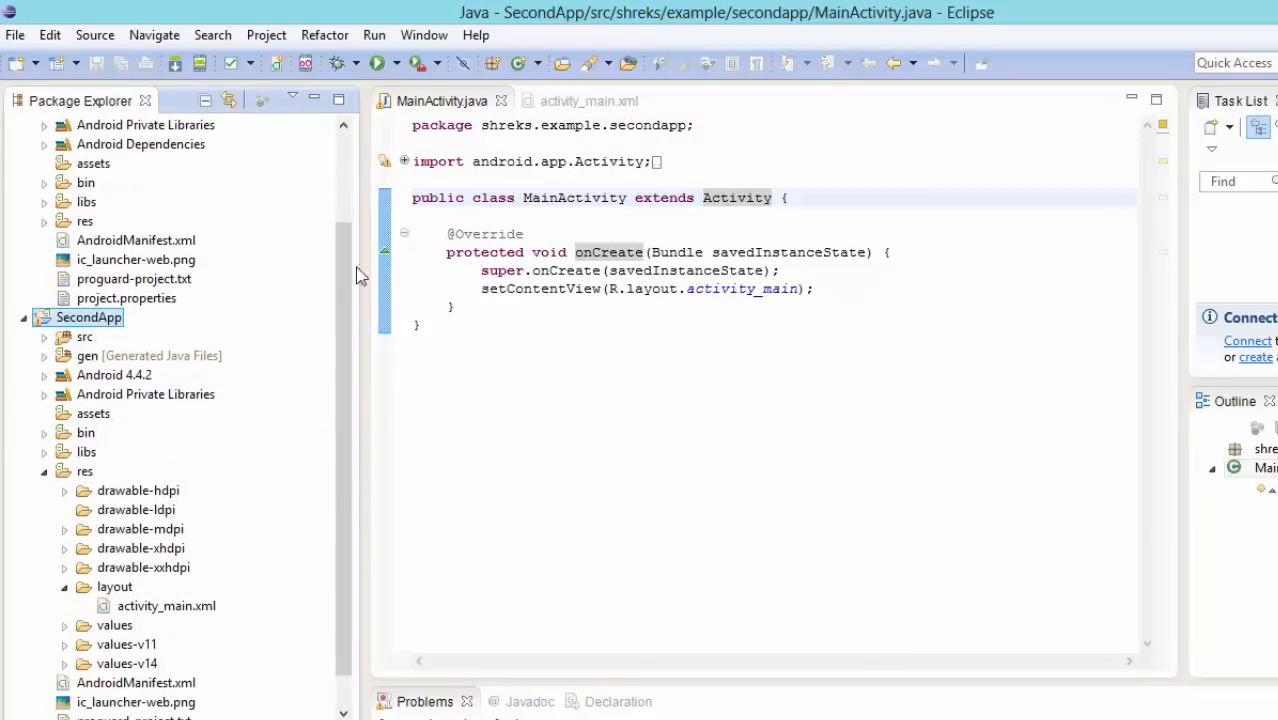
pyautogui.moveTo(156, 324)
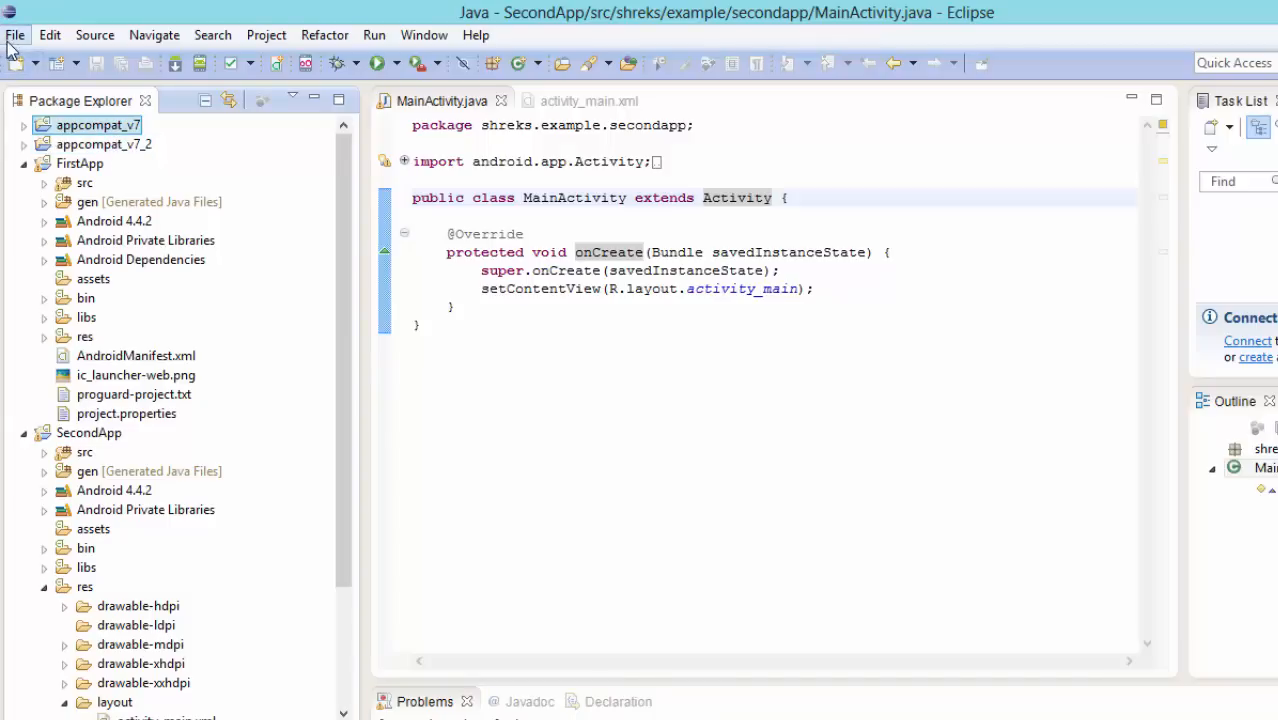
# Step: Begin importing Existing Android Code Into Workspace via File > Import
pyautogui.click(16, 36)
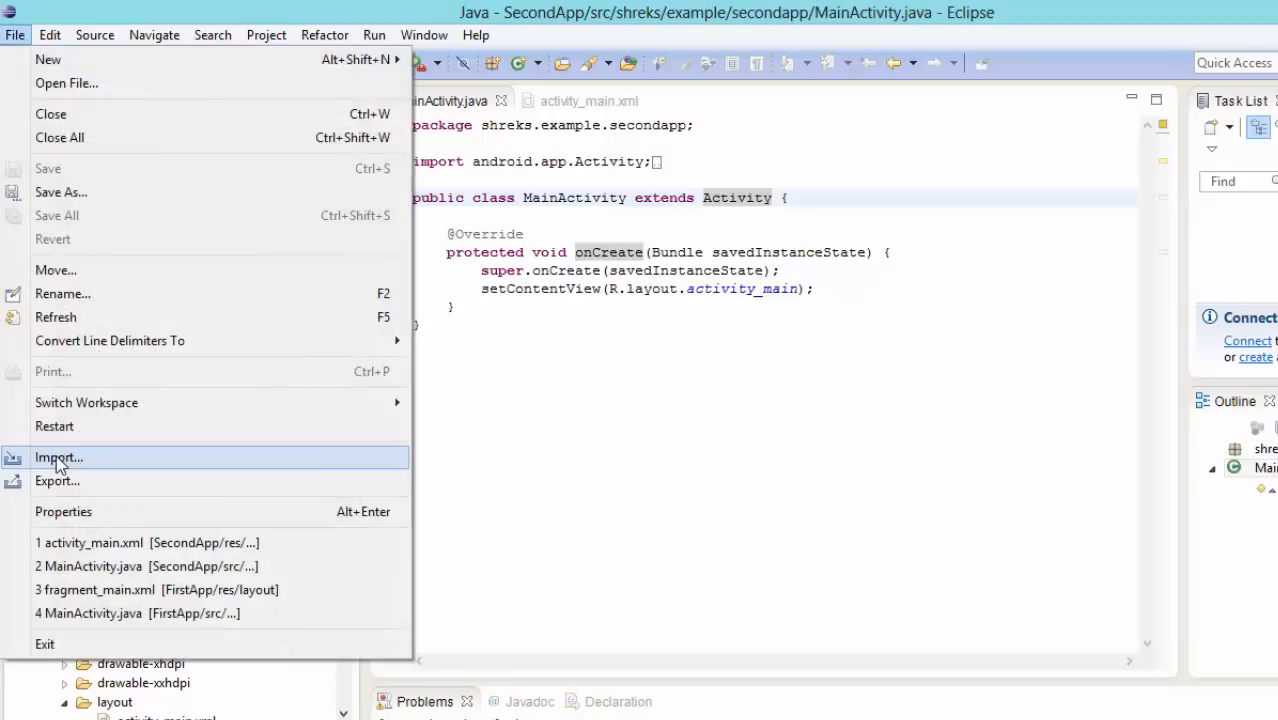
pyautogui.click(58, 456)
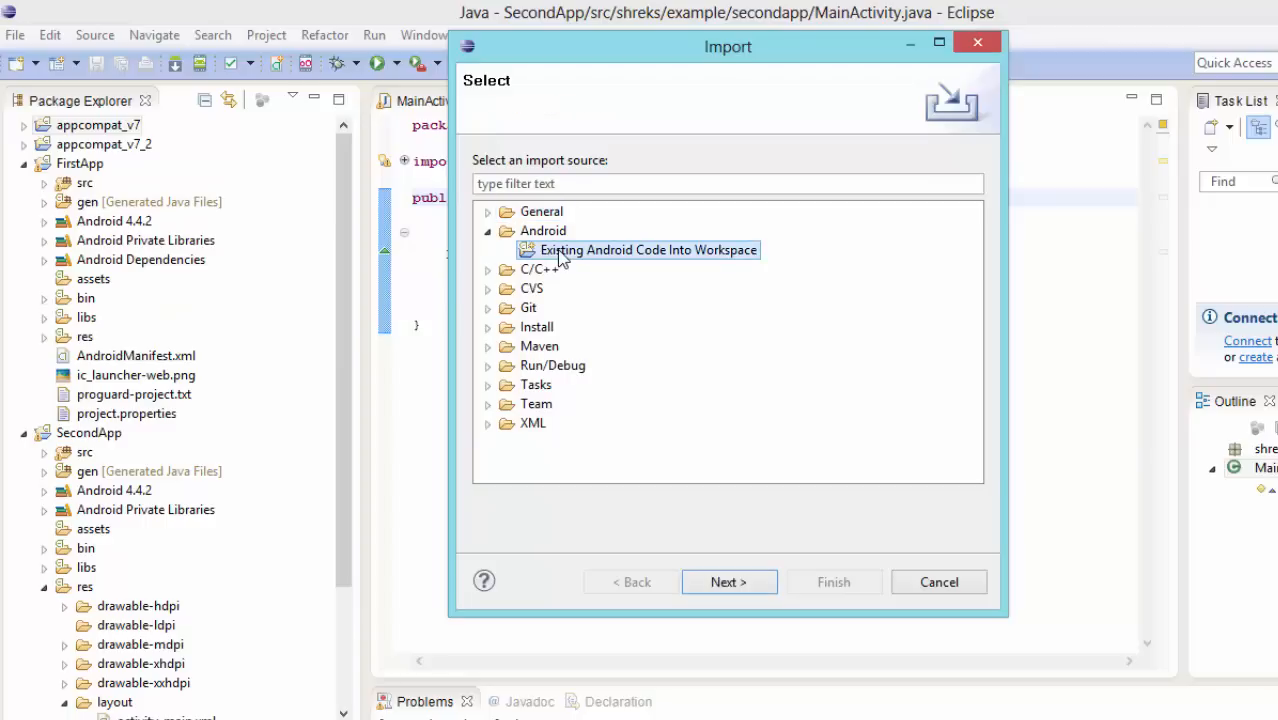
pyautogui.click(728, 582)
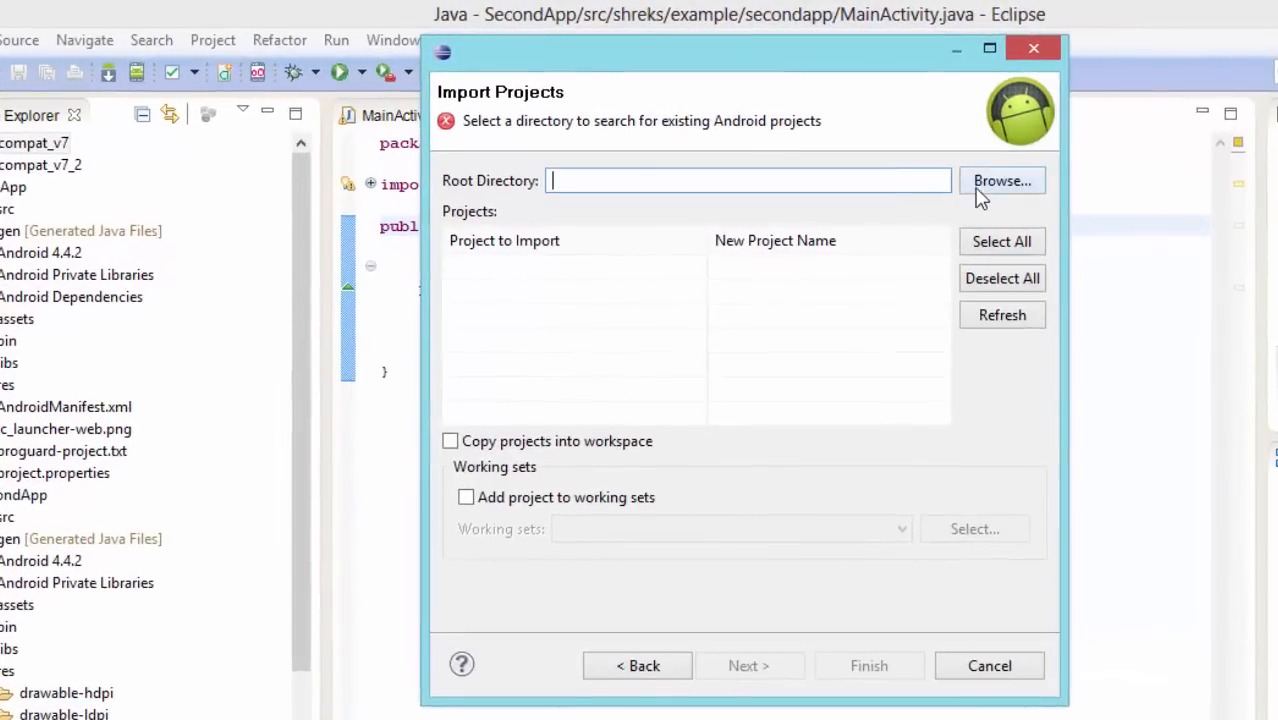
# Step: Browse drive D: down into the eclipse and android-sdk folders
pyautogui.click(1002, 180)
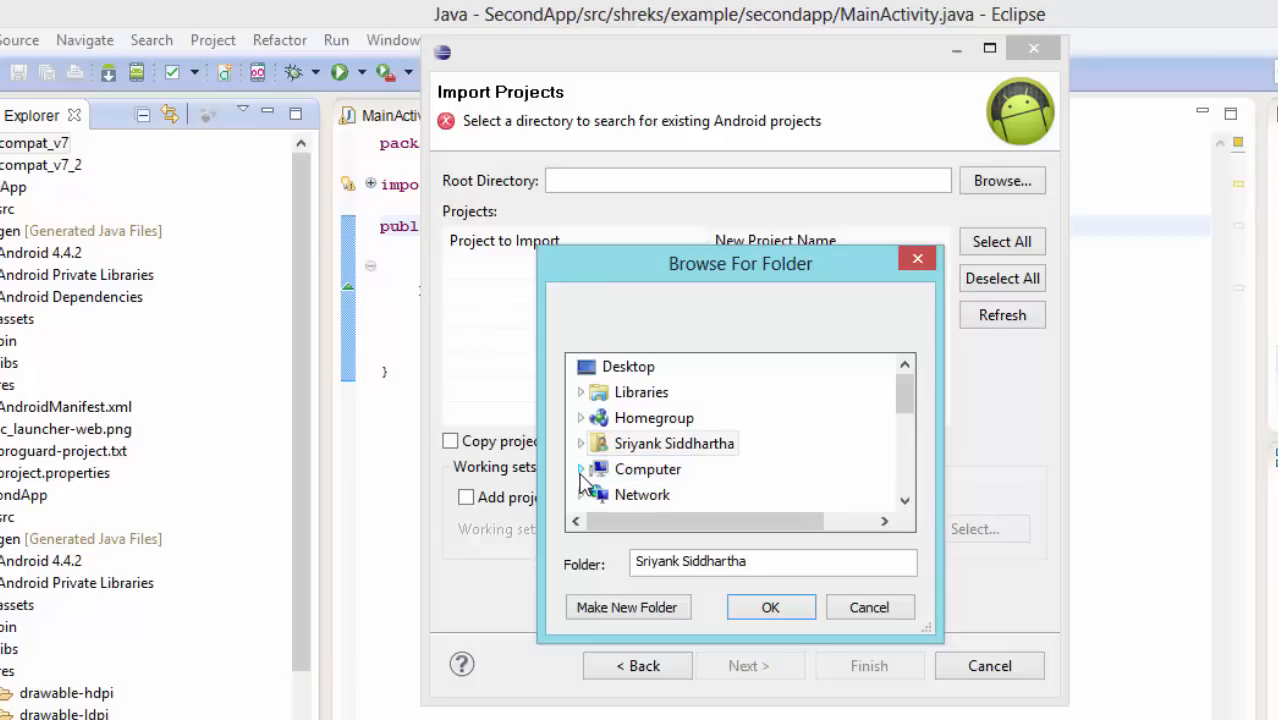
pyautogui.click(580, 468)
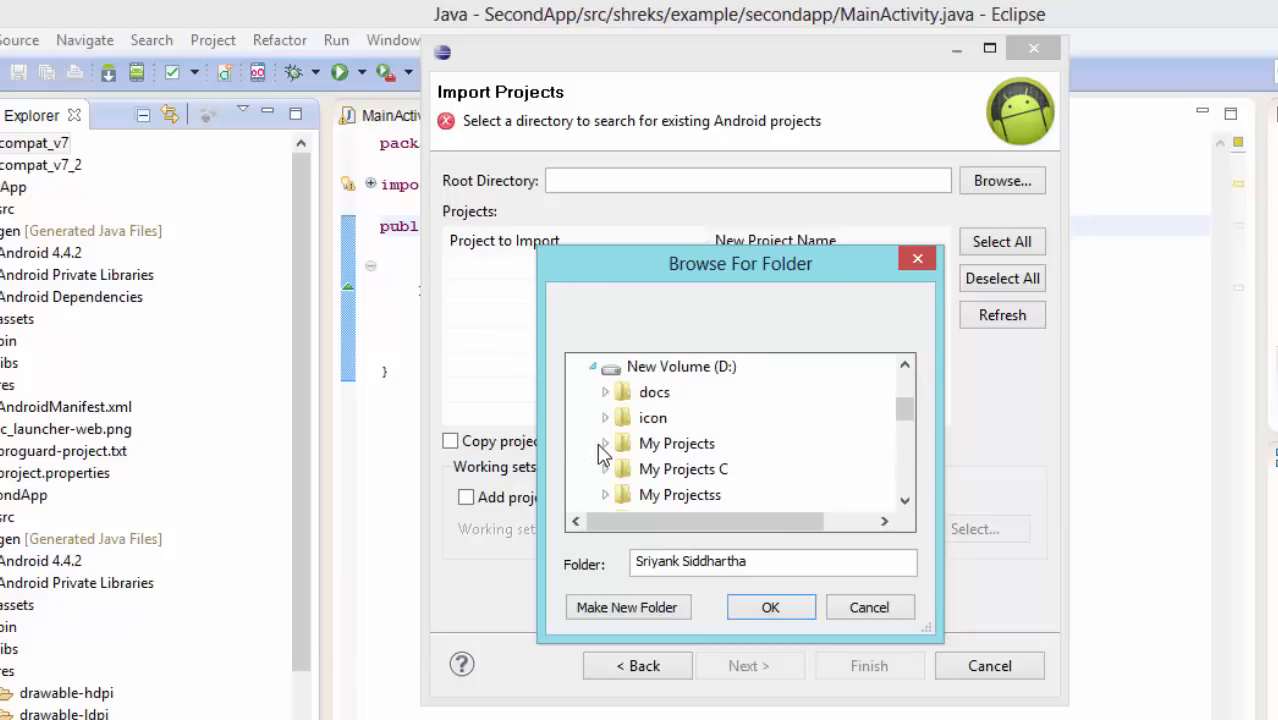
pyautogui.click(604, 392)
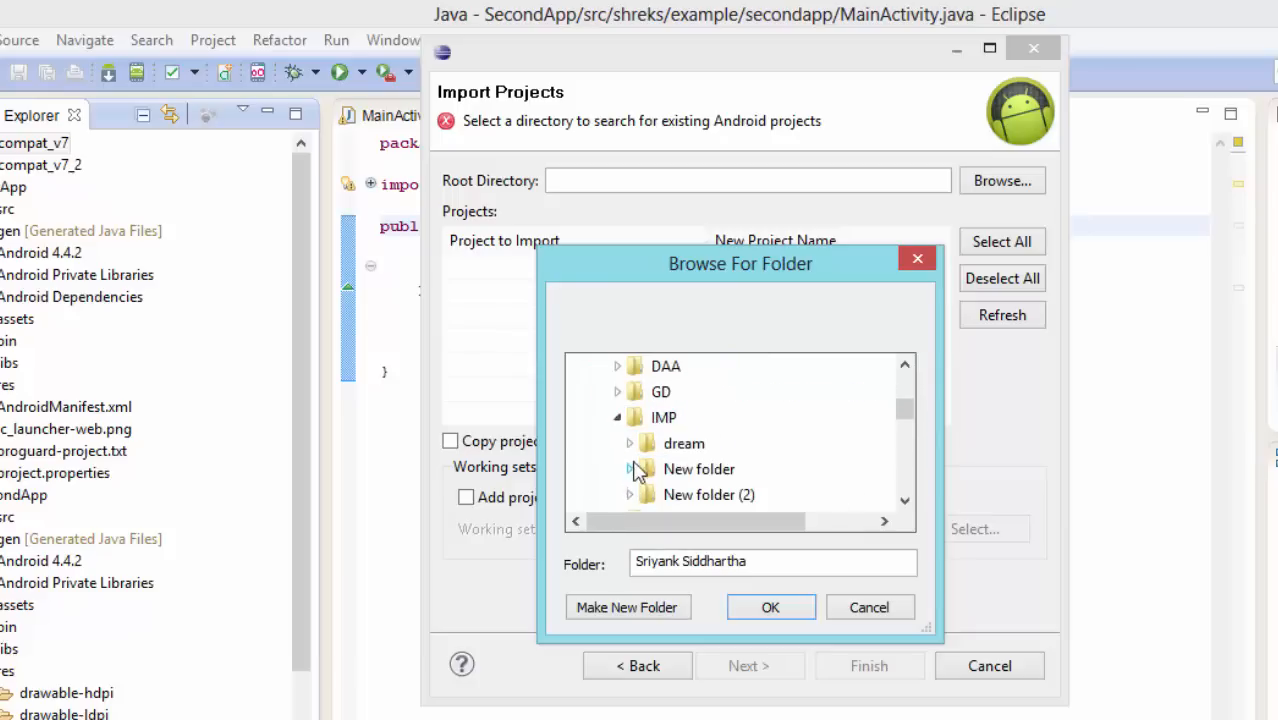
pyautogui.scroll(-3)
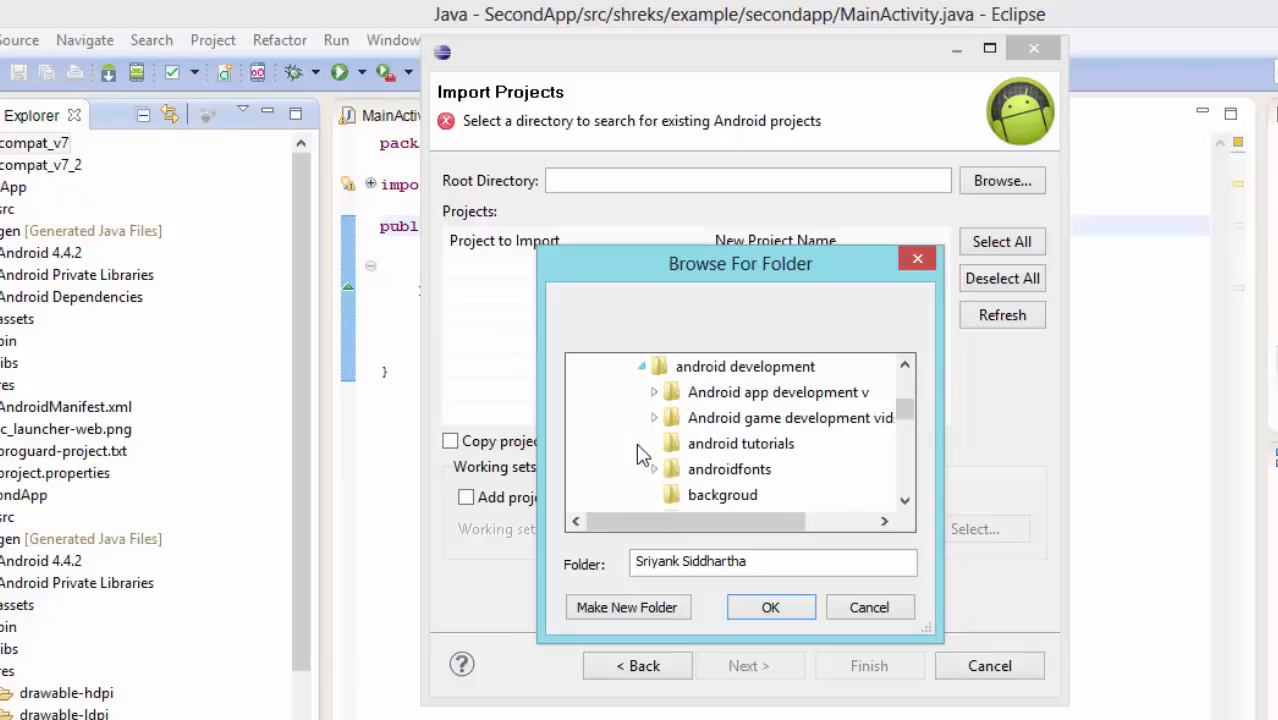
pyautogui.scroll(-3)
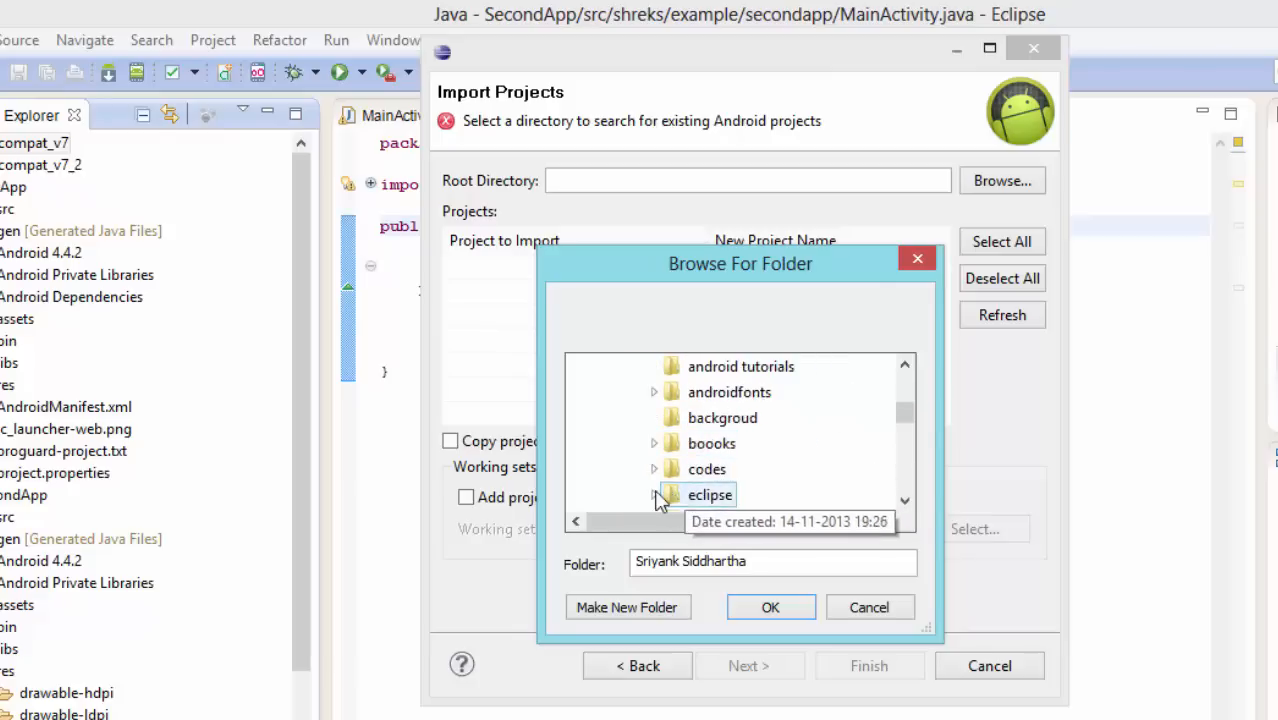
pyautogui.doubleClick(708, 496)
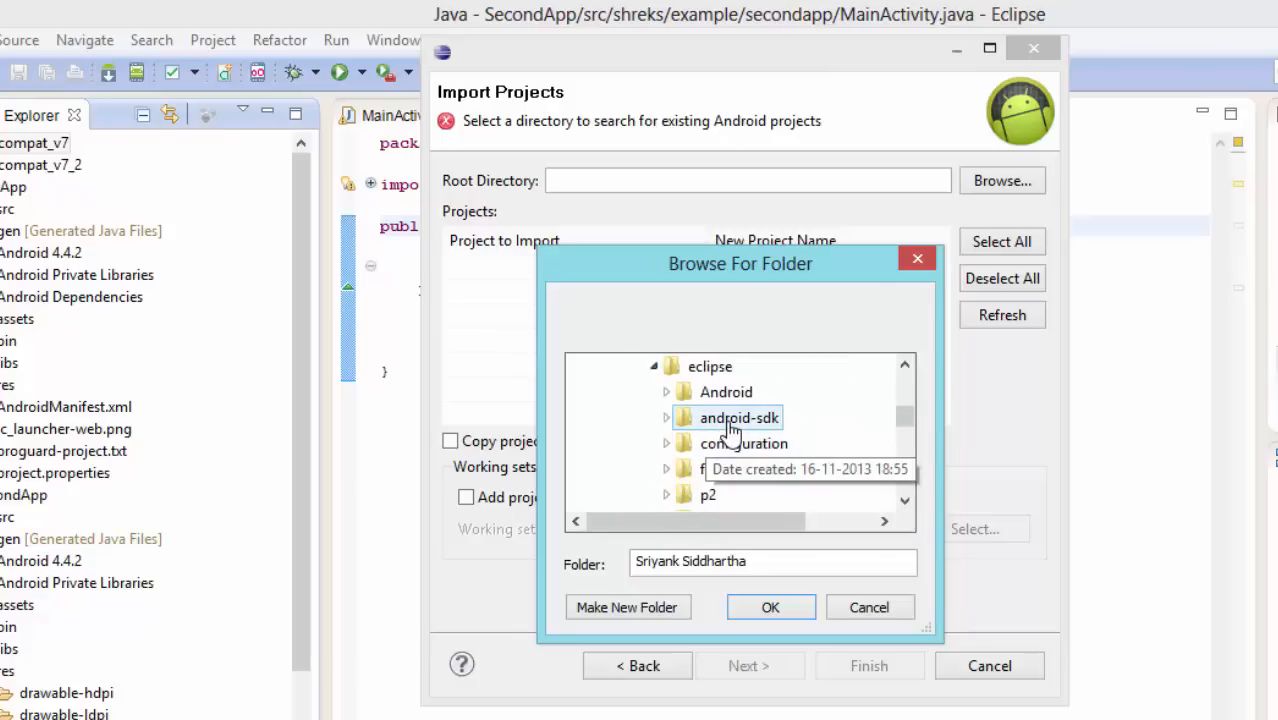
pyautogui.doubleClick(738, 418)
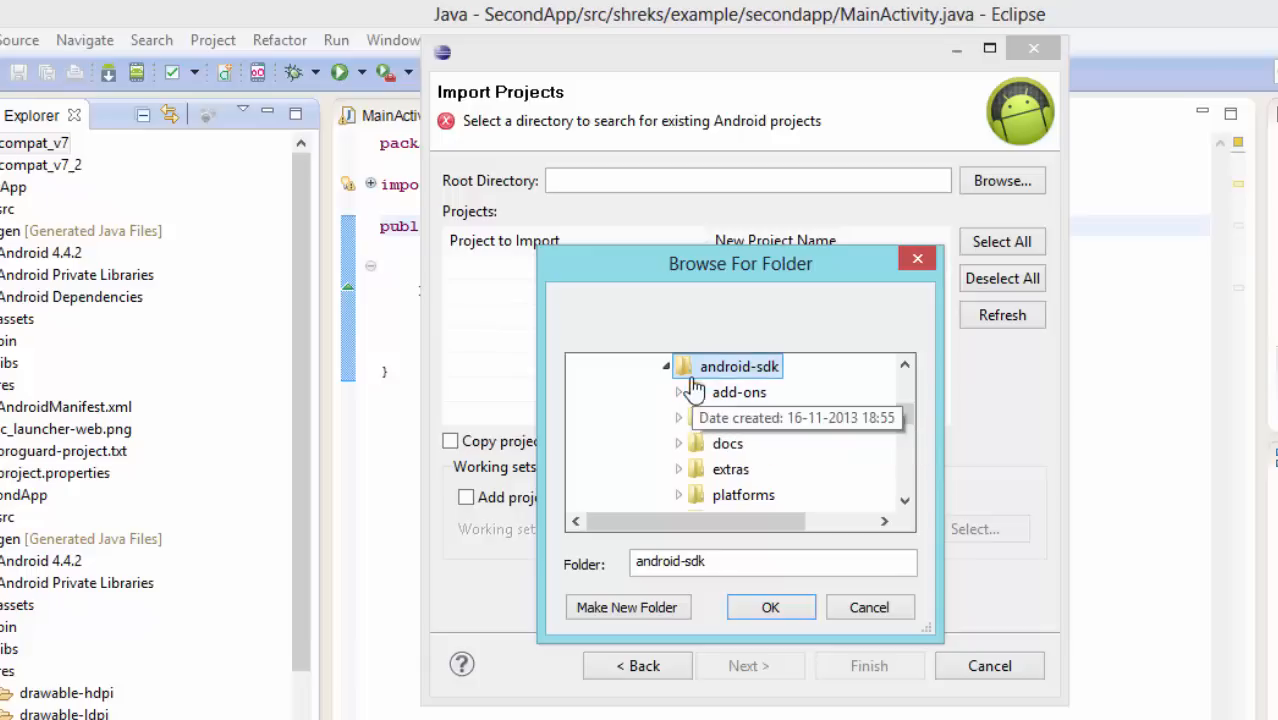
pyautogui.moveTo(738, 384)
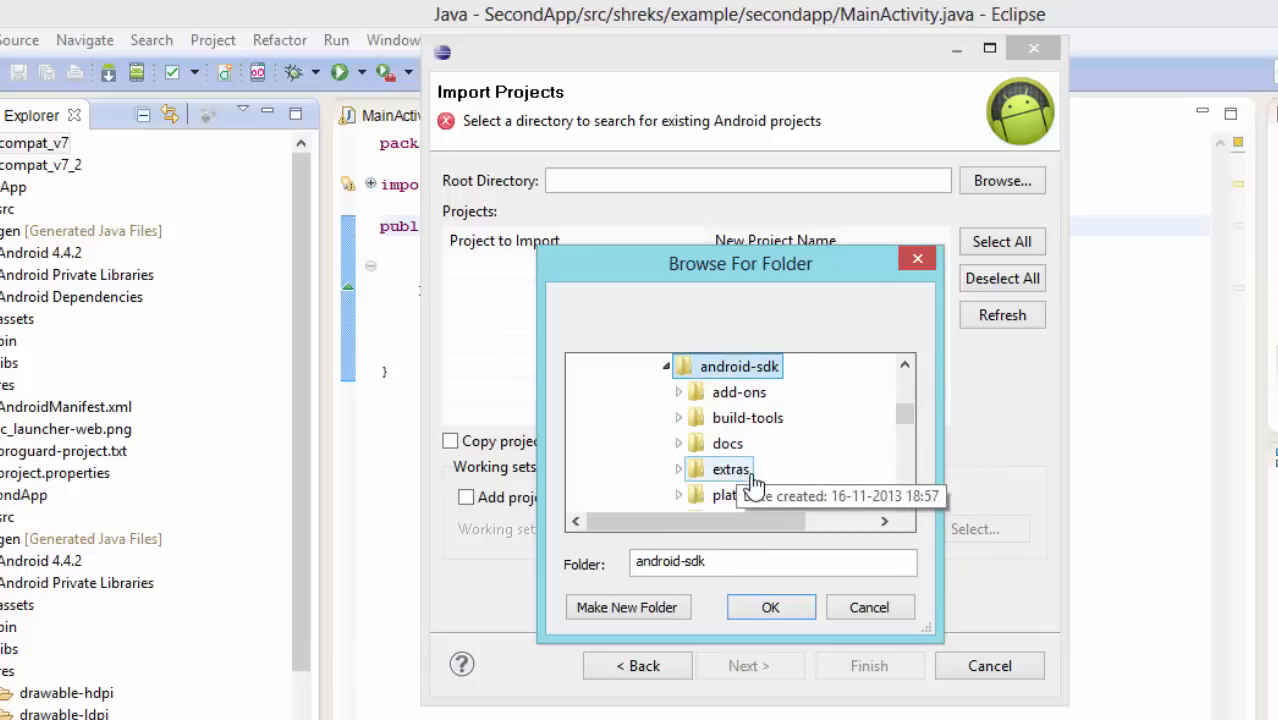
# Step: Navigate extras > android > support > v7 and select the appcompat folder
pyautogui.click(680, 468)
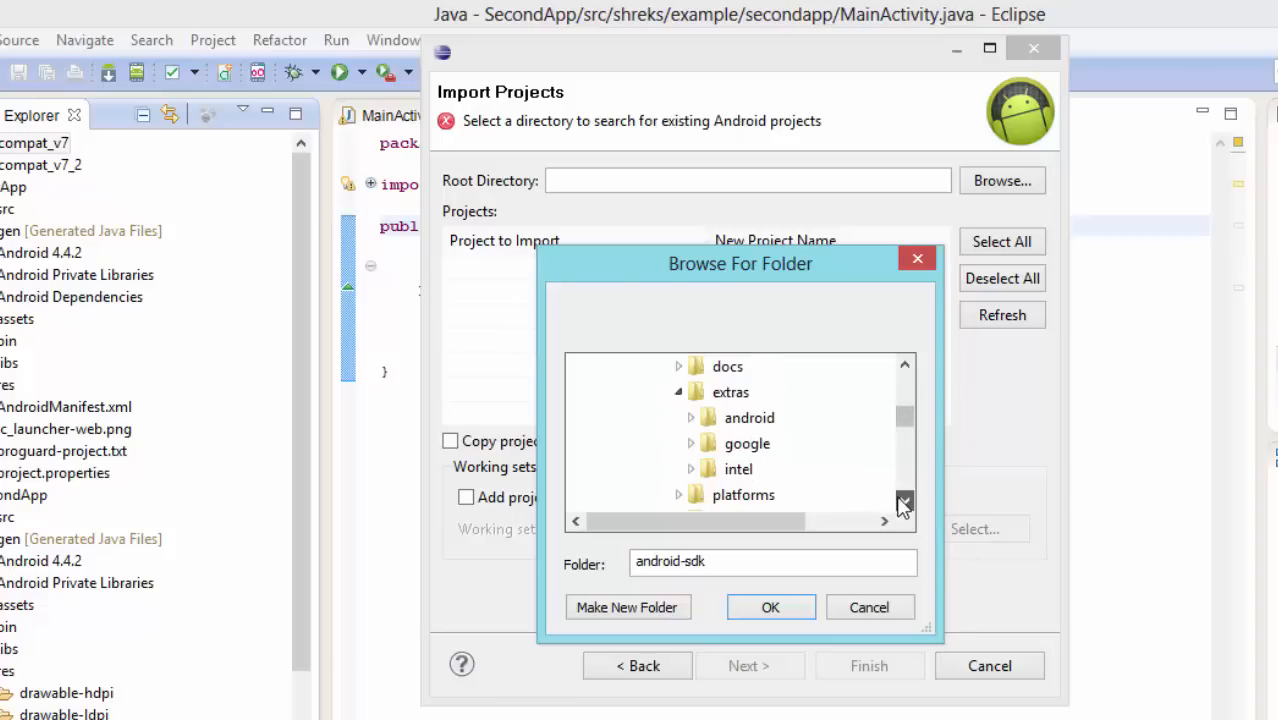
pyautogui.click(732, 390)
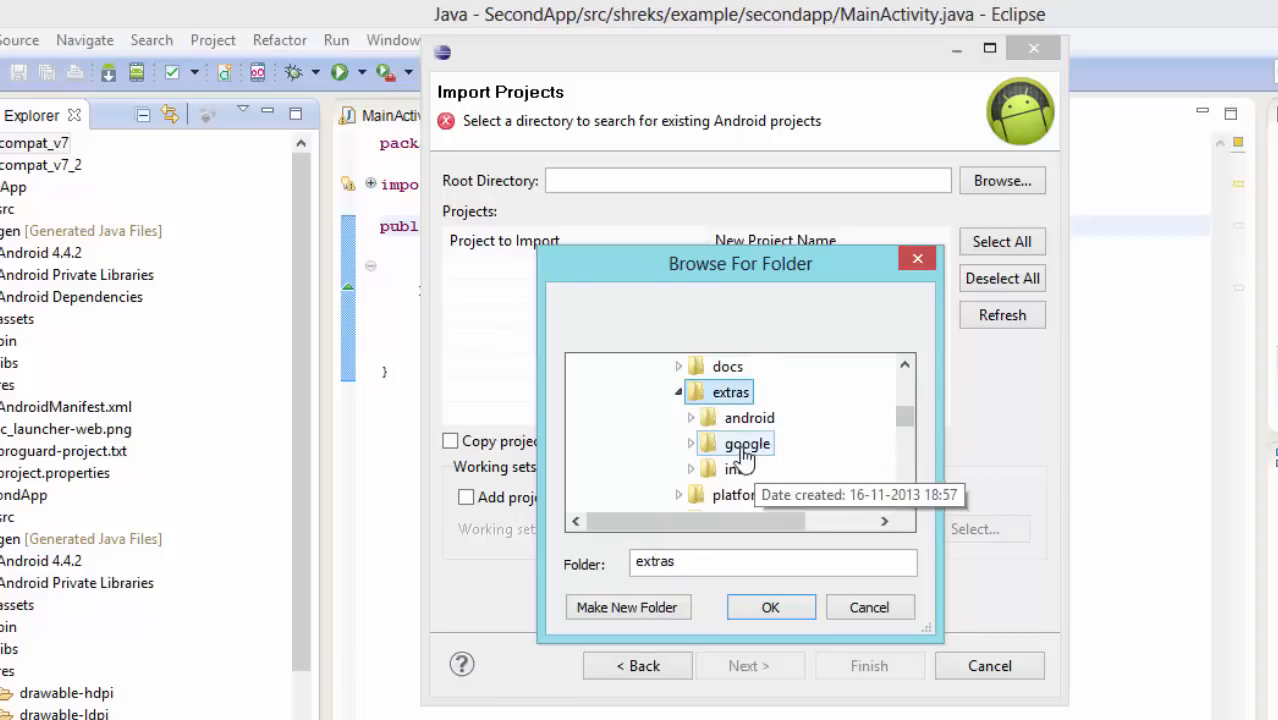
pyautogui.moveTo(700, 430)
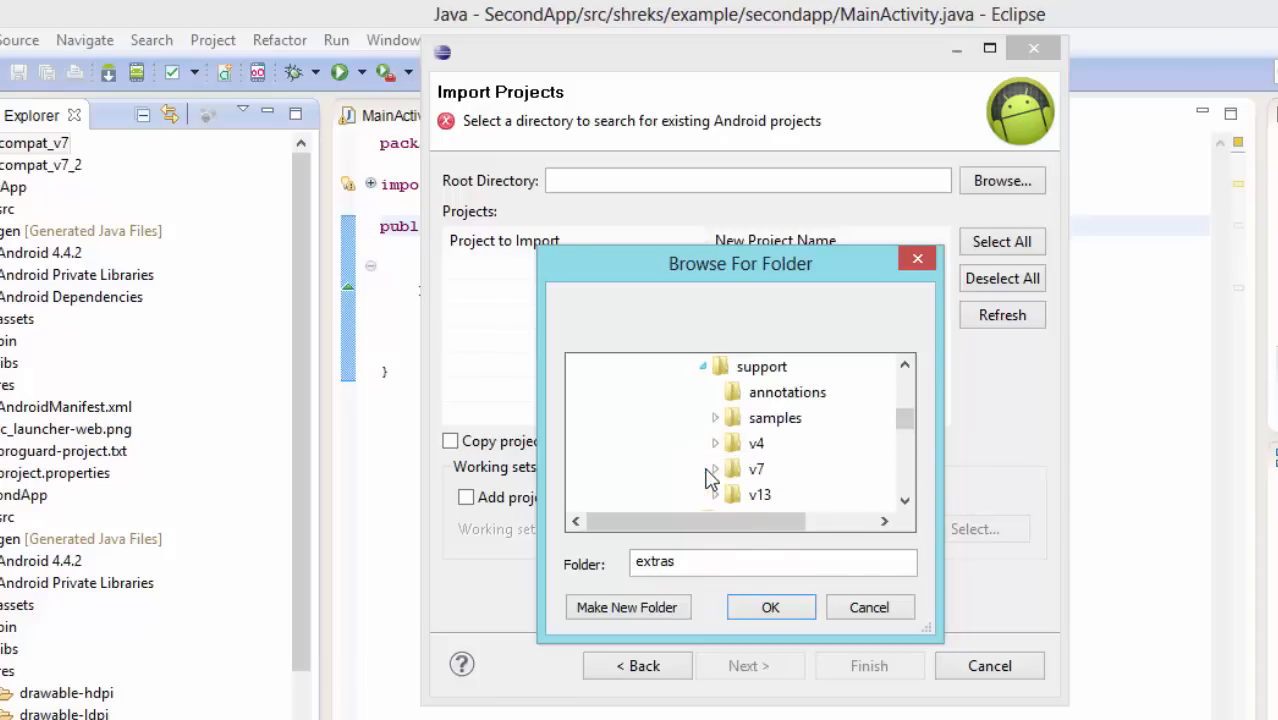
pyautogui.moveTo(744, 444)
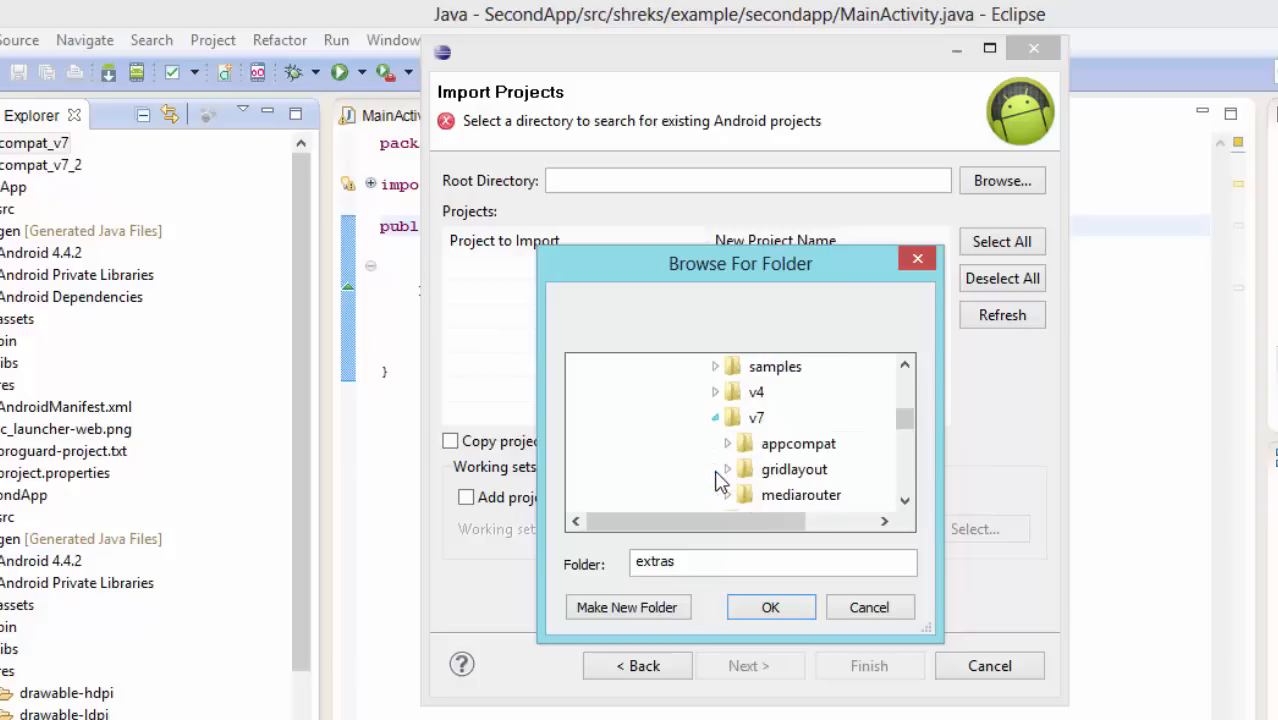
pyautogui.click(728, 392)
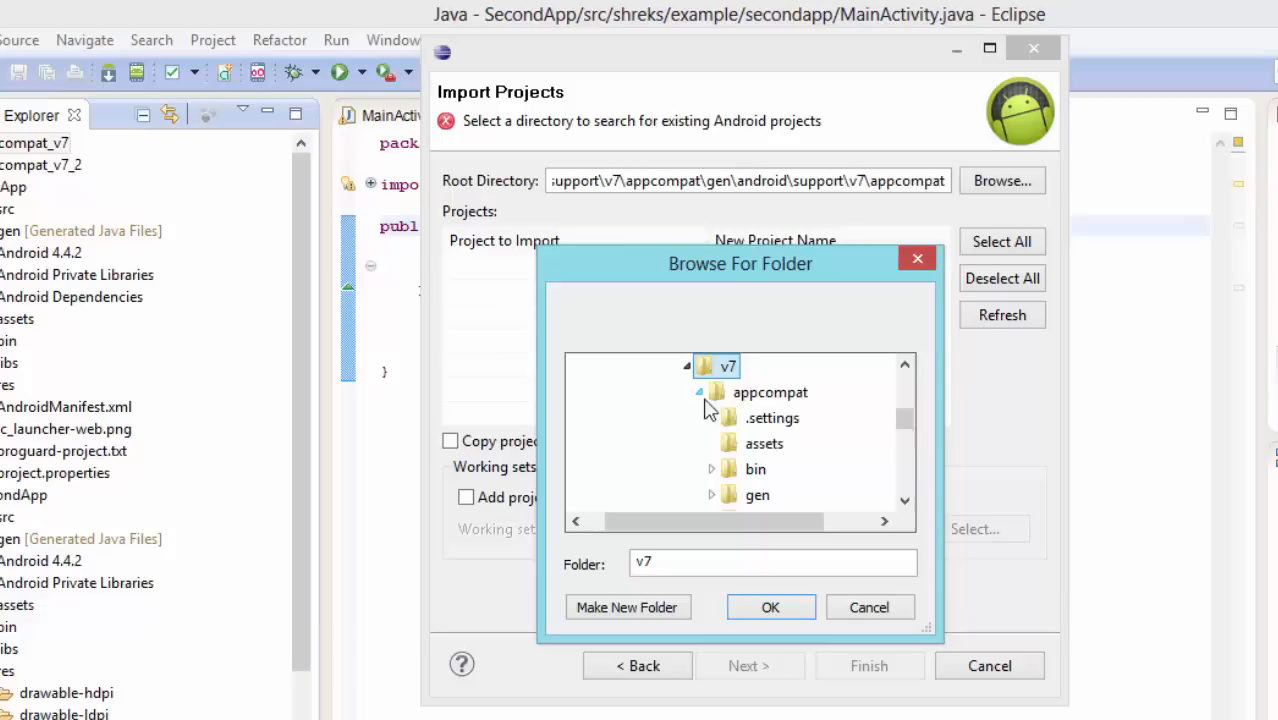
pyautogui.moveTo(770, 392)
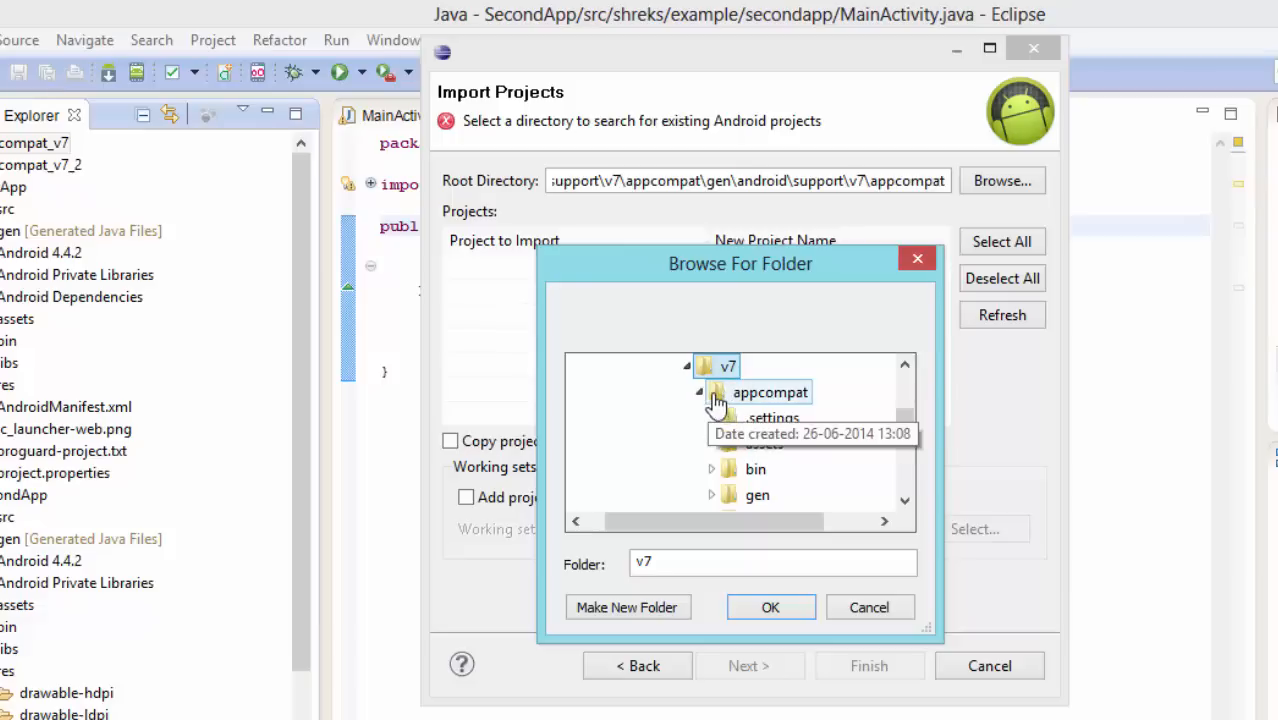
pyautogui.click(700, 392)
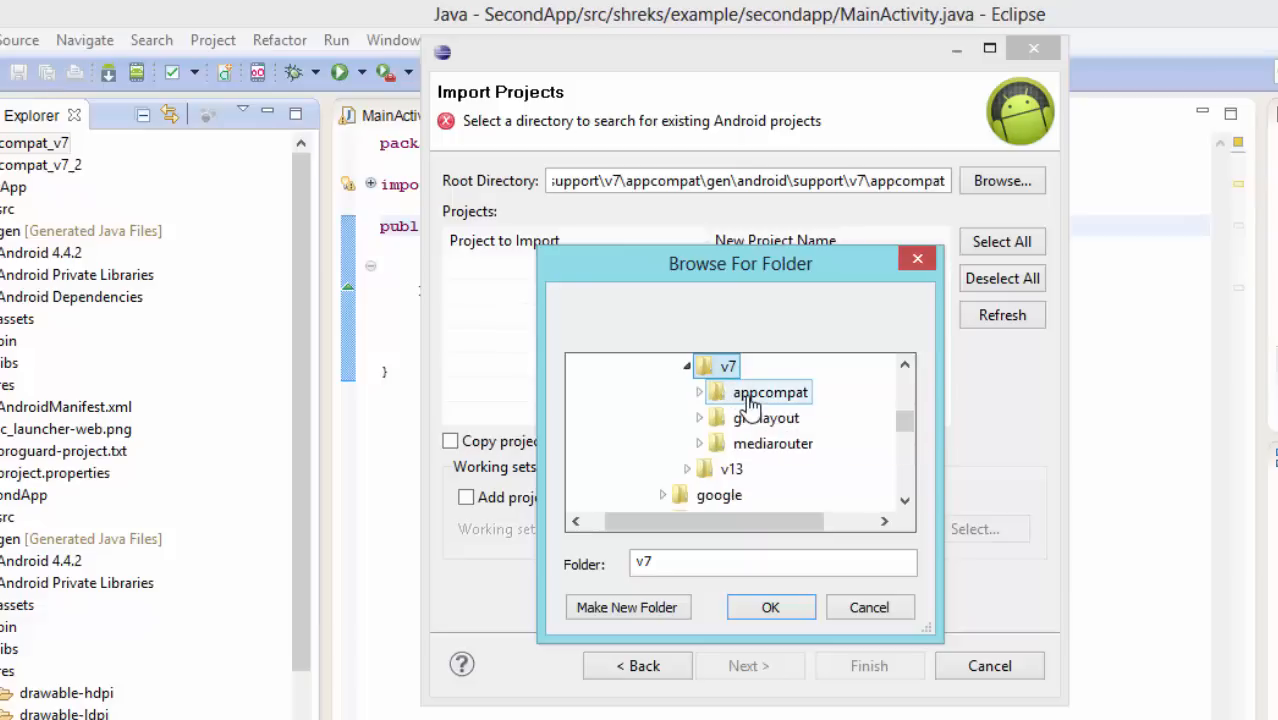
pyautogui.doubleClick(768, 390)
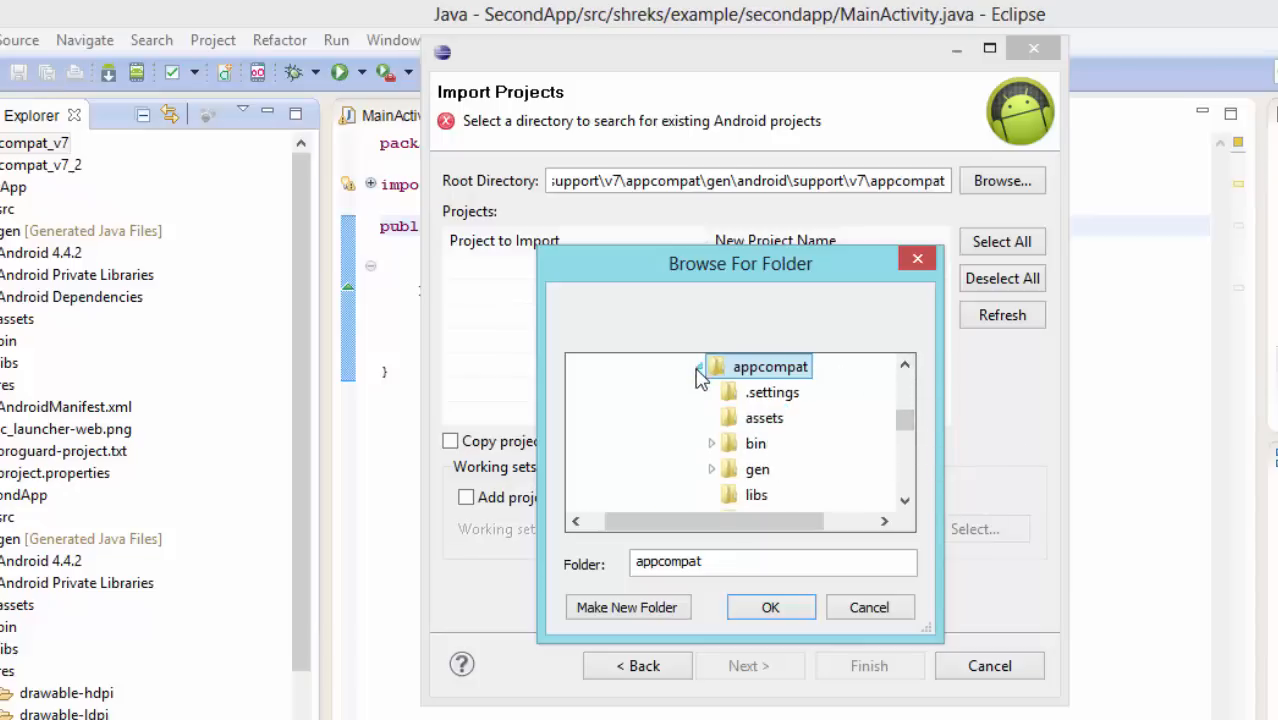
pyautogui.click(712, 366)
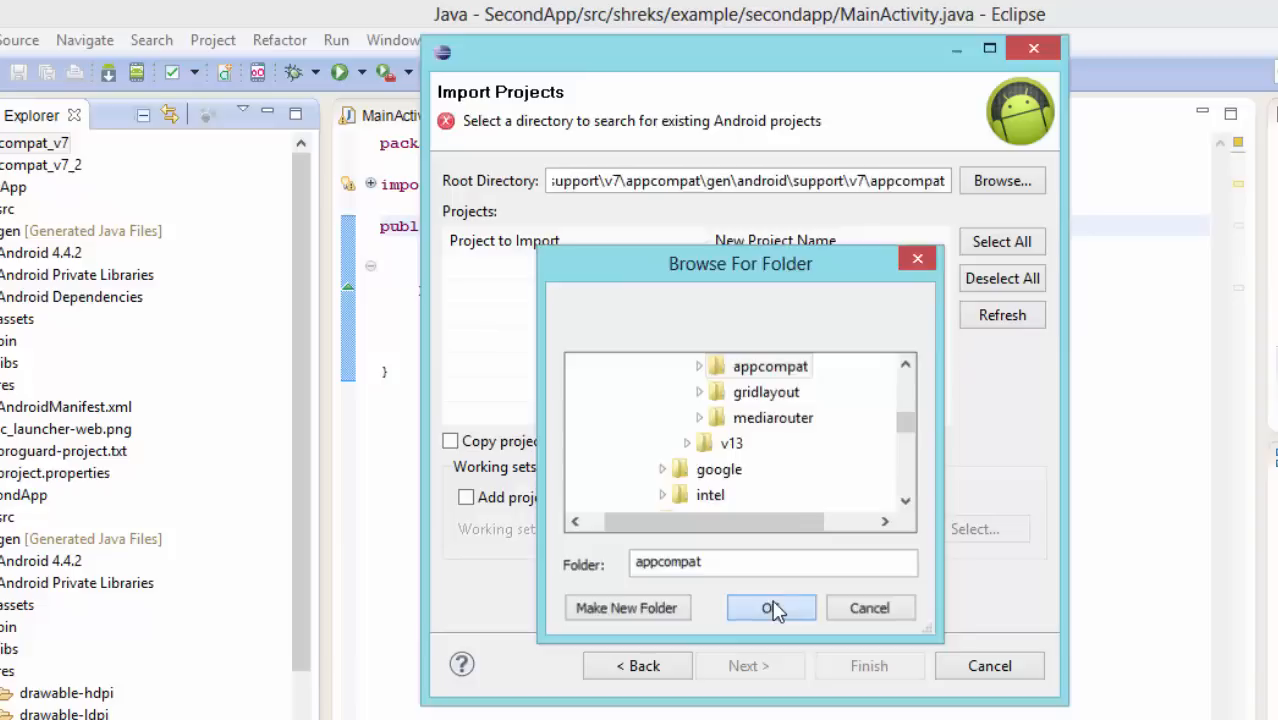
# Step: Confirm appcompat as root, copy projects into workspace and finish the import
pyautogui.click(770, 608)
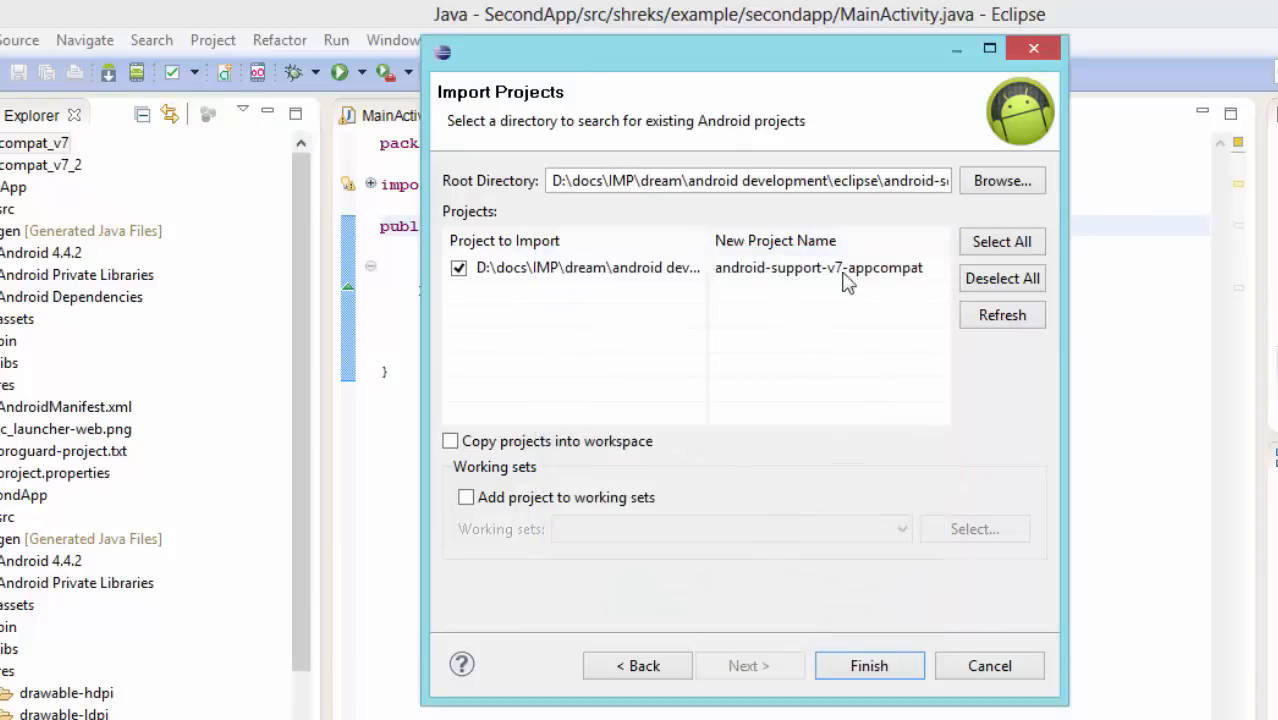
pyautogui.moveTo(538, 248)
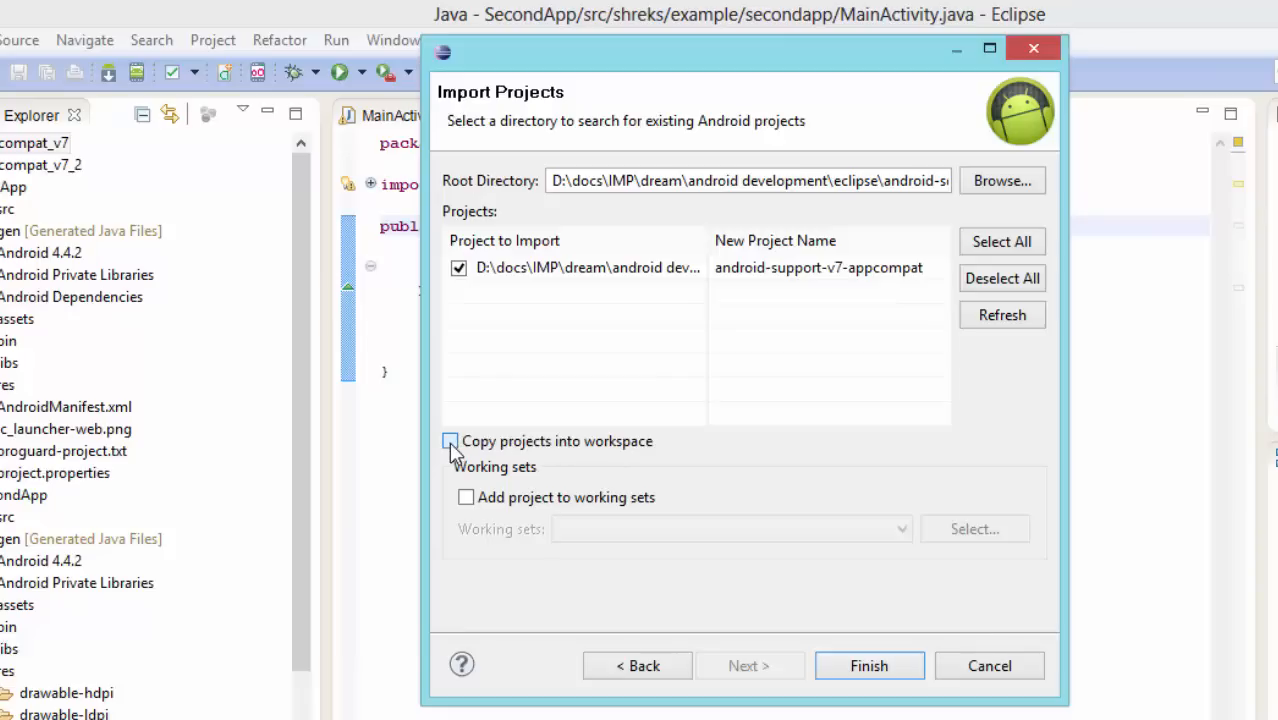
pyautogui.click(450, 442)
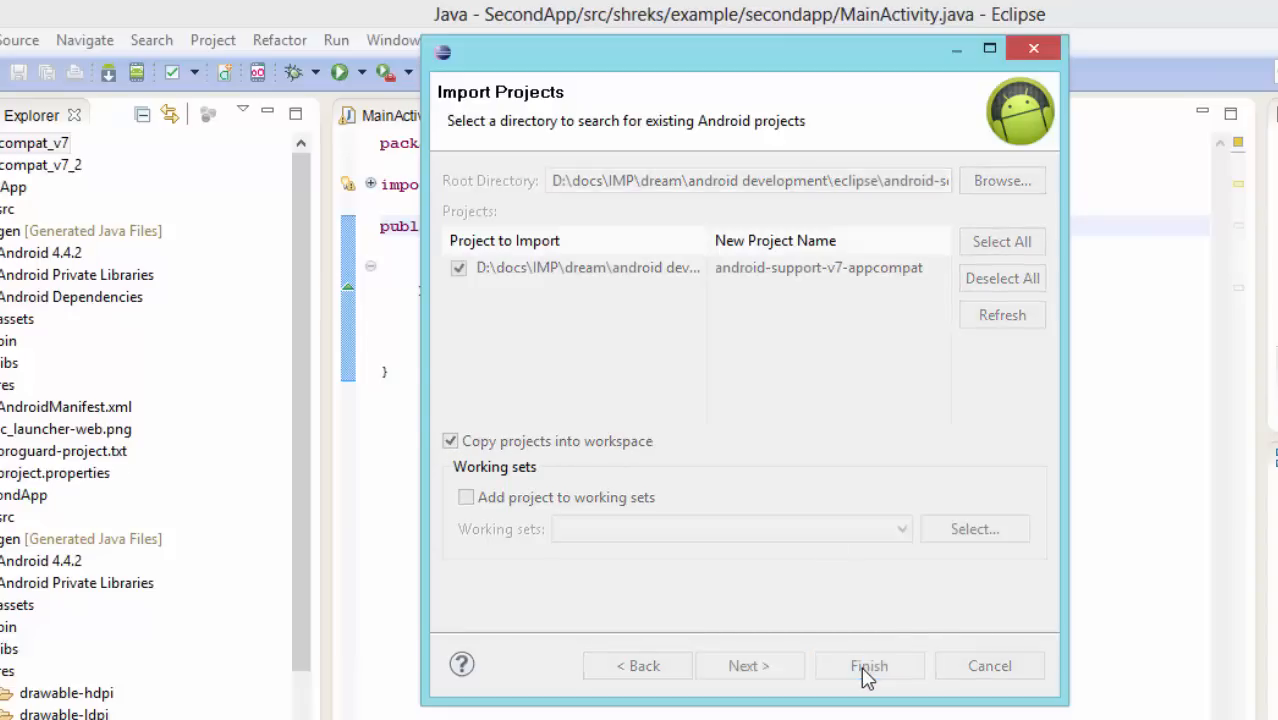
pyautogui.click(868, 666)
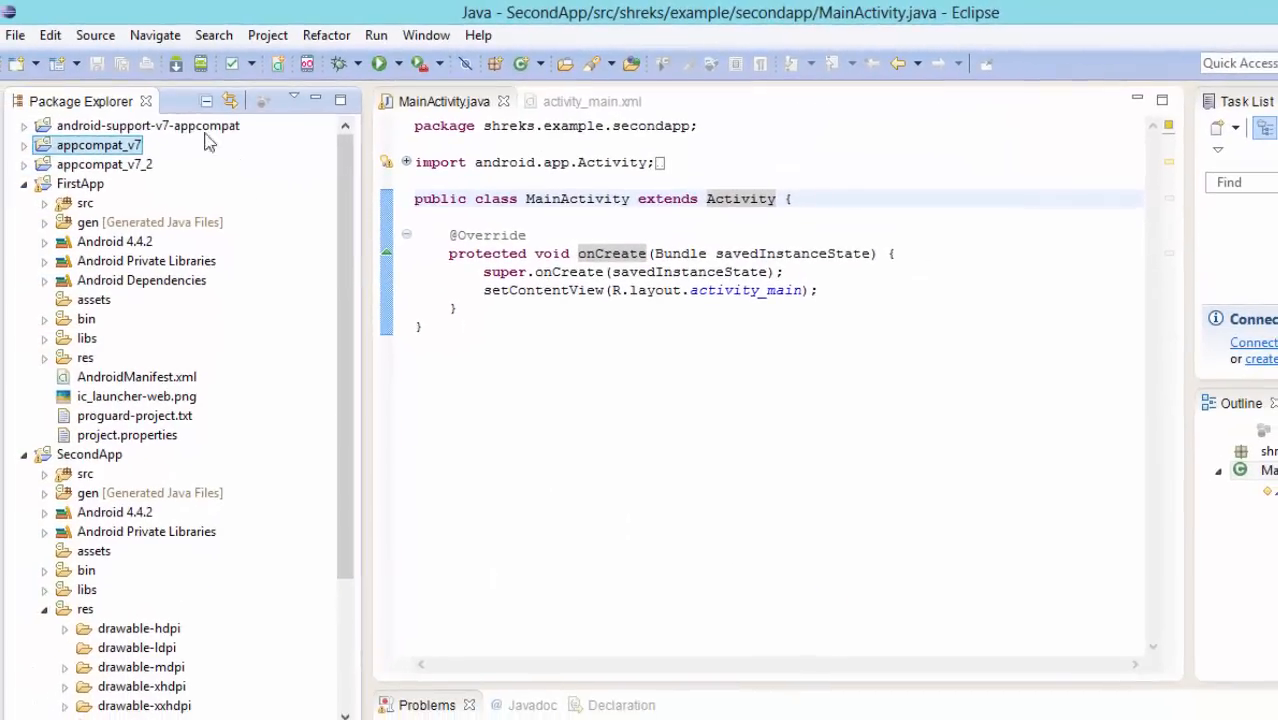
# Step: Select the imported appcompat project, then bring up SecondApp's context menu for Properties
pyautogui.click(148, 124)
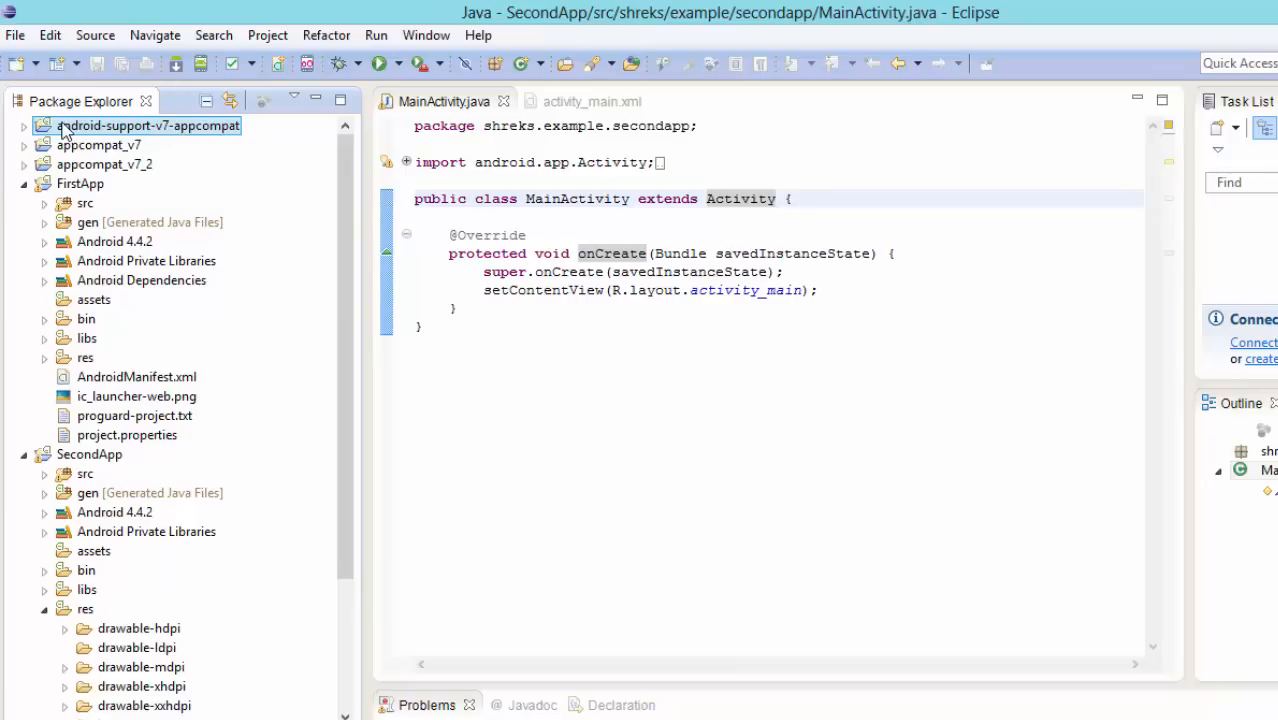
pyautogui.moveTo(72, 132)
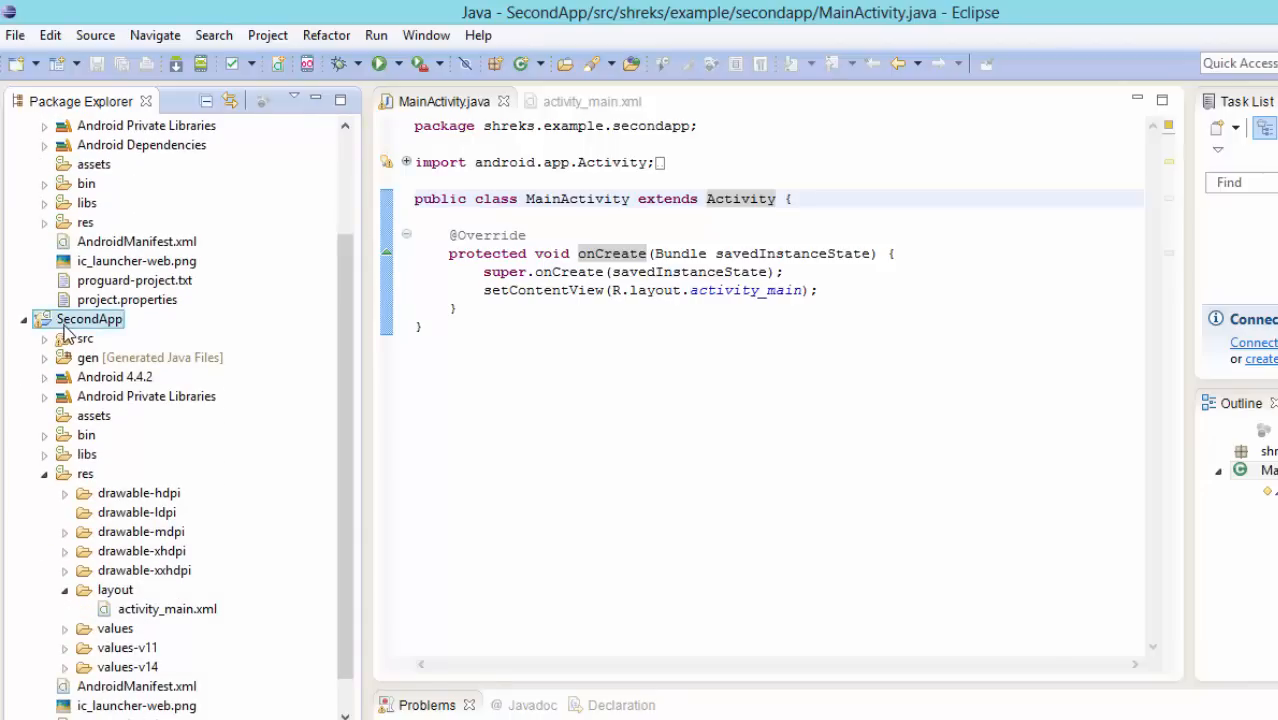
pyautogui.moveTo(92, 324)
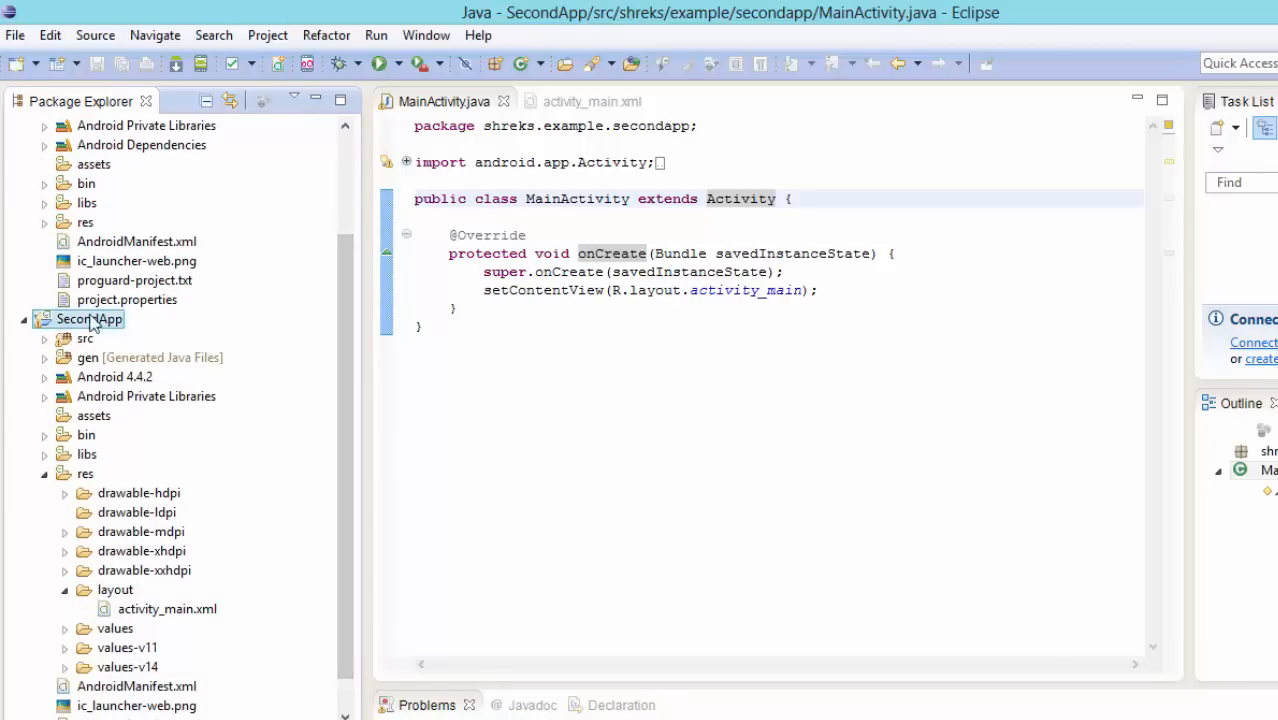
pyautogui.rightClick(88, 318)
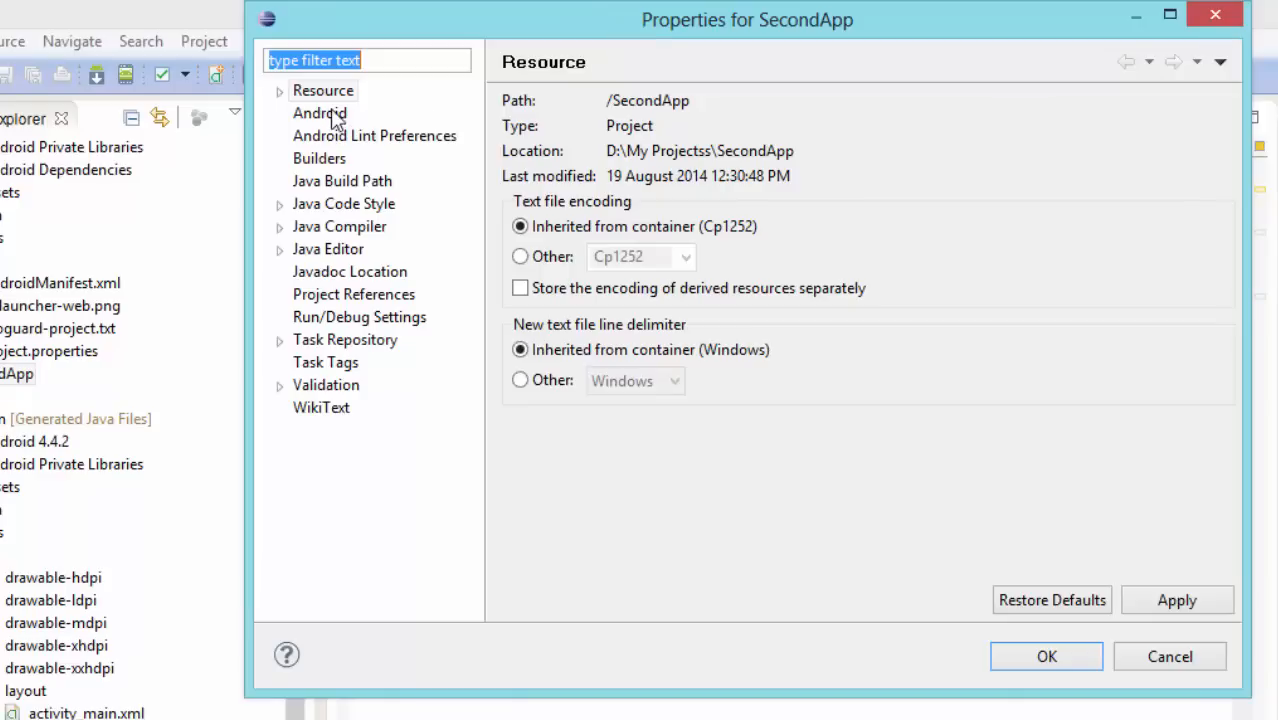
# Step: Remove appcompat_v7_2 and add android-support-v7-appcompat as SecondApp's Android library, then apply
pyautogui.click(320, 112)
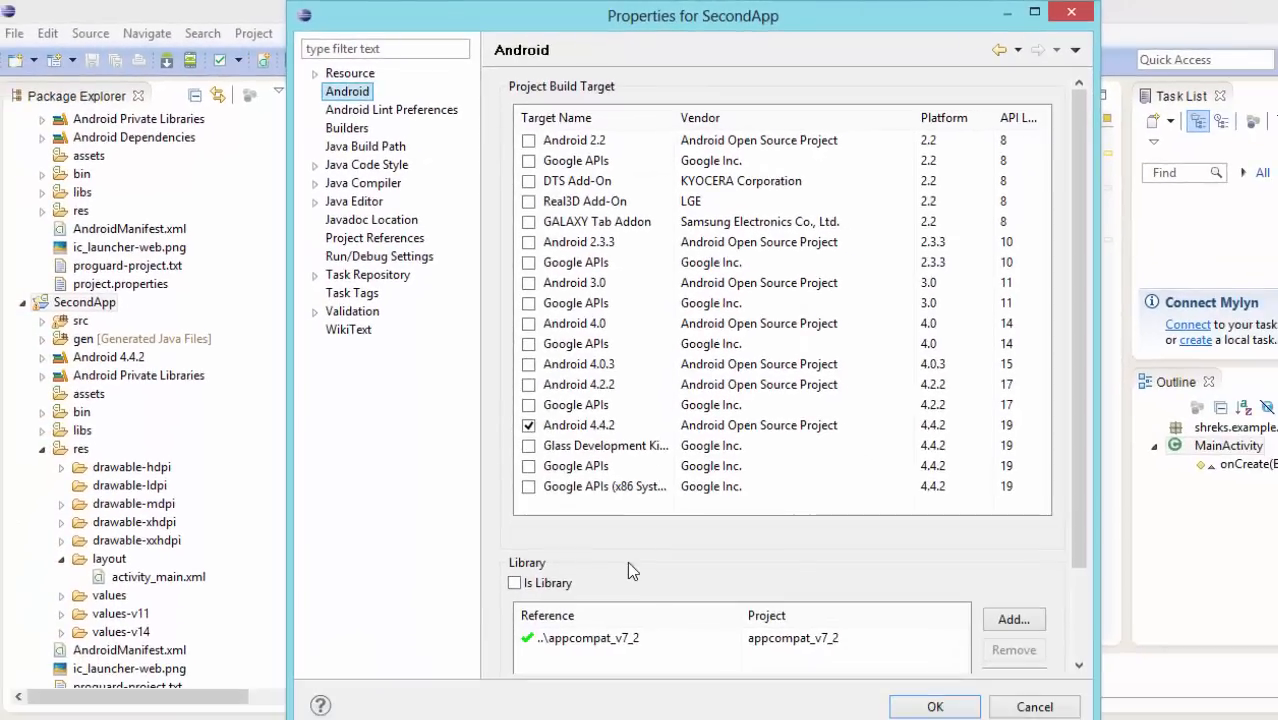
pyautogui.click(584, 636)
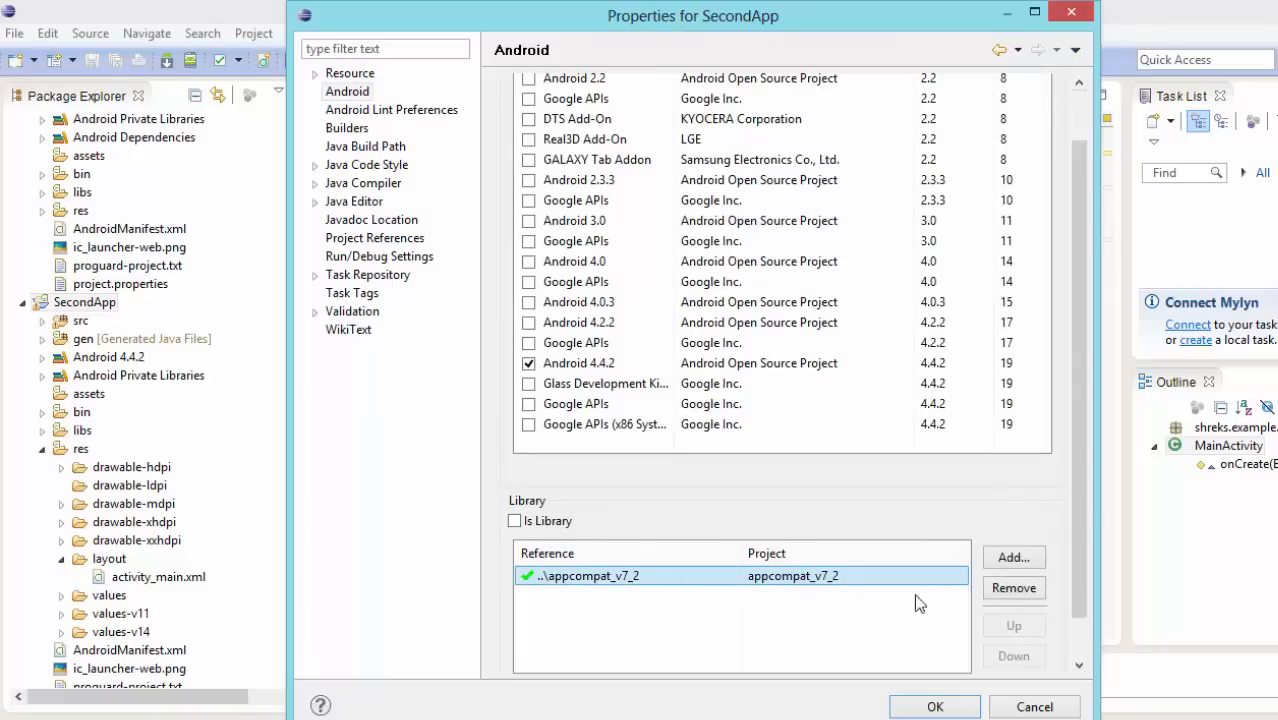
pyautogui.click(1012, 588)
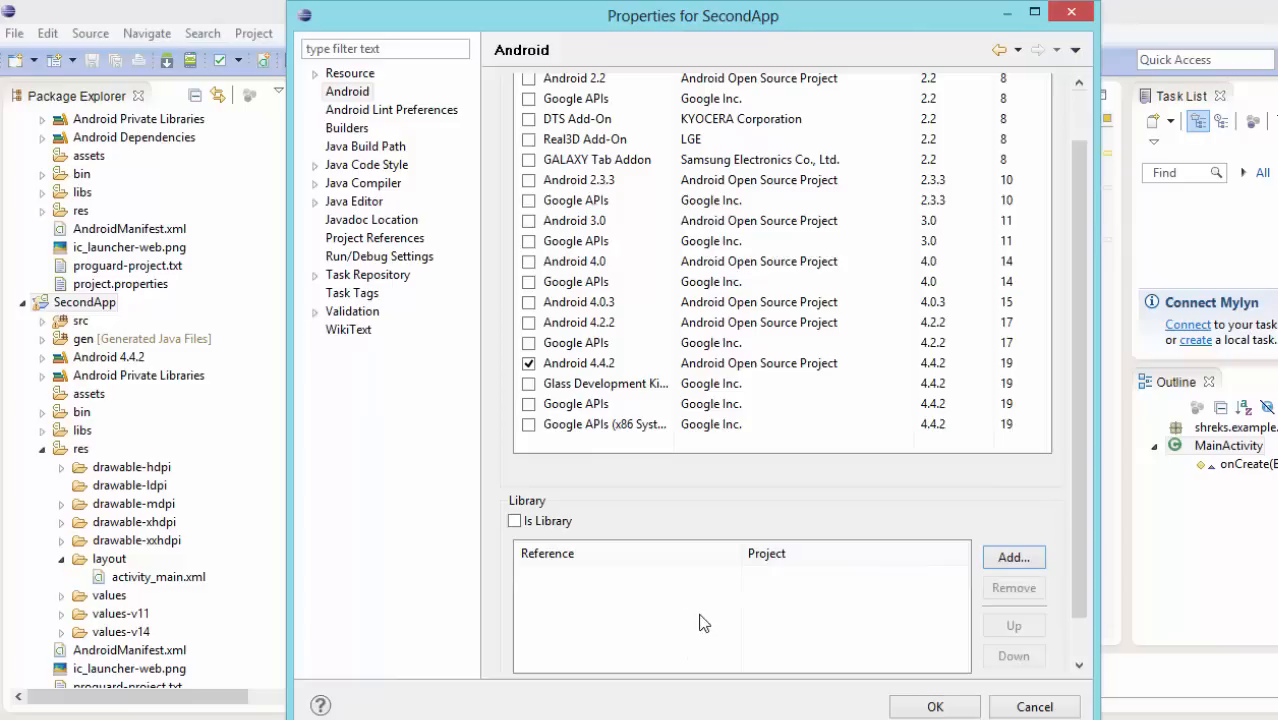
pyautogui.click(1012, 556)
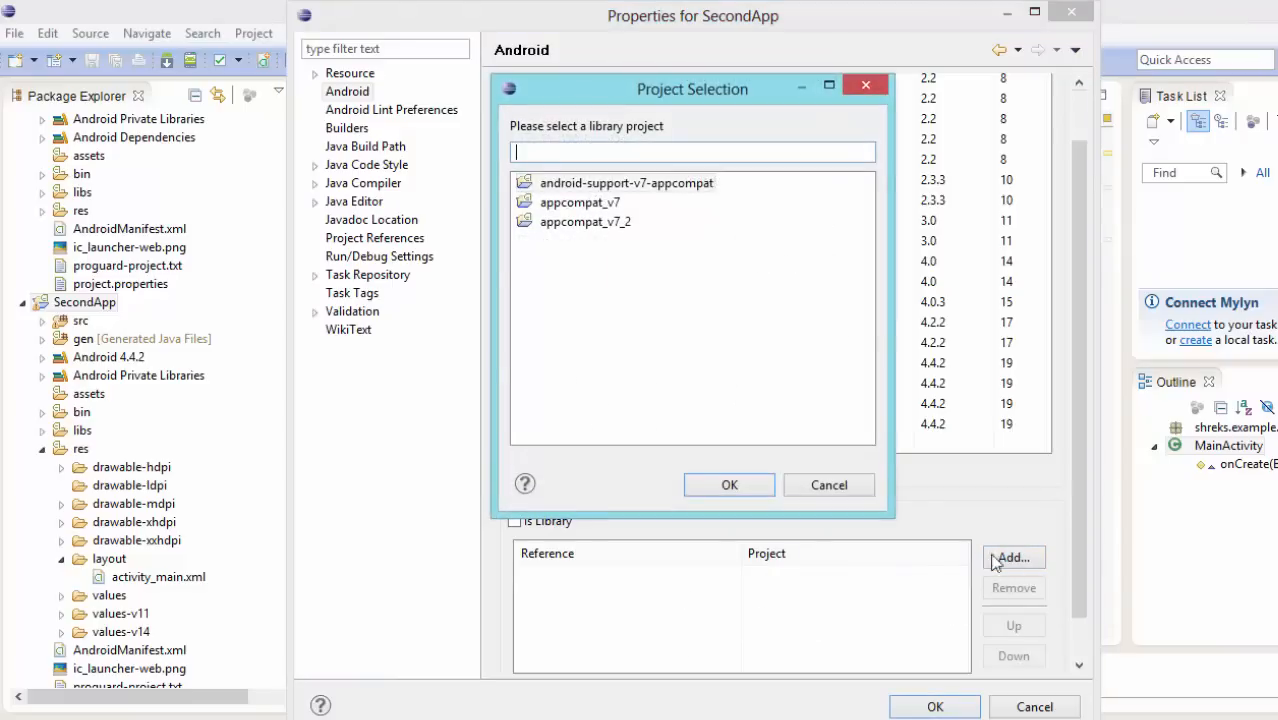
pyautogui.click(628, 184)
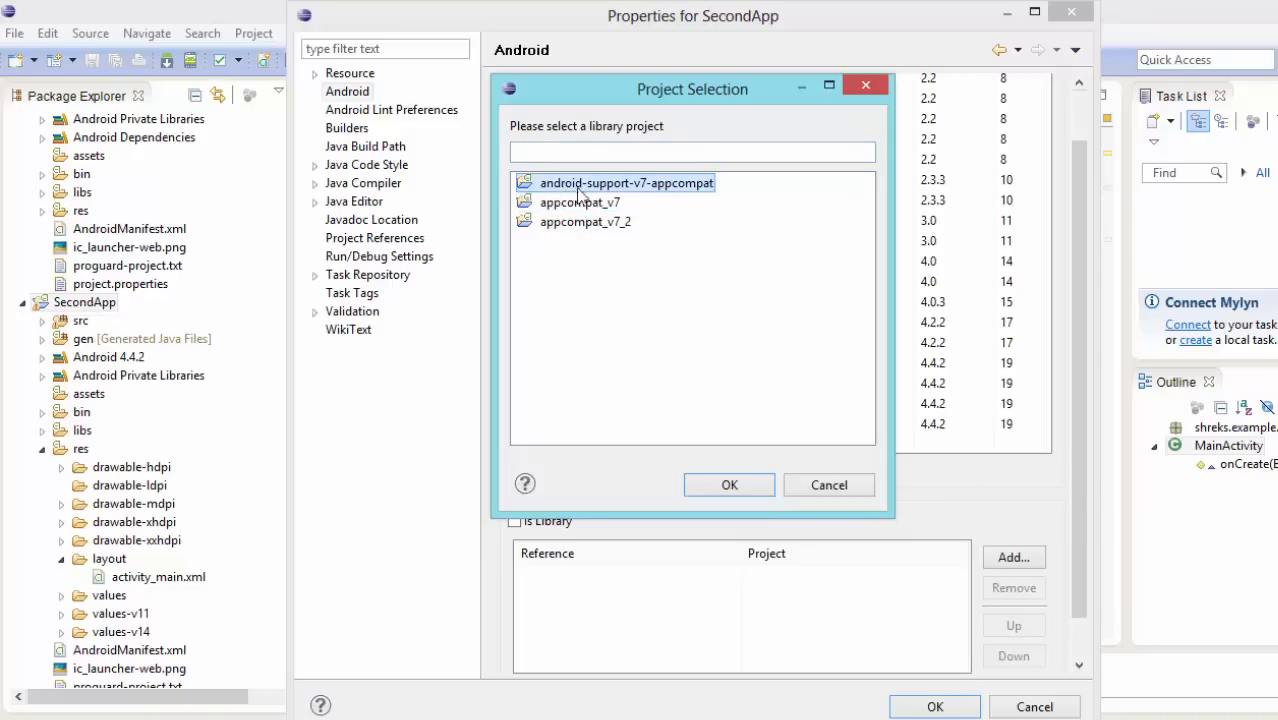
pyautogui.click(728, 486)
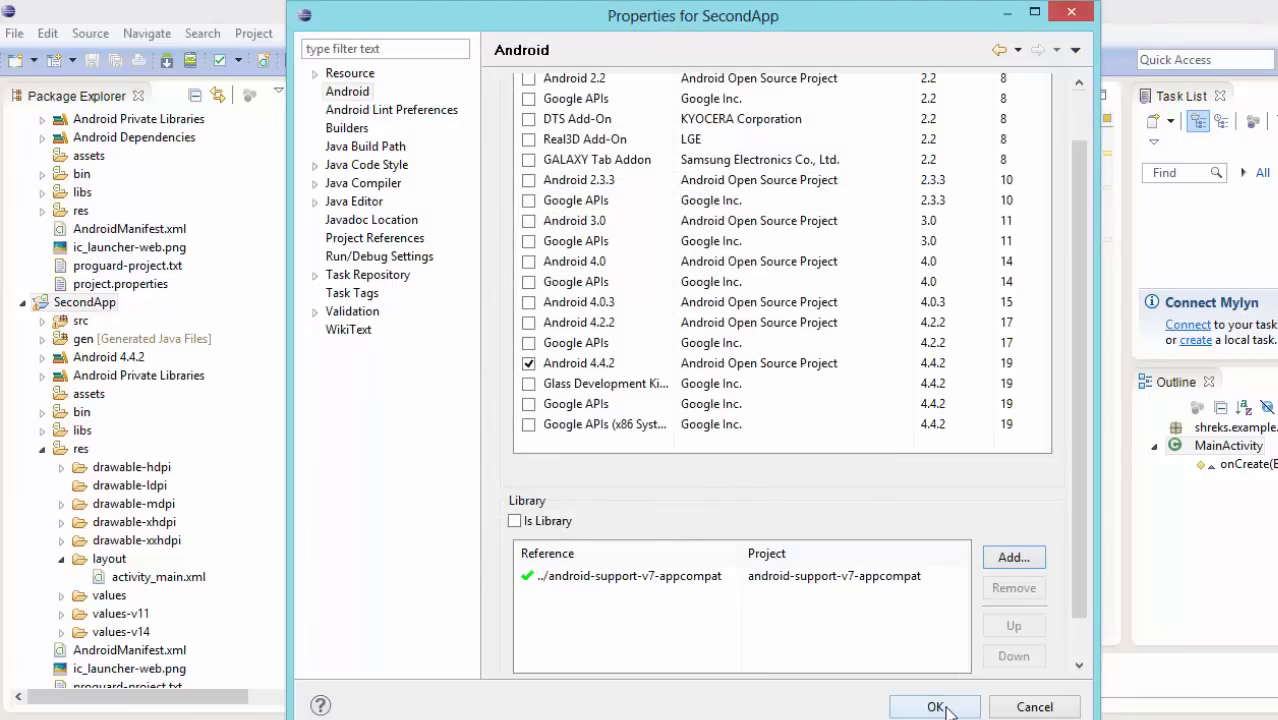
pyautogui.click(934, 708)
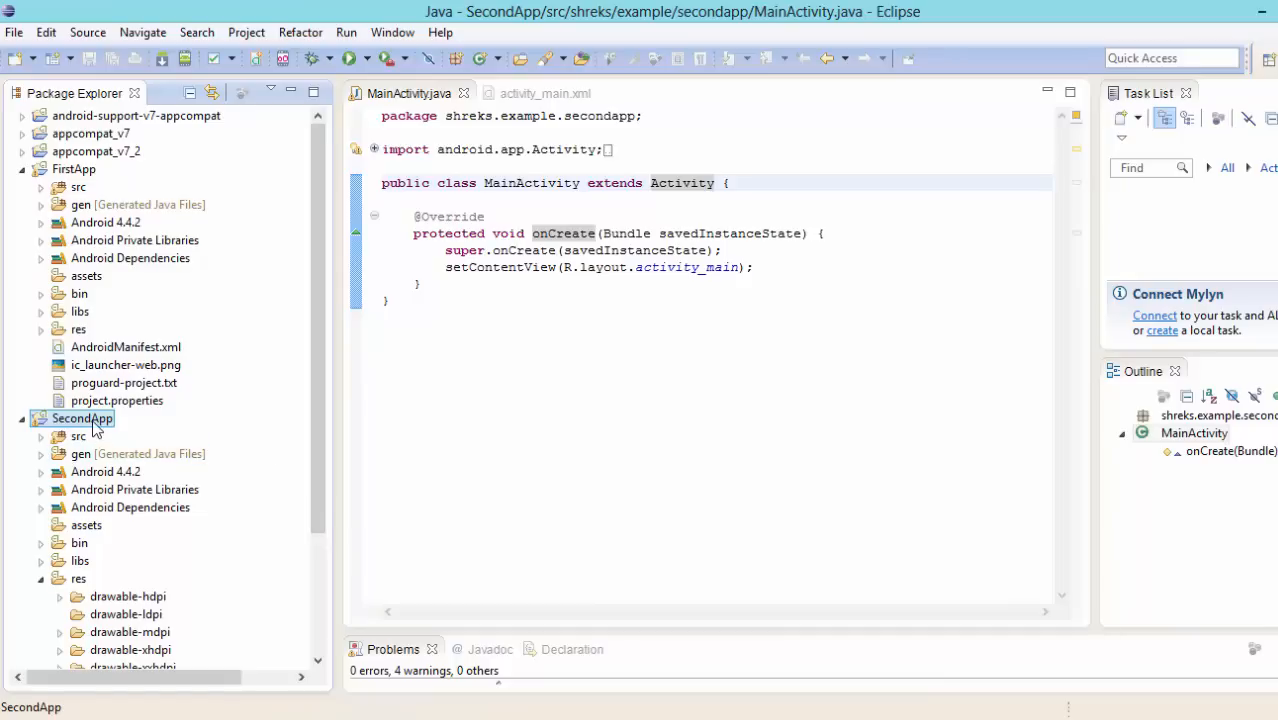
# Step: View SecondApp's Java Build Path libraries with Android Dependencies expanded and start adding an external JAR
pyautogui.rightClick(76, 418)
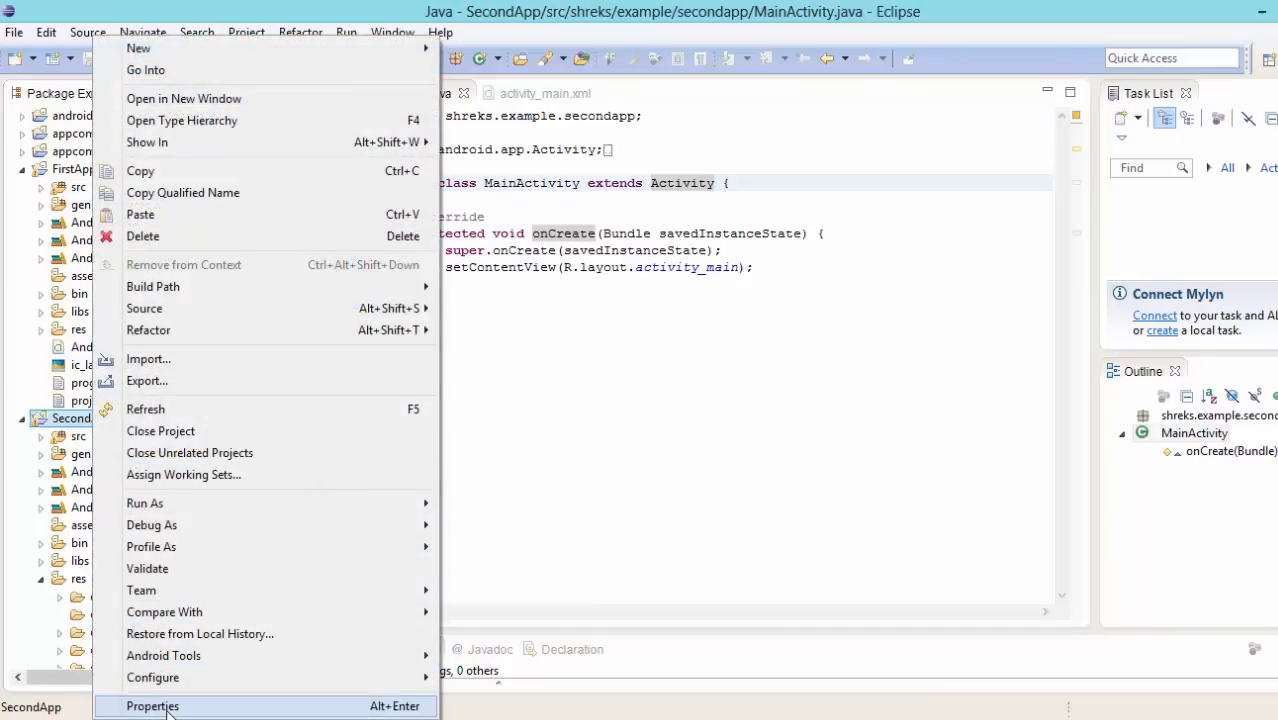
pyautogui.click(152, 706)
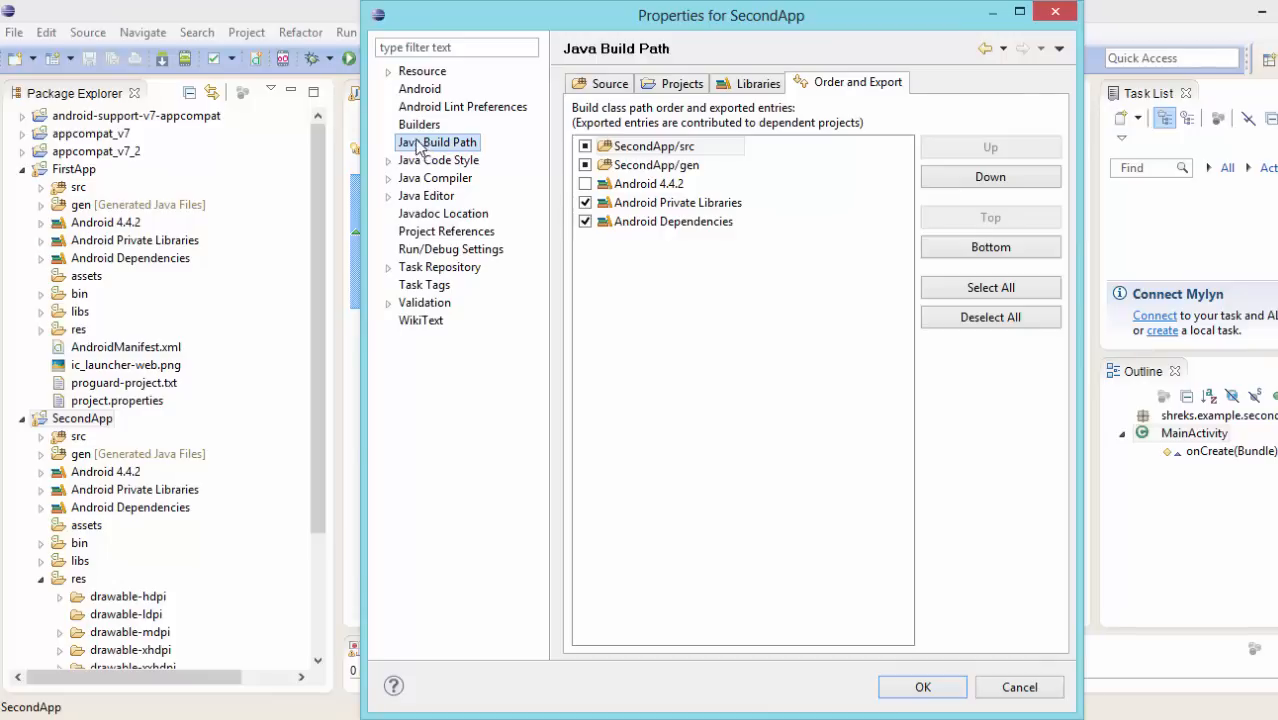
pyautogui.click(656, 144)
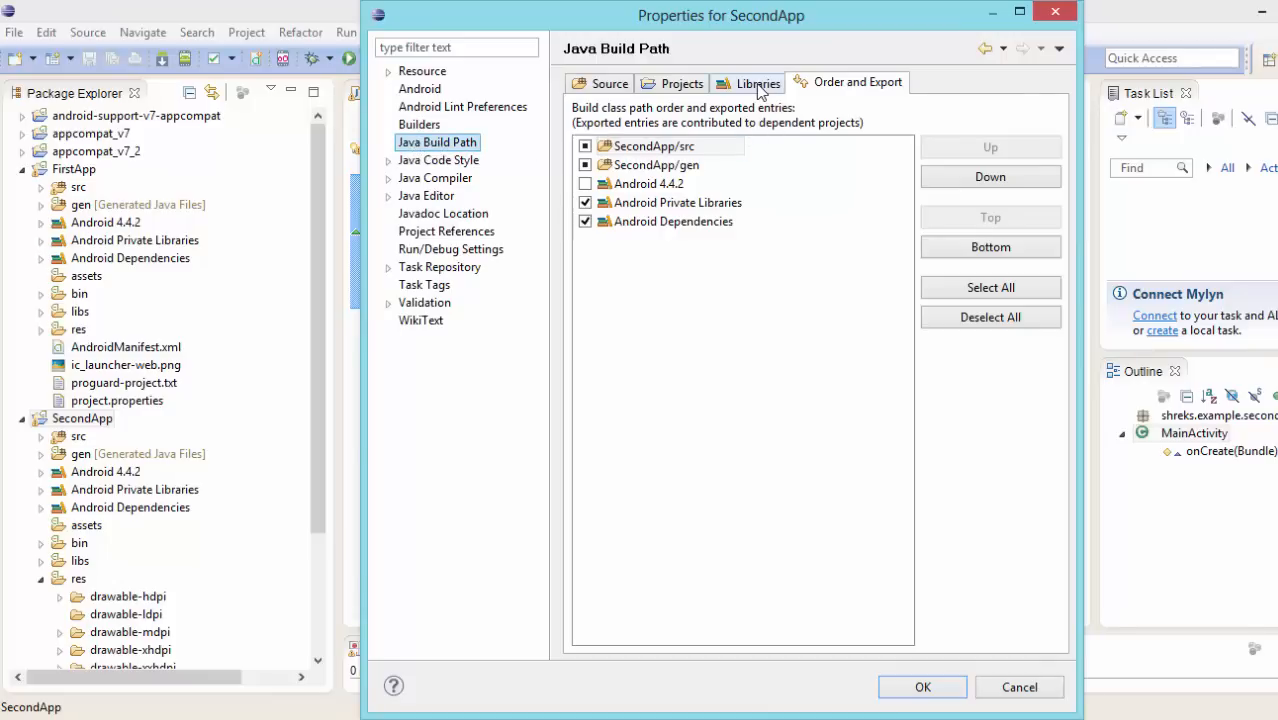
pyautogui.click(756, 82)
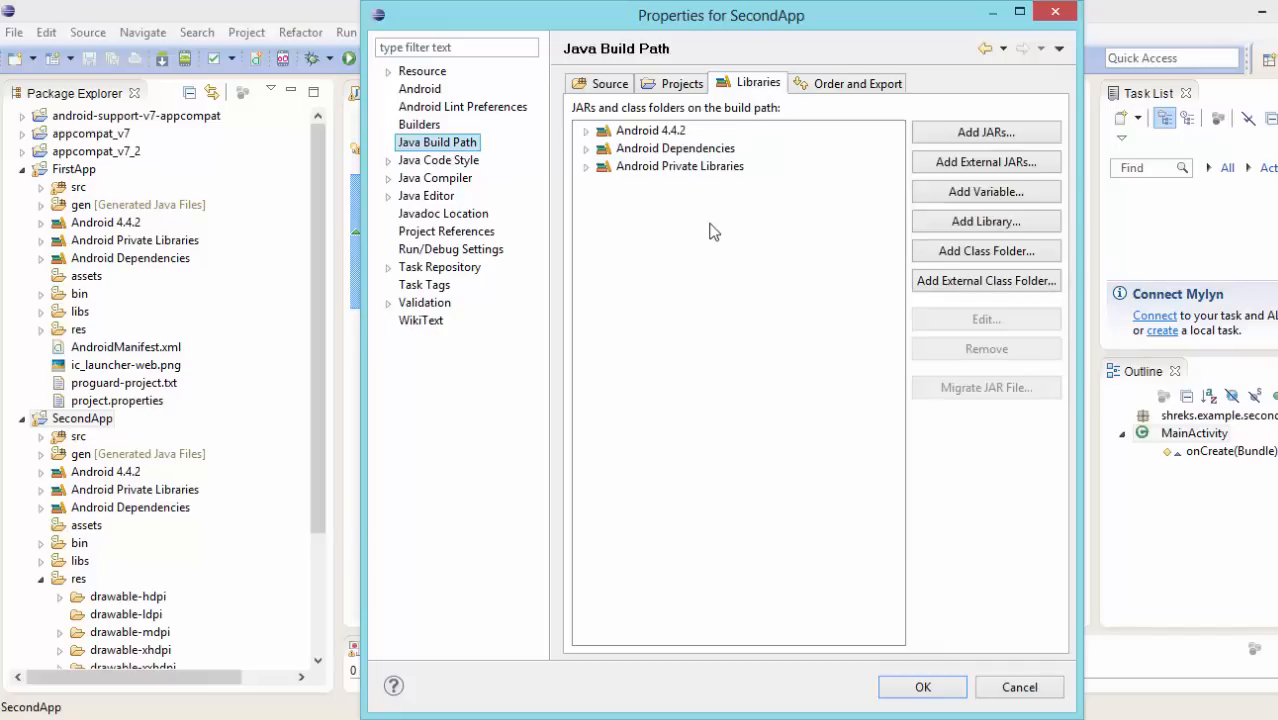
pyautogui.moveTo(718, 210)
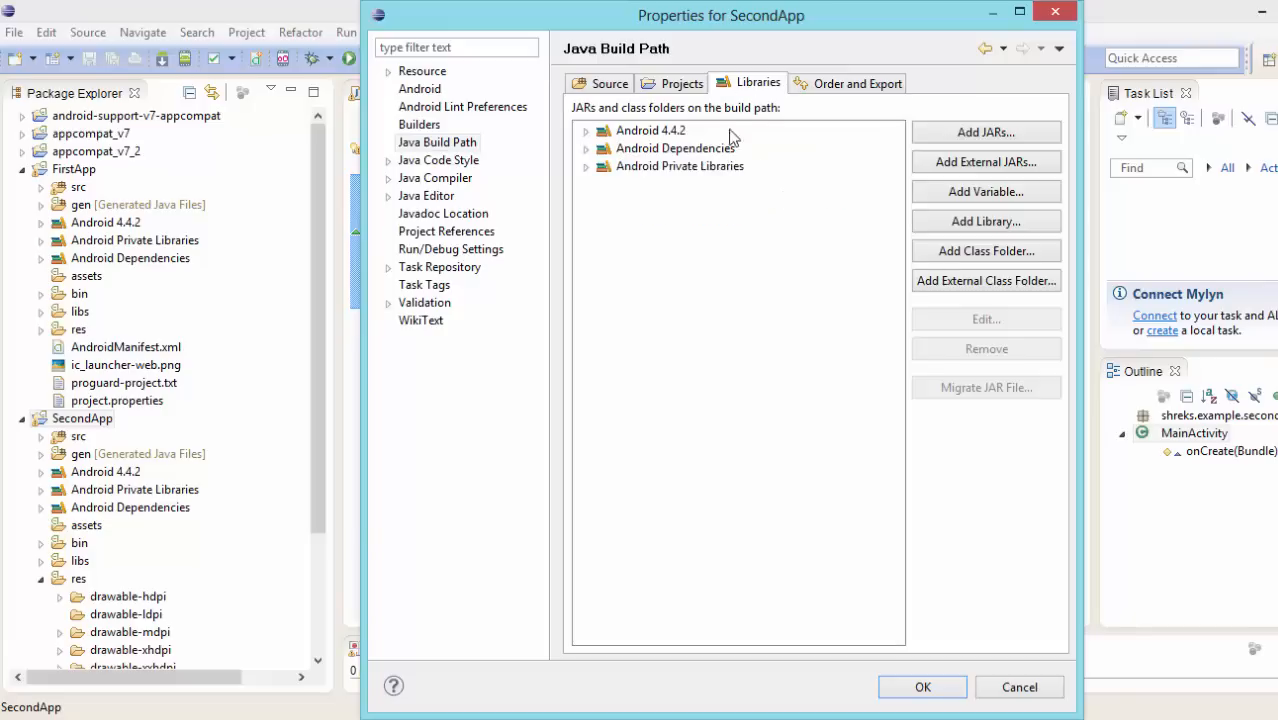
pyautogui.click(586, 148)
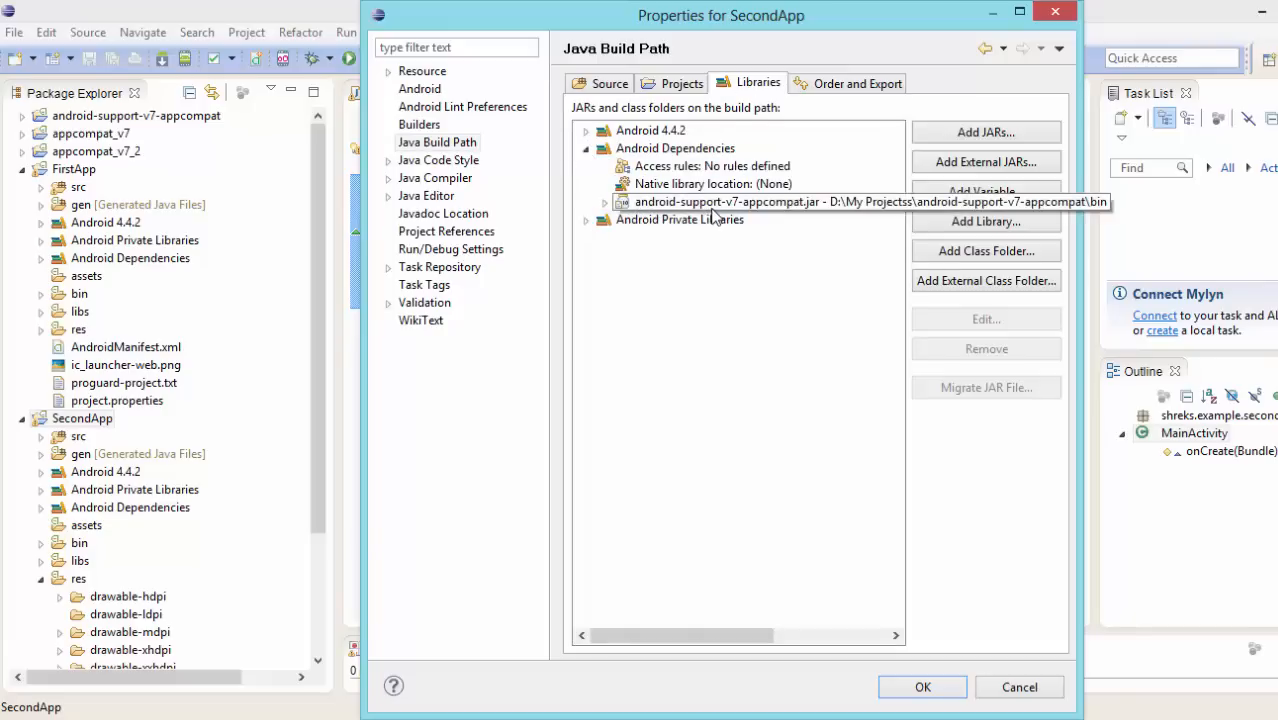
pyautogui.moveTo(756, 220)
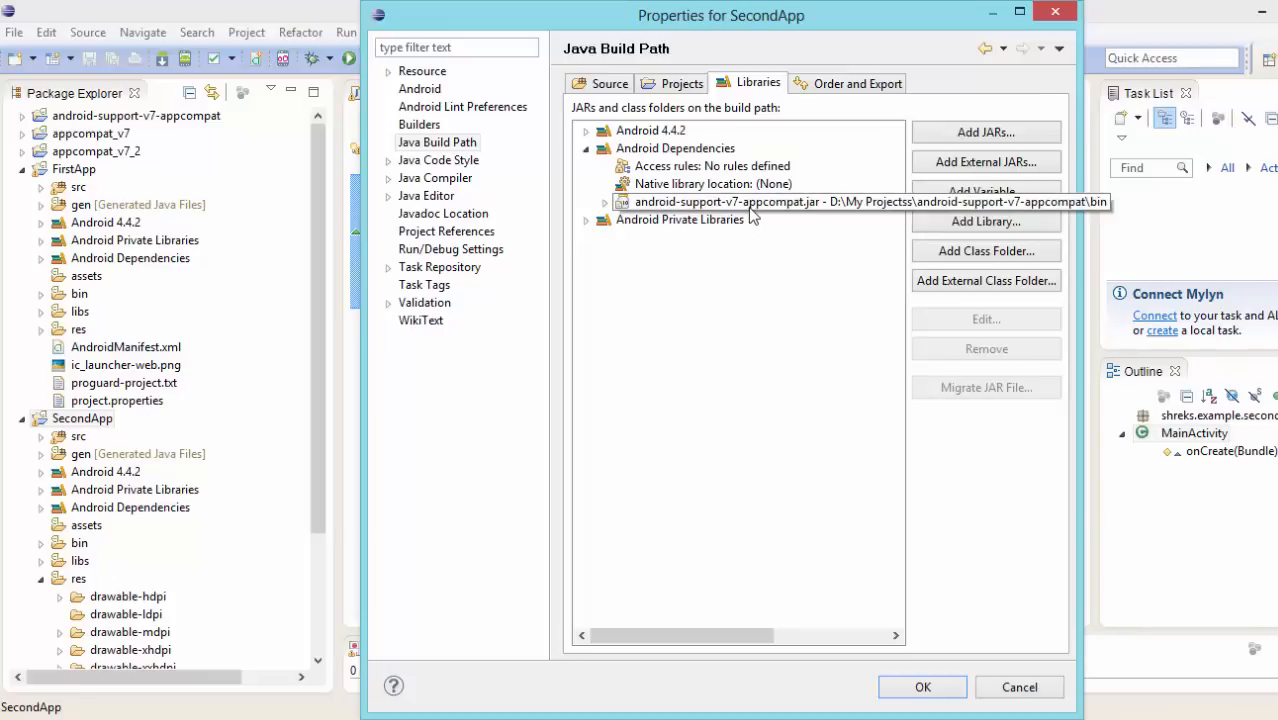
pyautogui.click(712, 184)
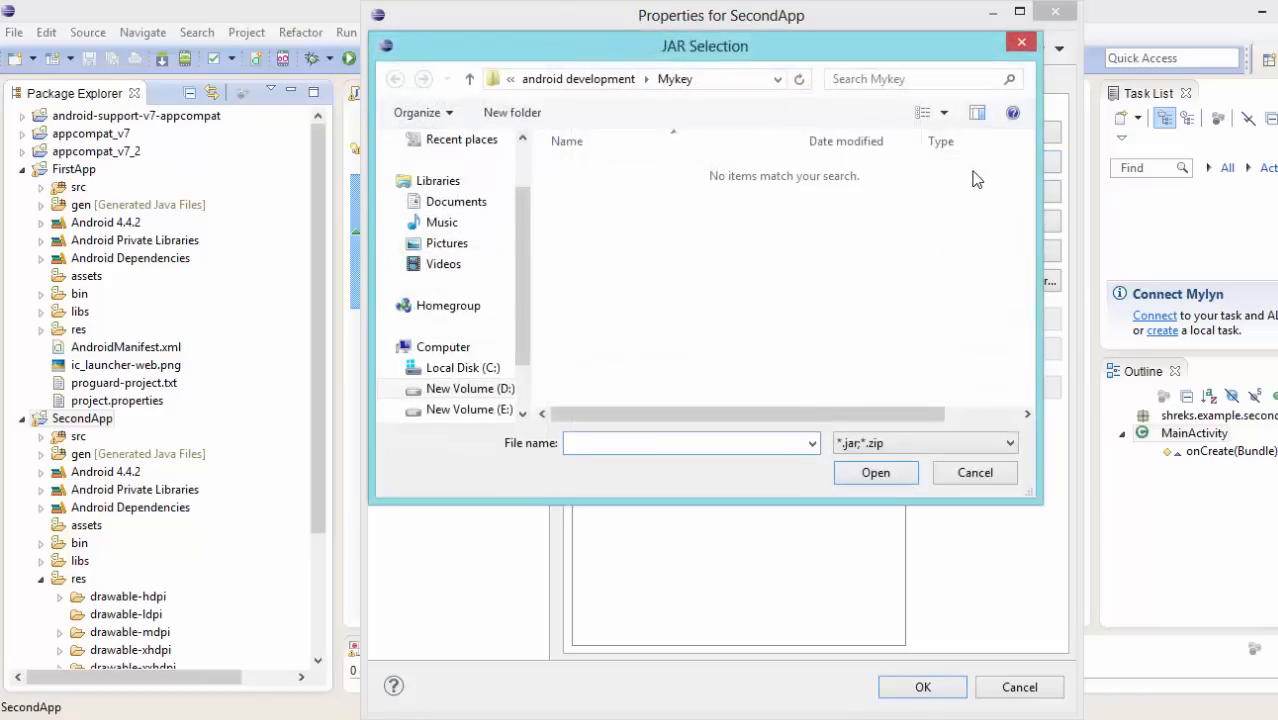
# Step: Browse the JAR chooser into eclipse/android-sdk/extras/android/support/v7/appcompat/libs
pyautogui.click(470, 80)
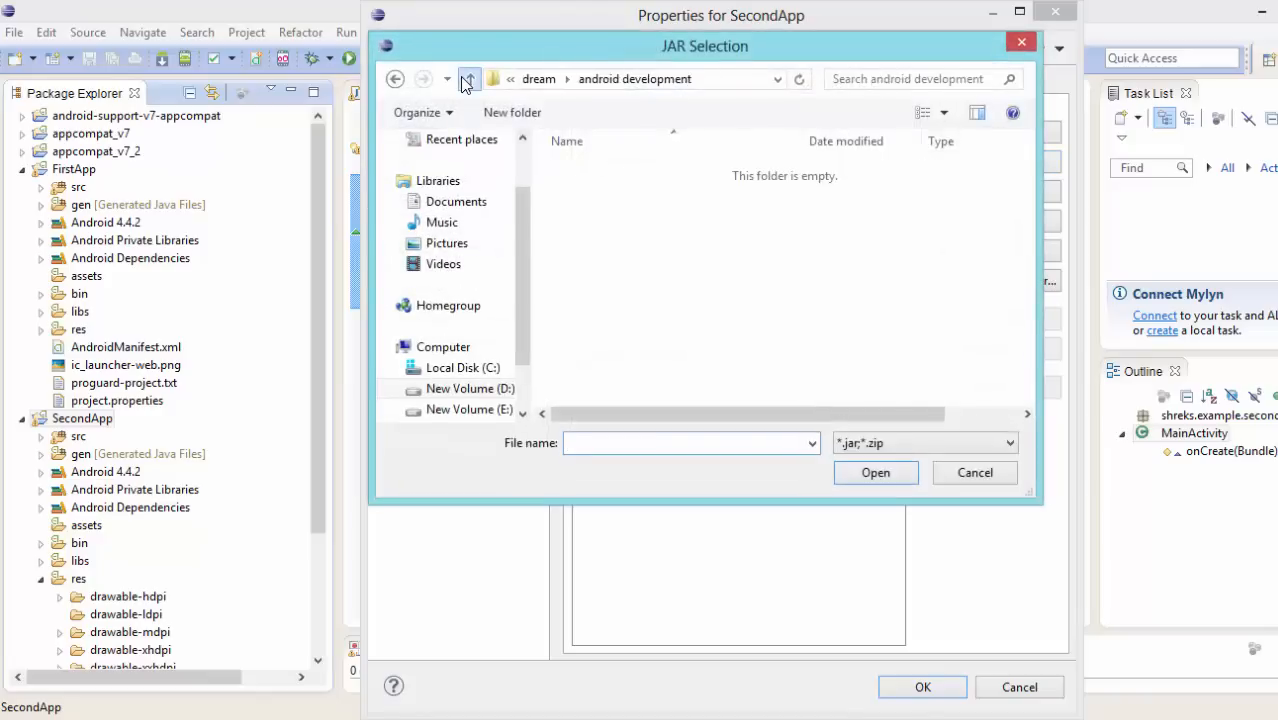
pyautogui.click(468, 80)
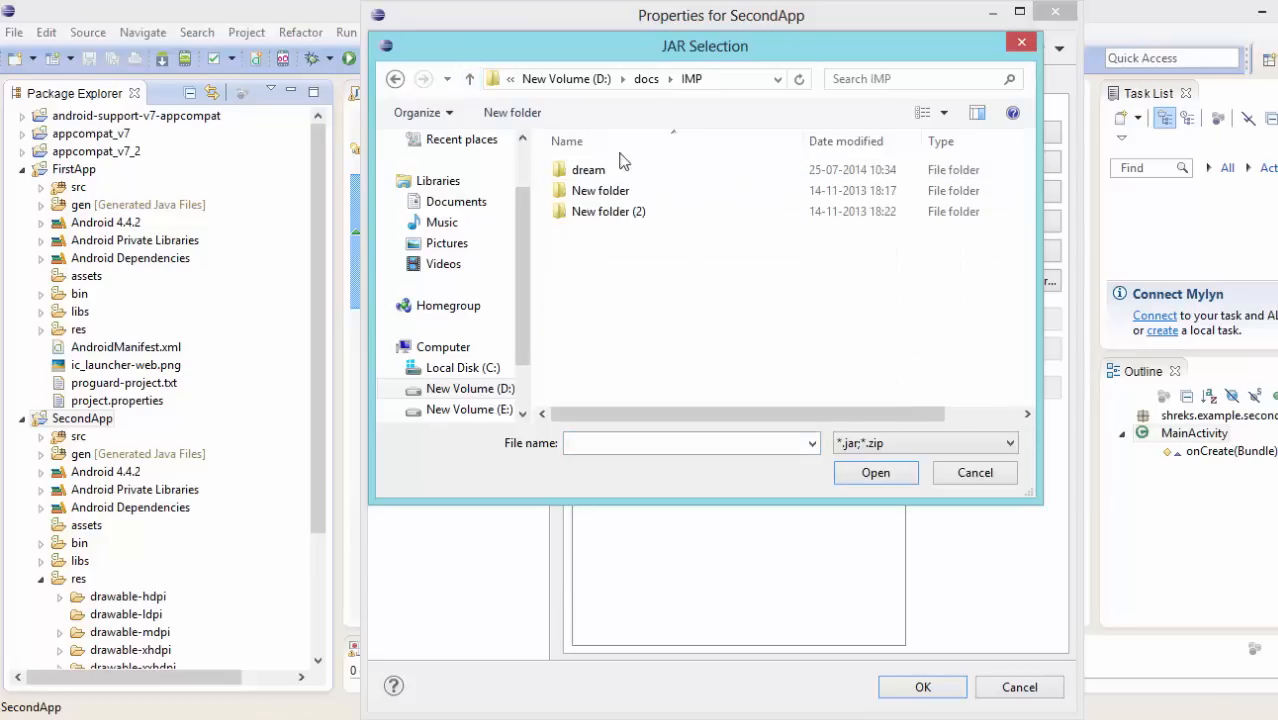
pyautogui.doubleClick(588, 168)
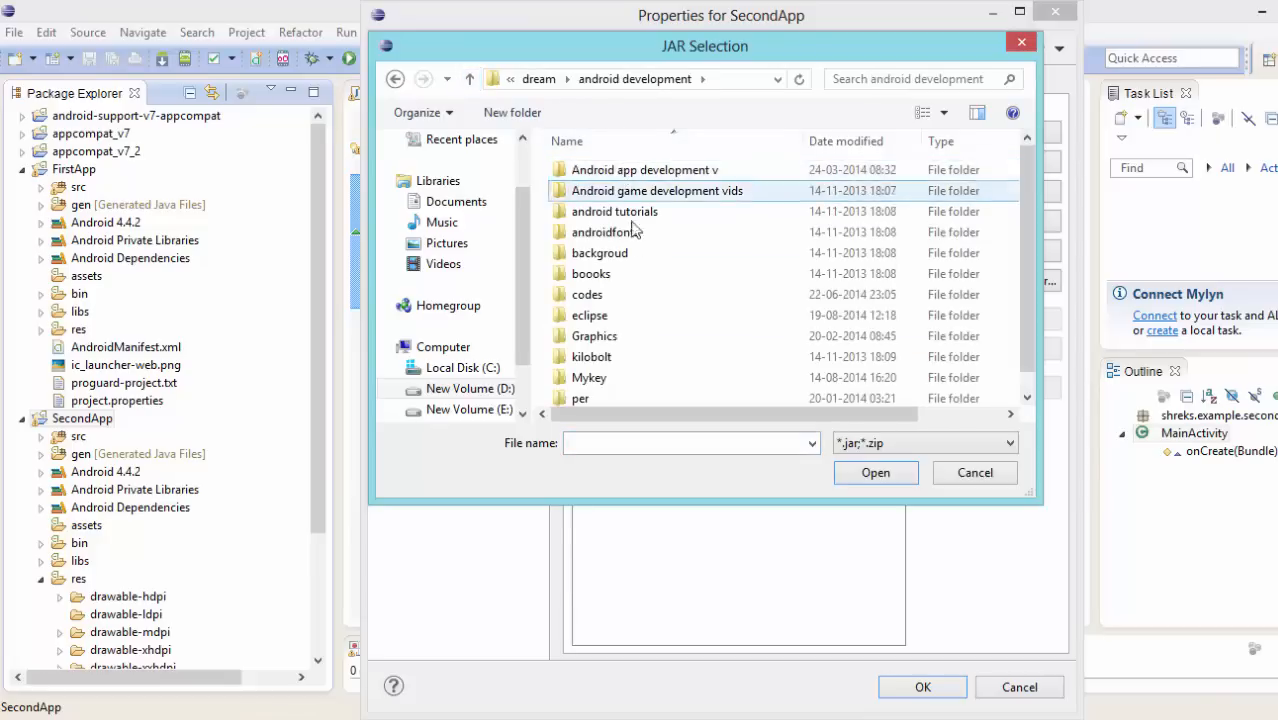
pyautogui.click(590, 356)
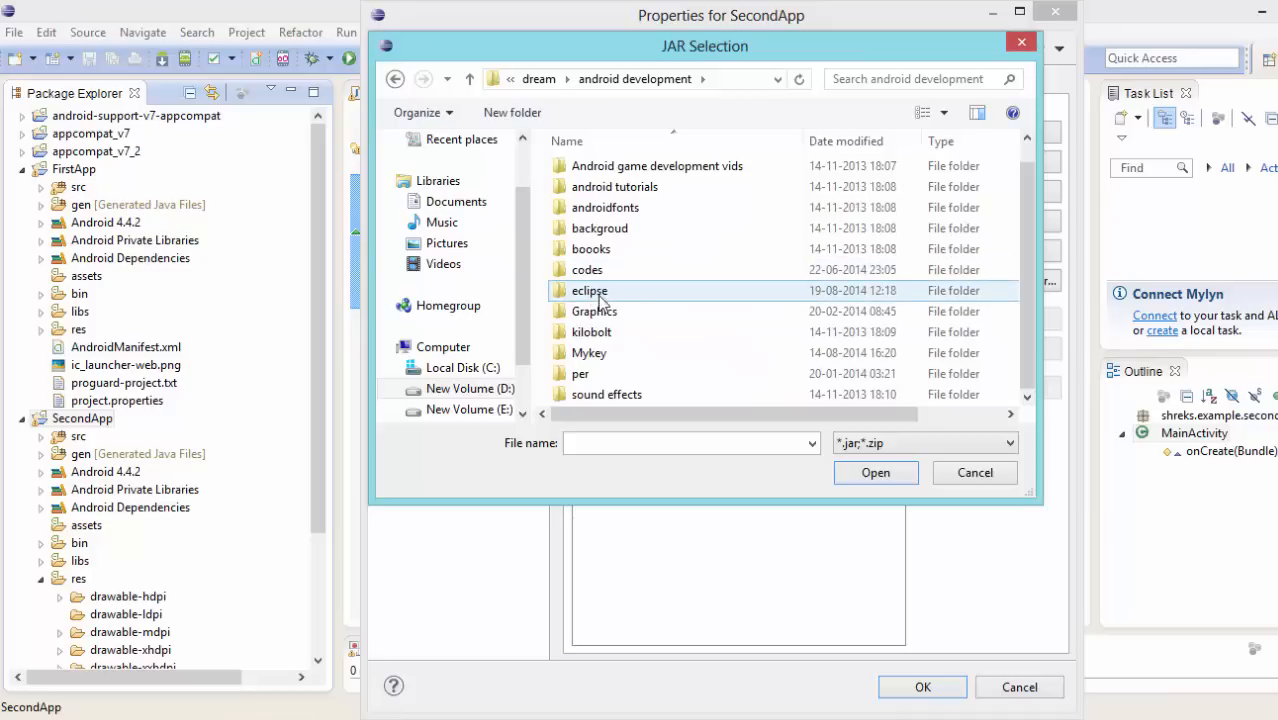
pyautogui.doubleClick(588, 290)
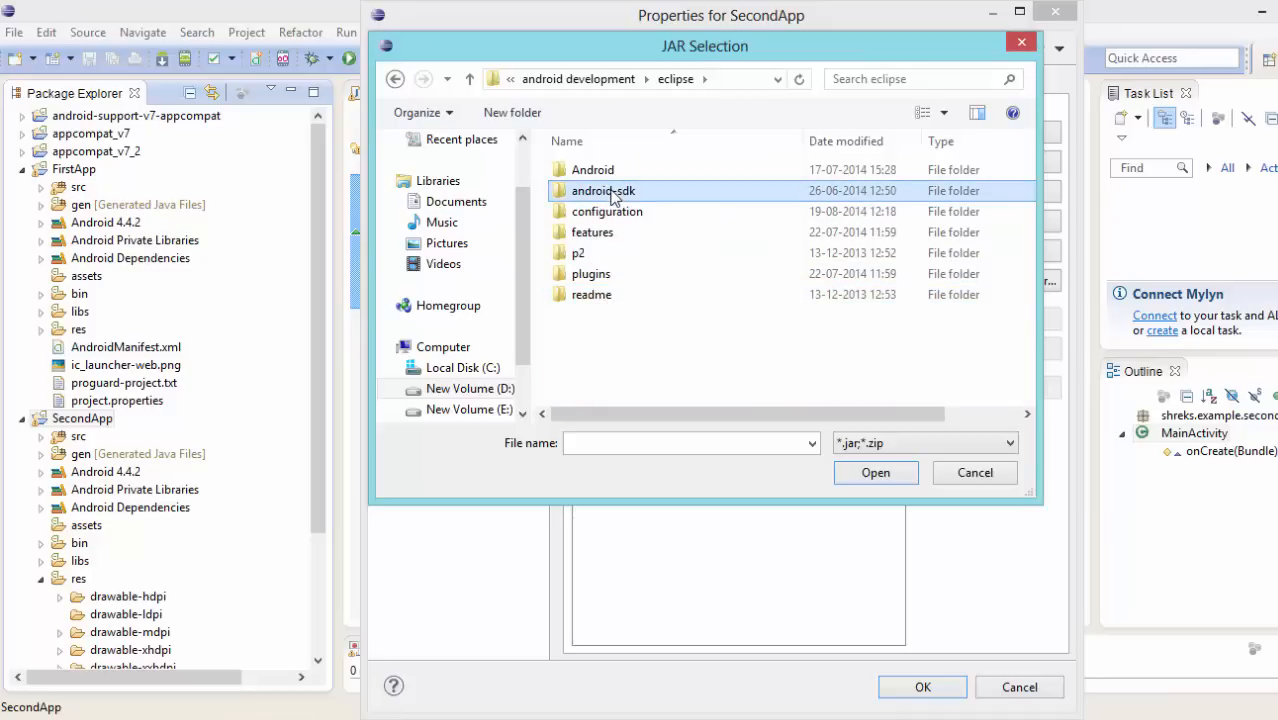
pyautogui.doubleClick(602, 190)
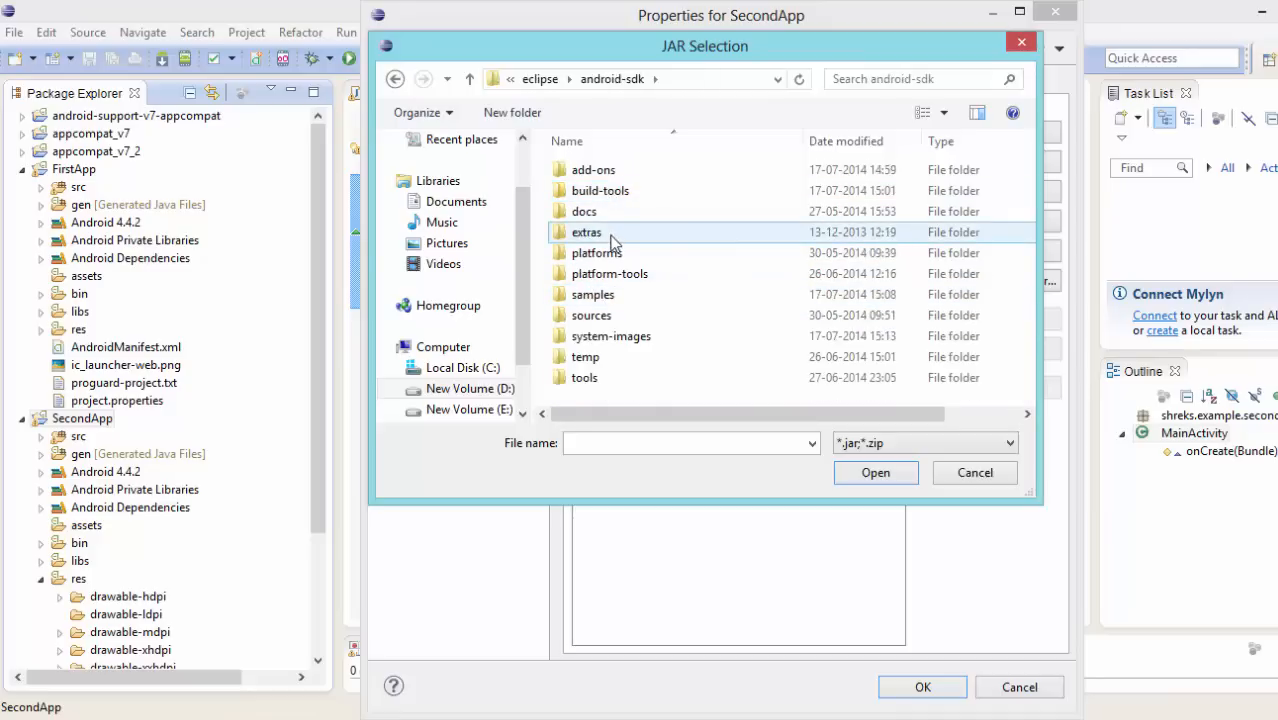
pyautogui.doubleClick(586, 232)
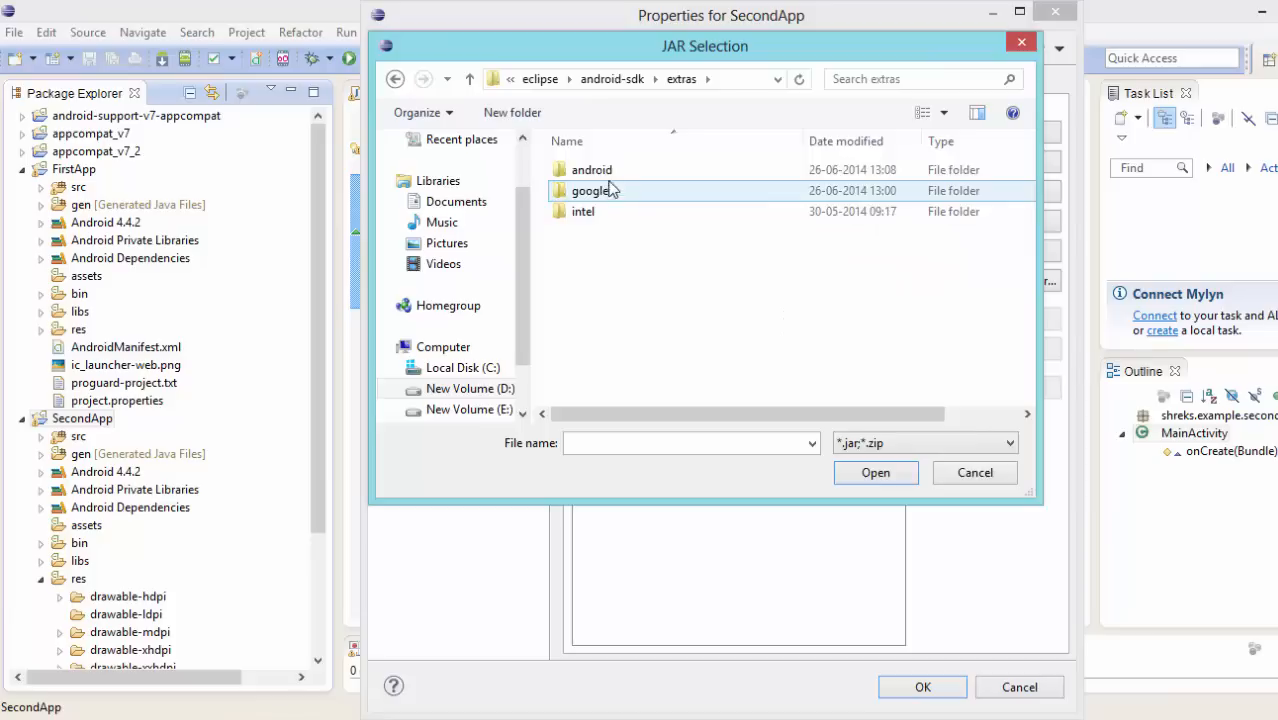
pyautogui.doubleClick(592, 190)
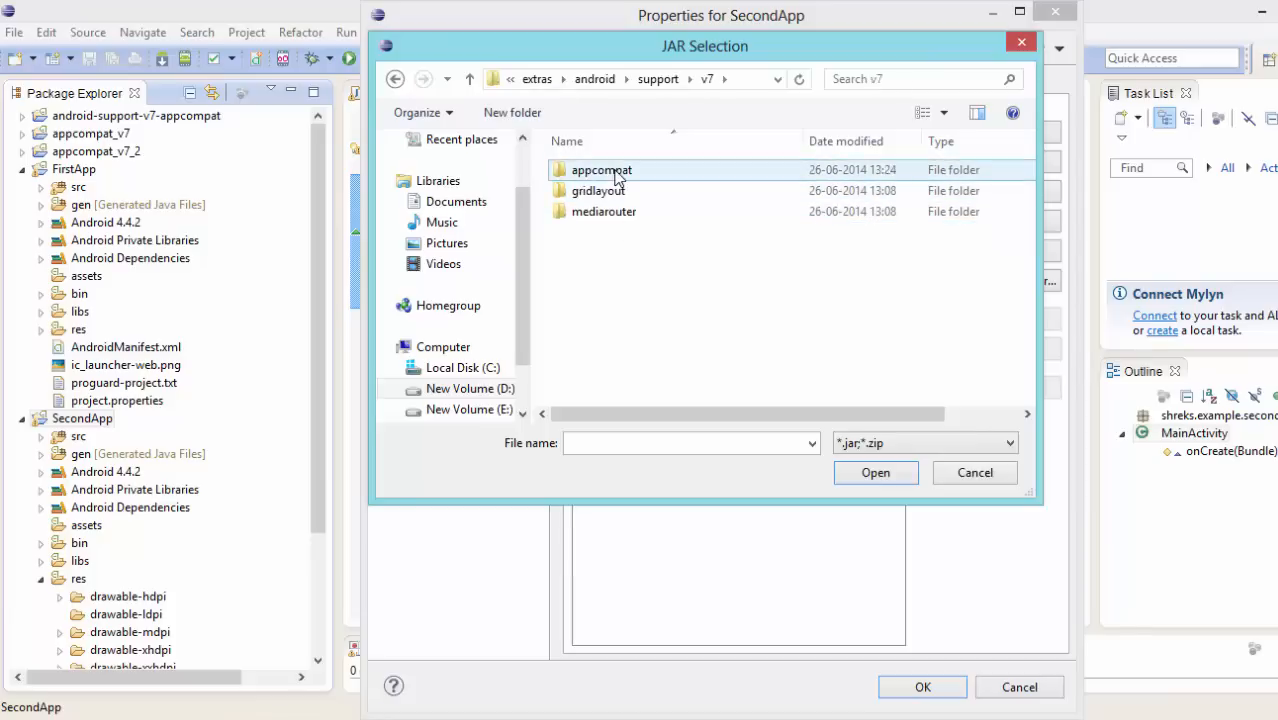
pyautogui.doubleClick(600, 168)
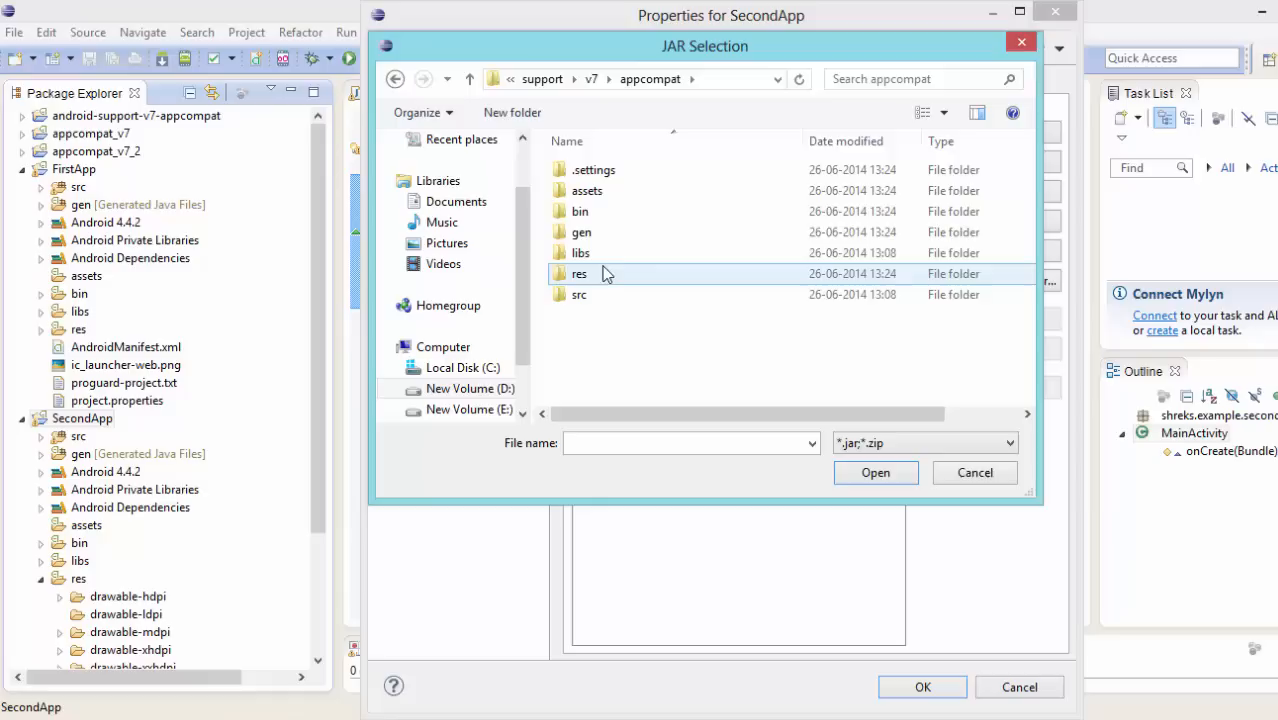
pyautogui.doubleClick(580, 252)
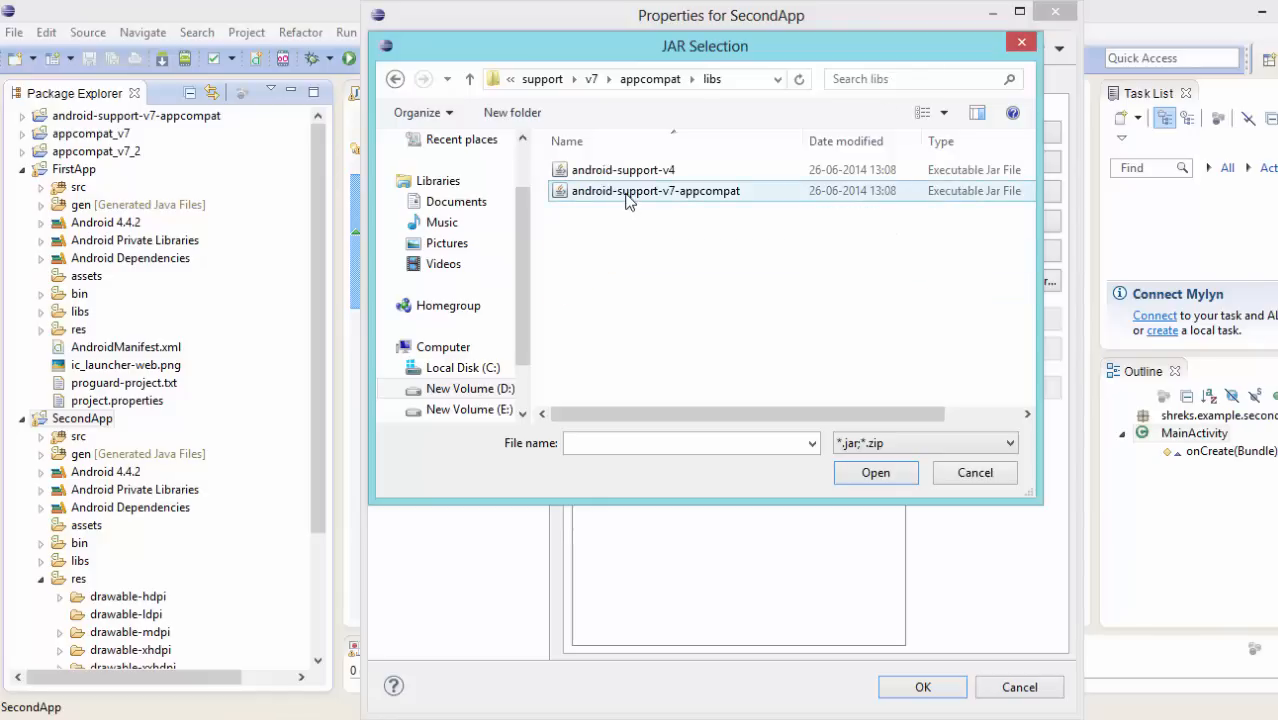
pyautogui.moveTo(656, 190)
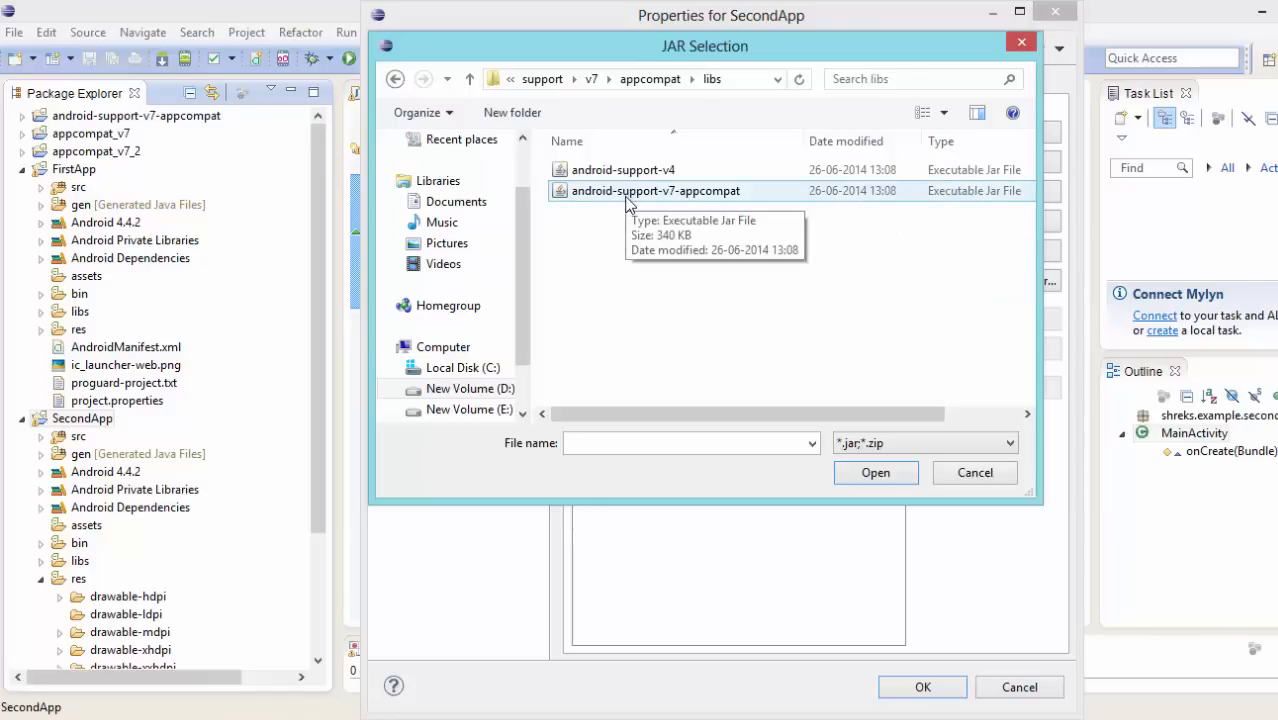
# Step: Add android-support-v7-appcompat.jar from that libs folder to SecondApp's build path
pyautogui.click(656, 190)
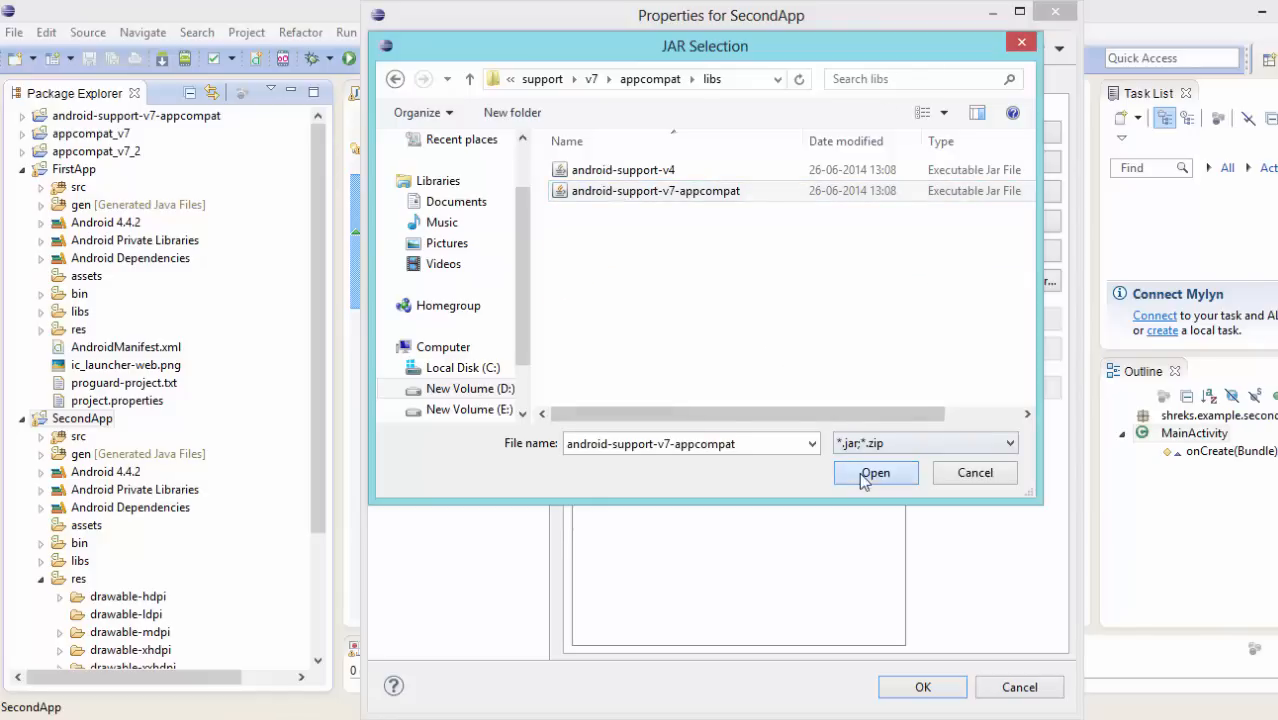
pyautogui.click(874, 472)
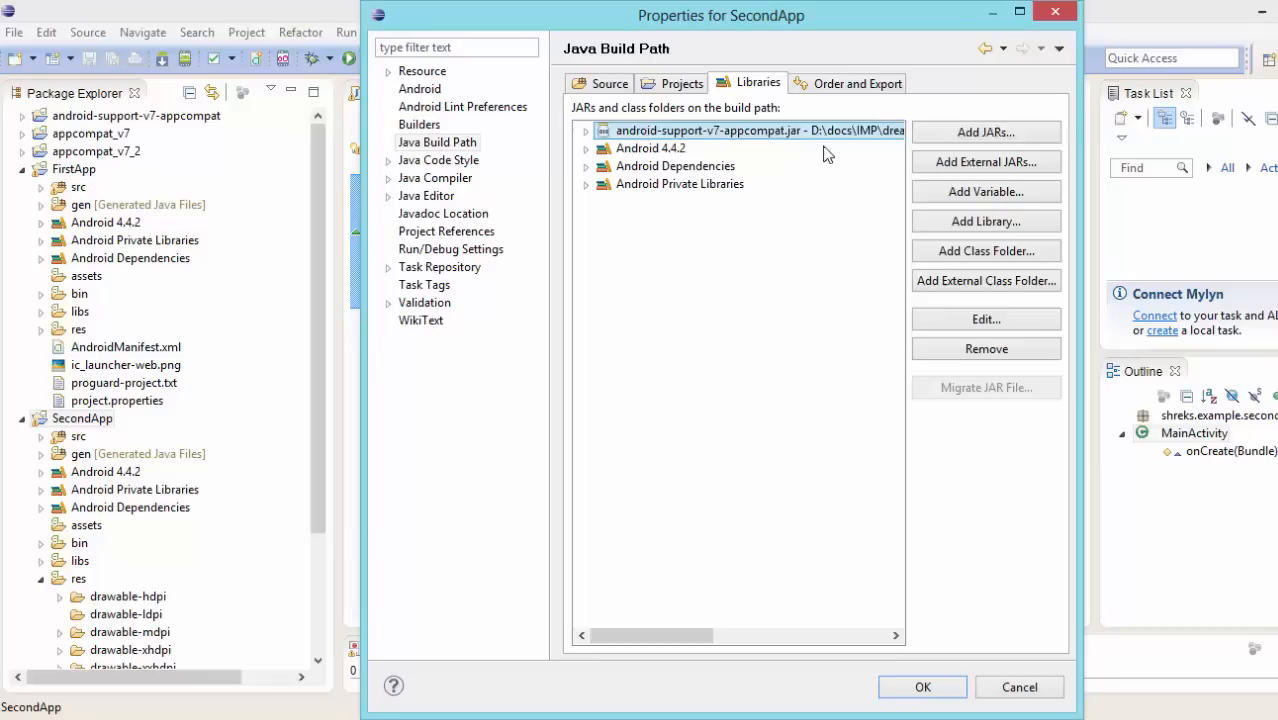
# Step: Tick android-support-v7-appcompat.jar under Order and Export and confirm the build path
pyautogui.click(856, 82)
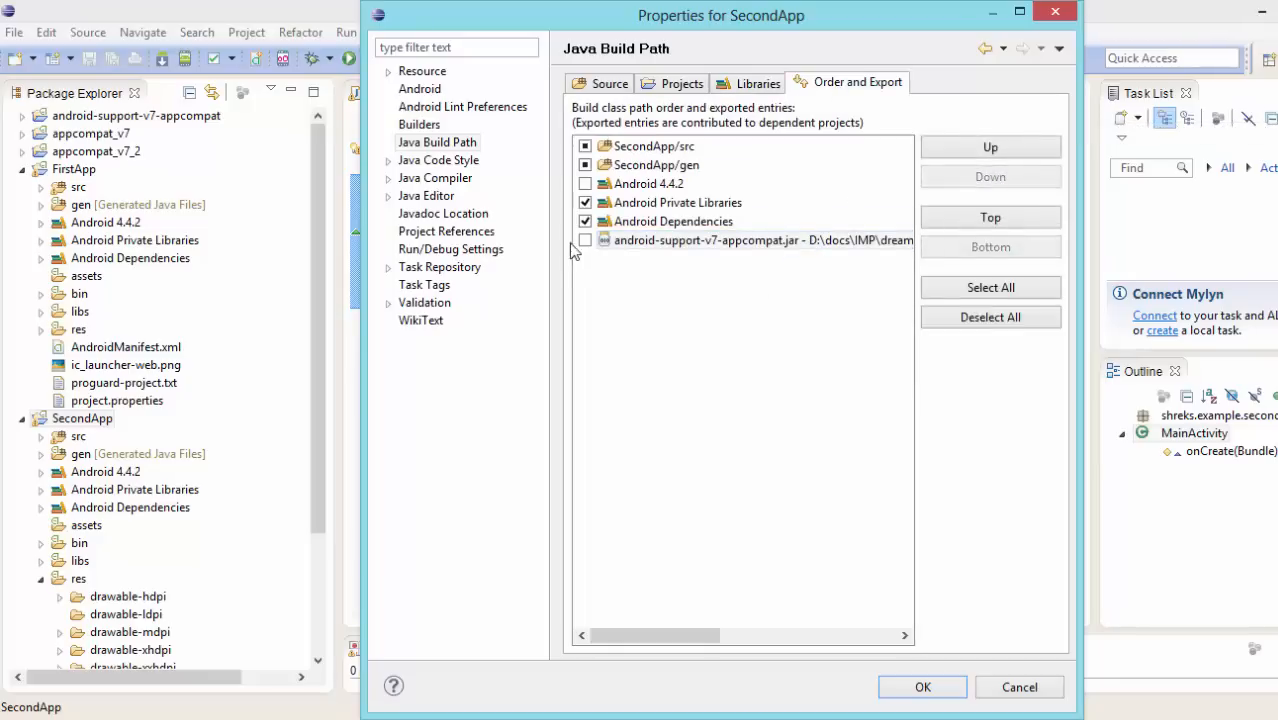
pyautogui.click(584, 240)
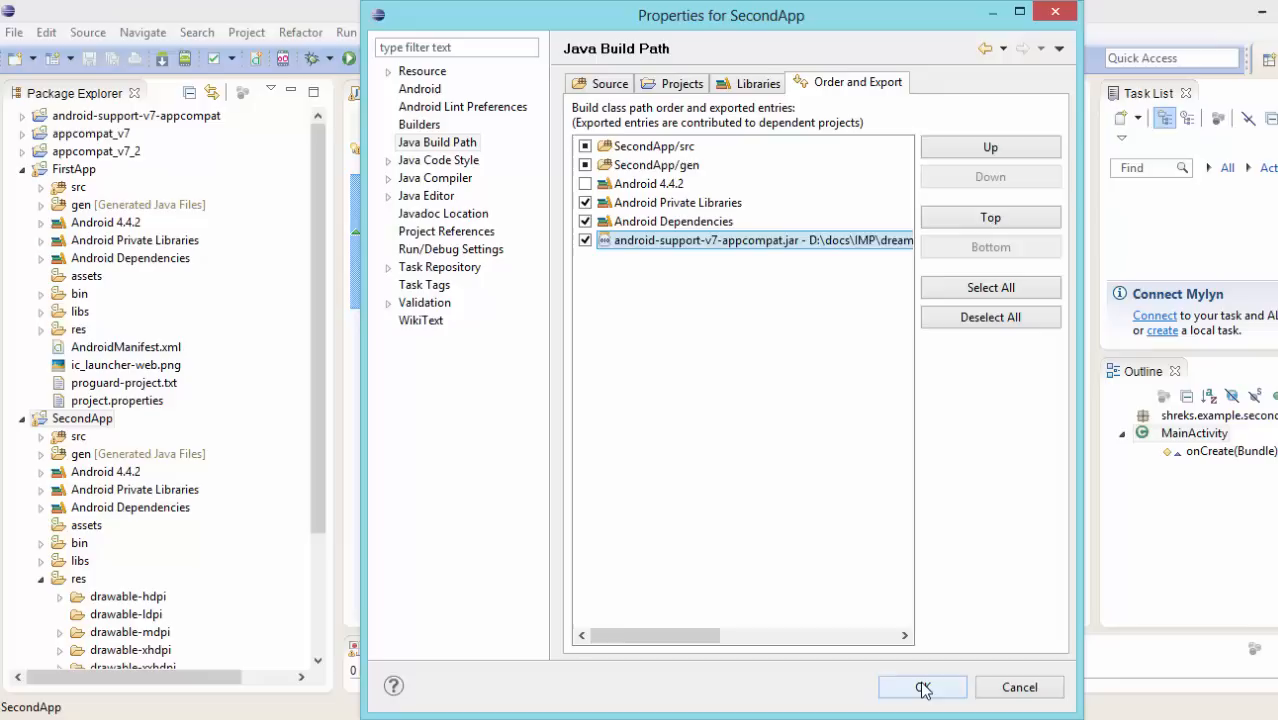
pyautogui.click(920, 688)
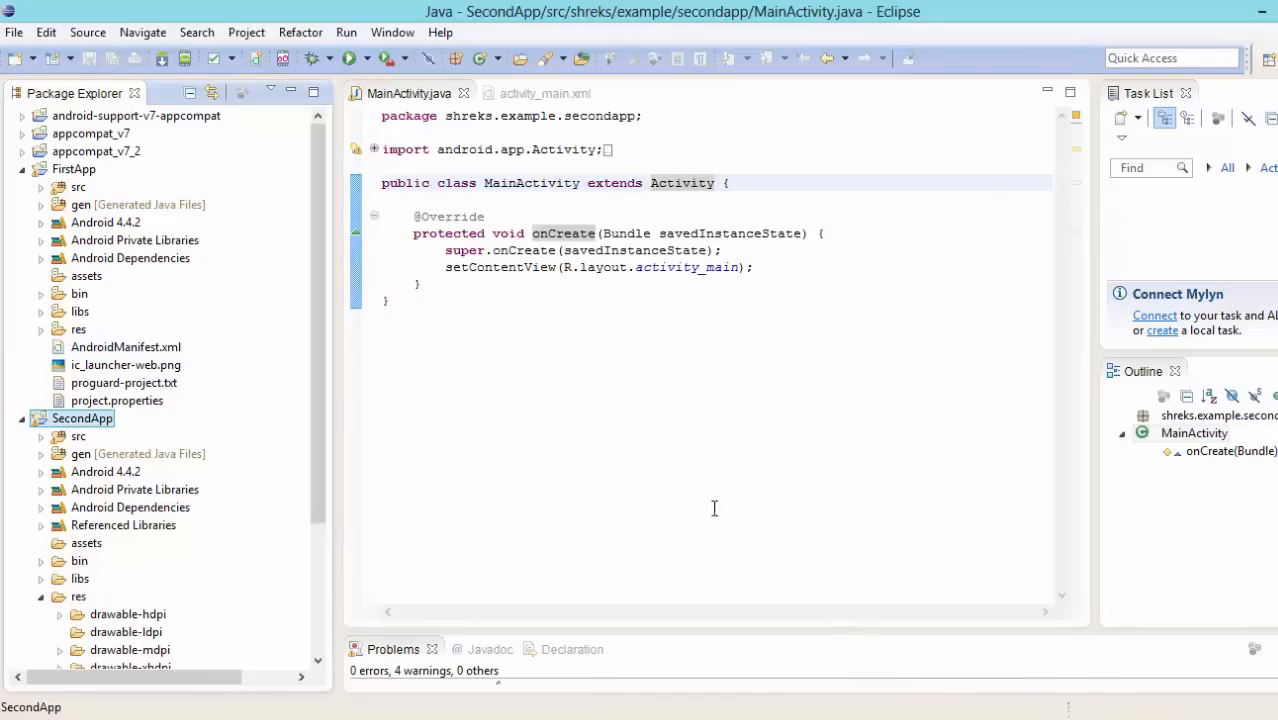
pyautogui.click(40, 508)
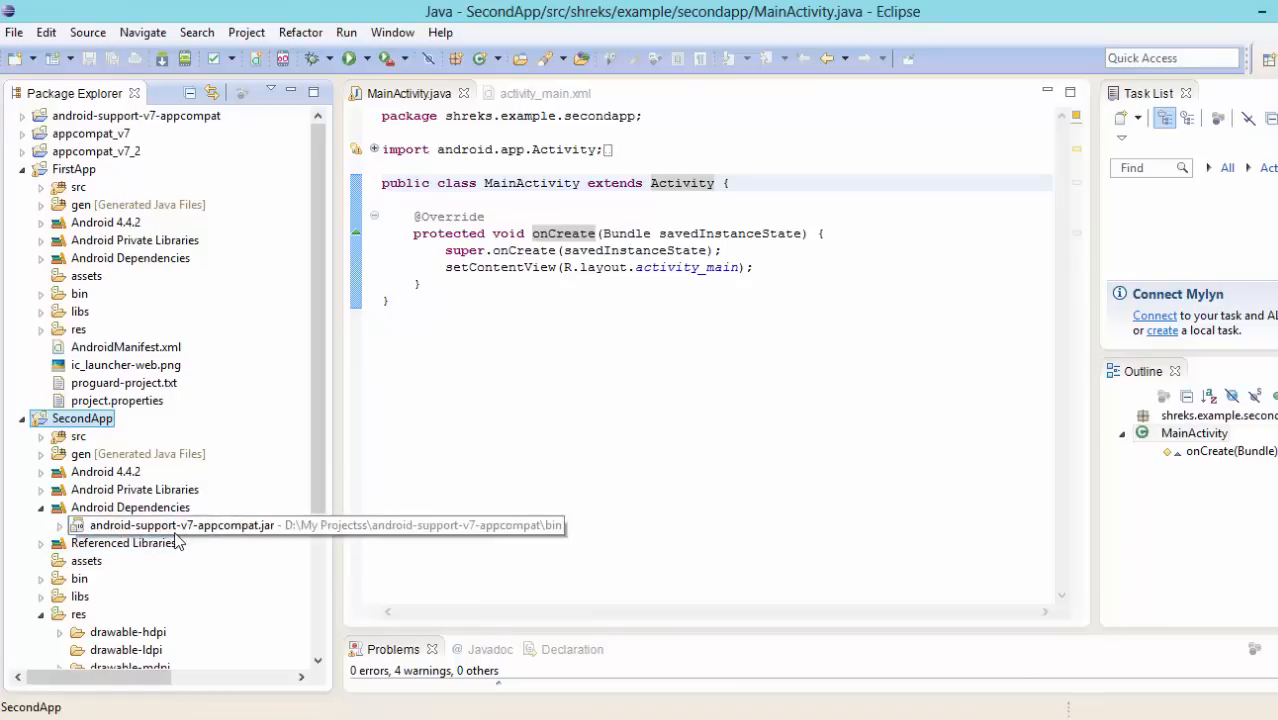
pyautogui.click(58, 542)
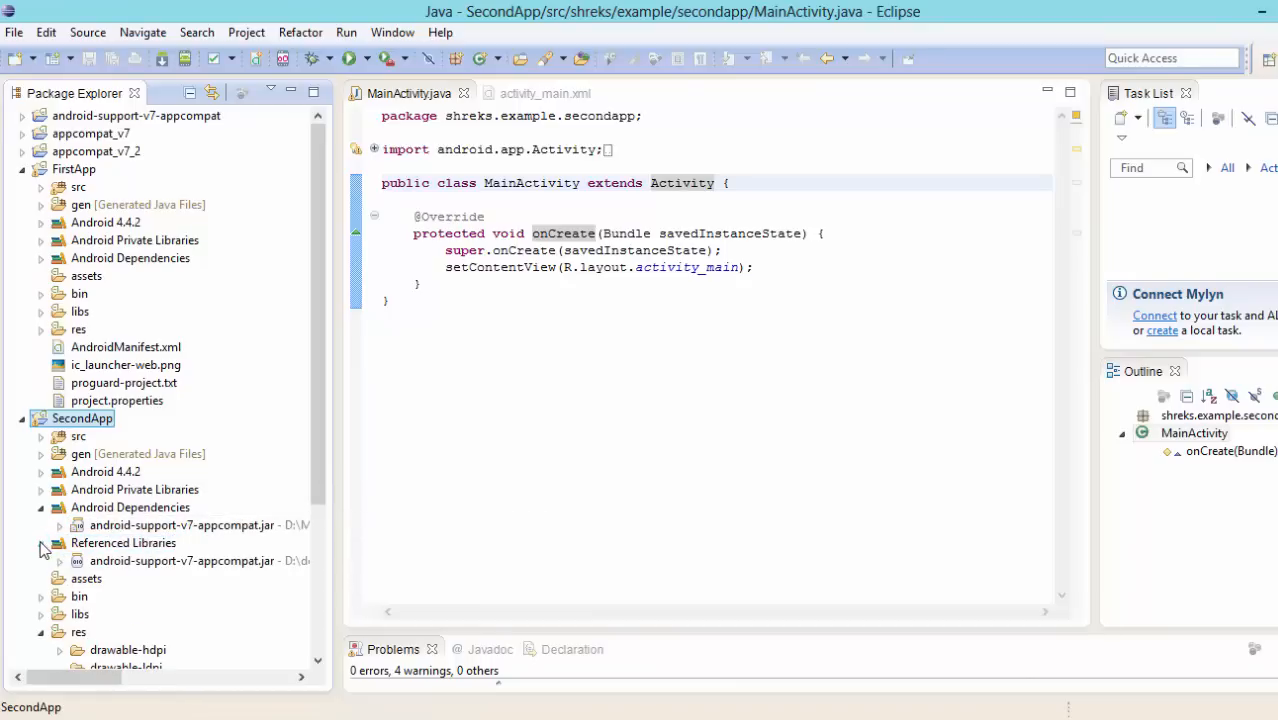
pyautogui.moveTo(182, 560)
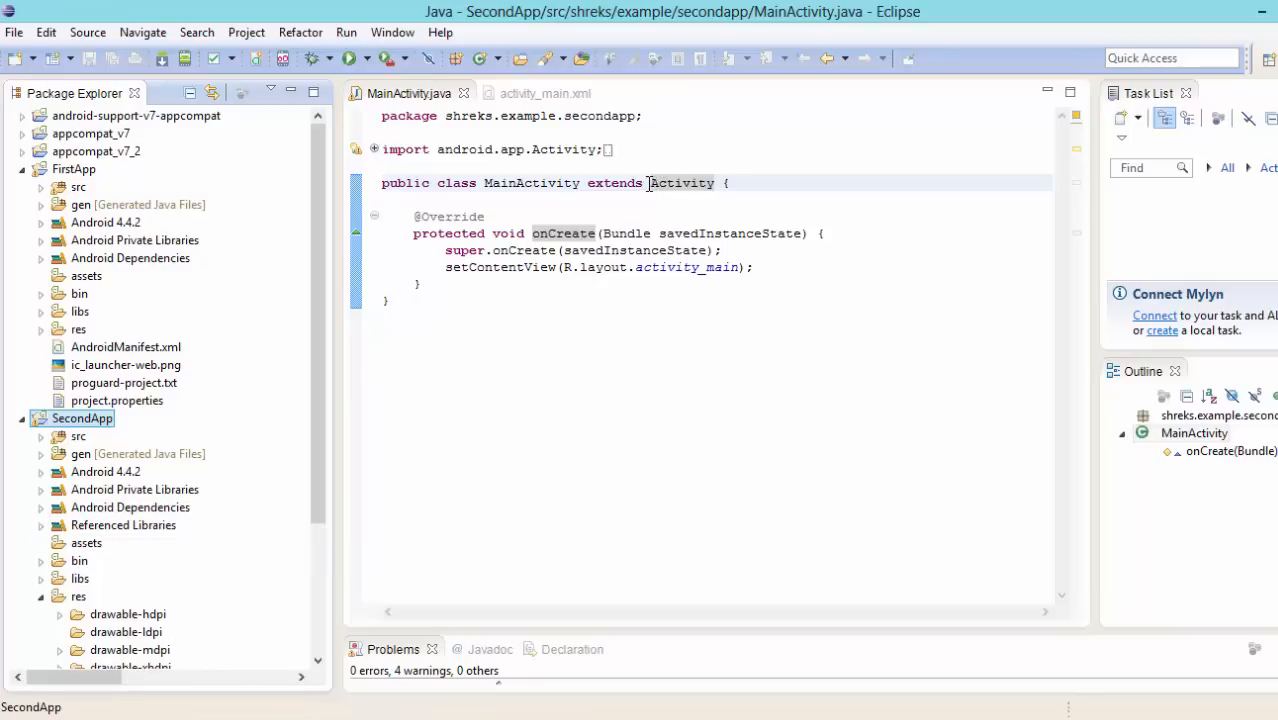
# Step: Replace superclass Activity with ActionBarActivity via content assist and remove the unused Activity import
pyautogui.doubleClick(684, 184)
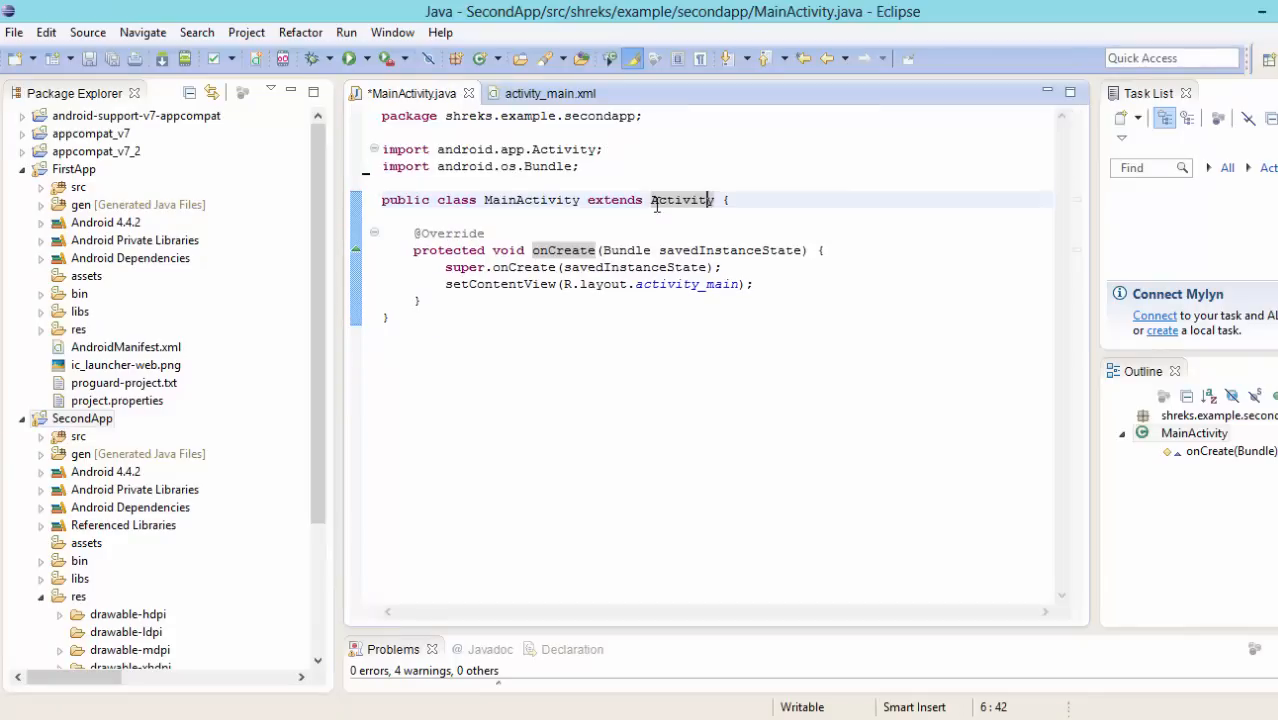
pyautogui.doubleClick(680, 200)
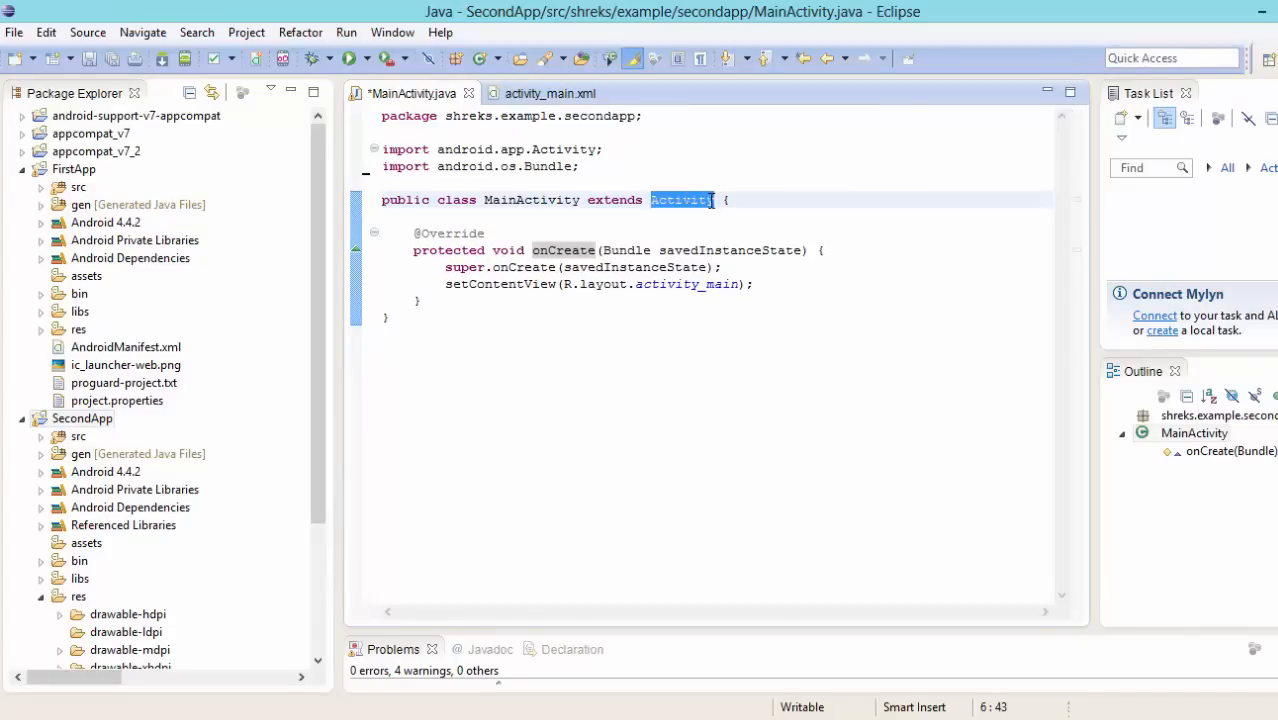
pyautogui.write('act')
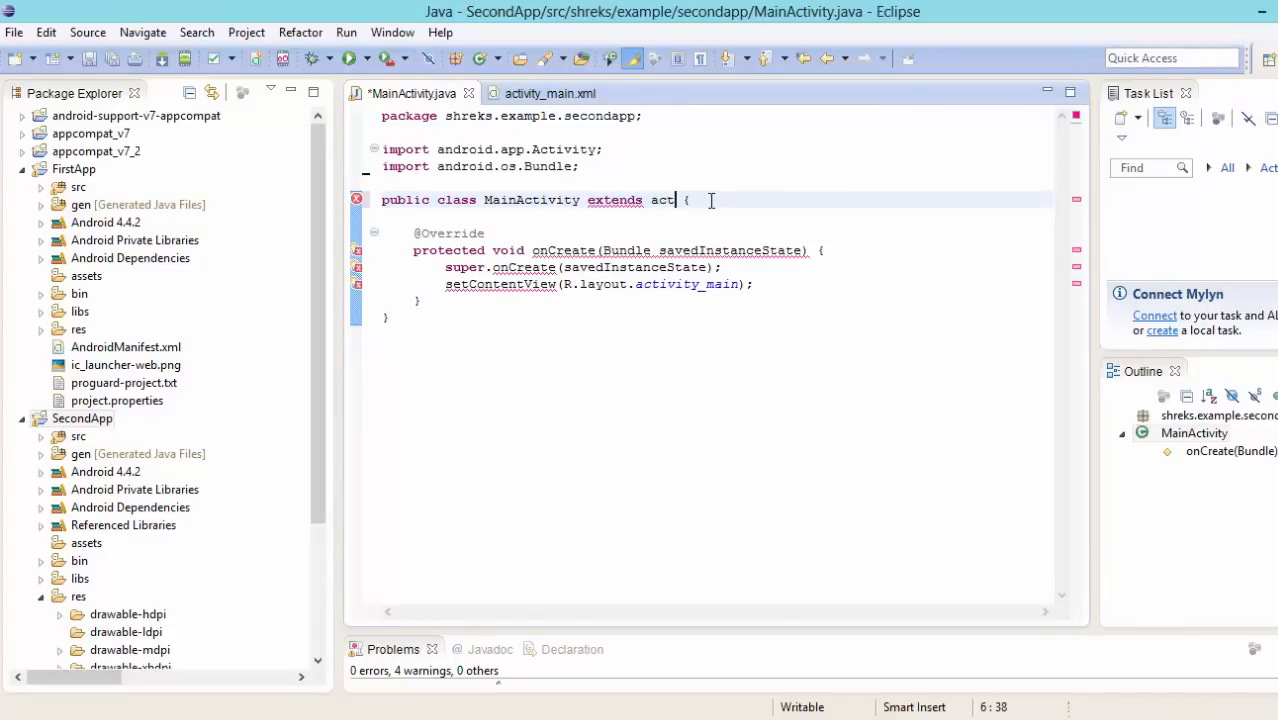
pyautogui.write('io')
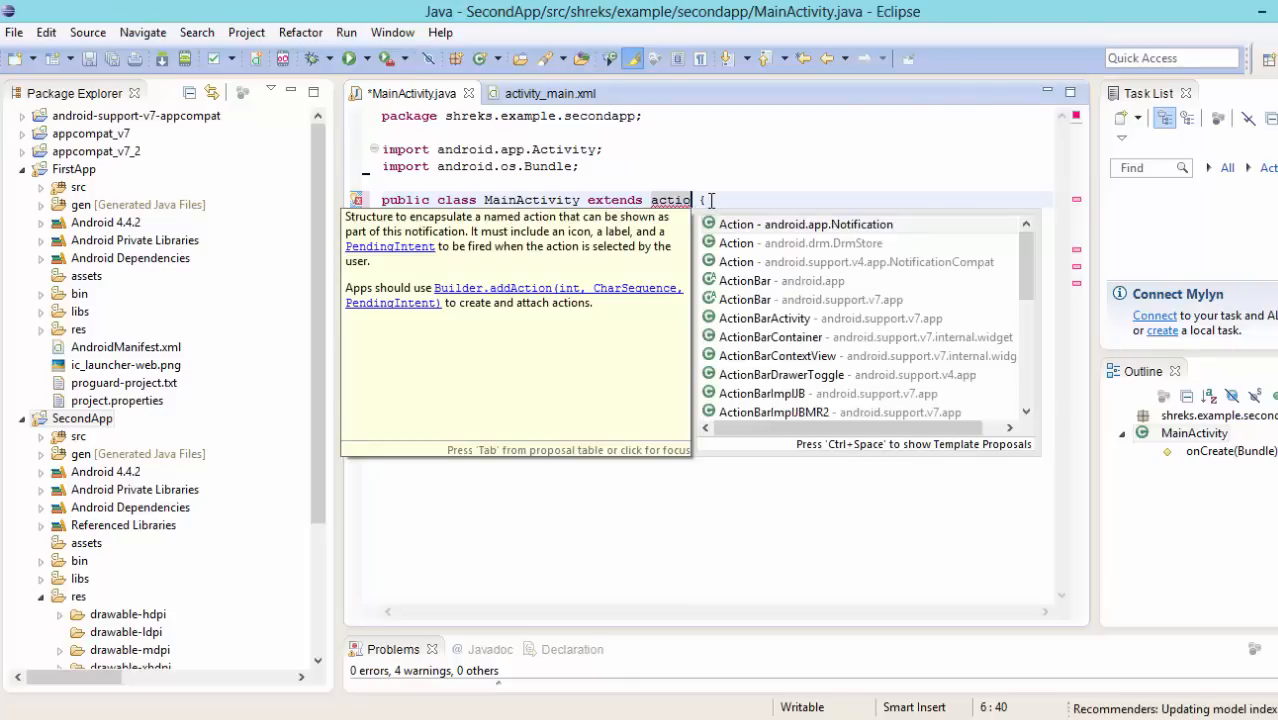
pyautogui.moveTo(764, 318)
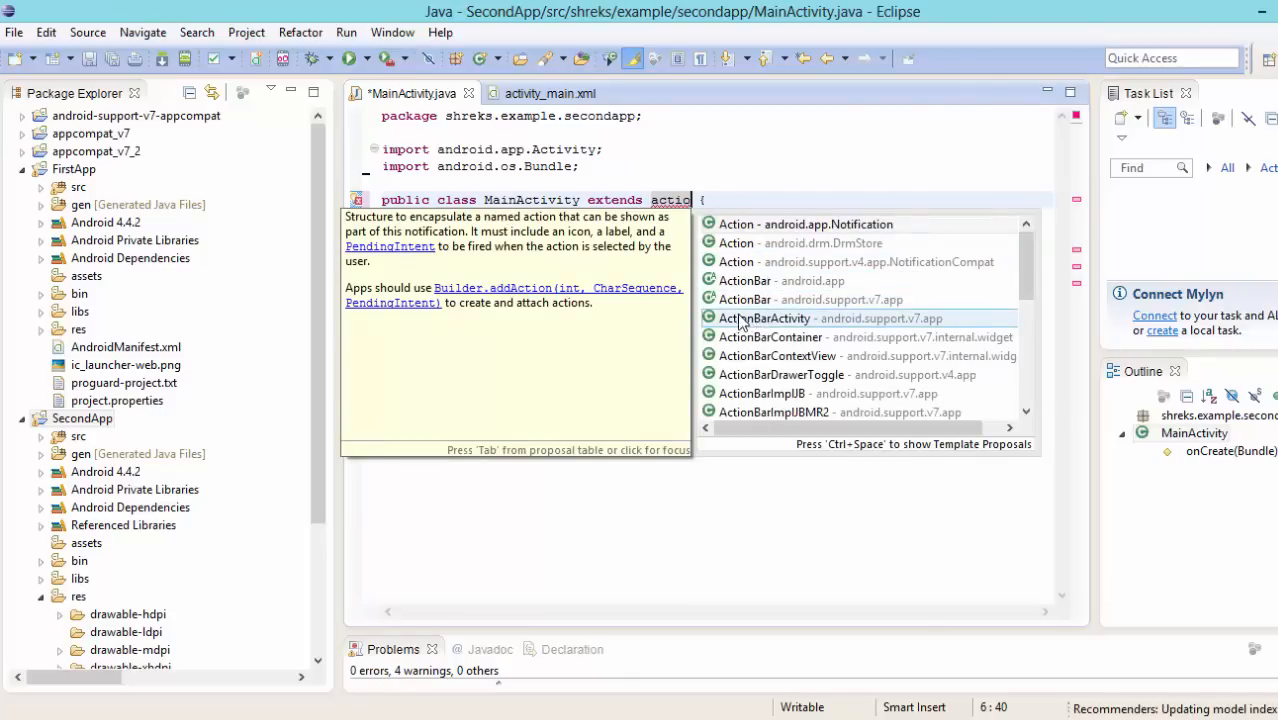
pyautogui.moveTo(878, 330)
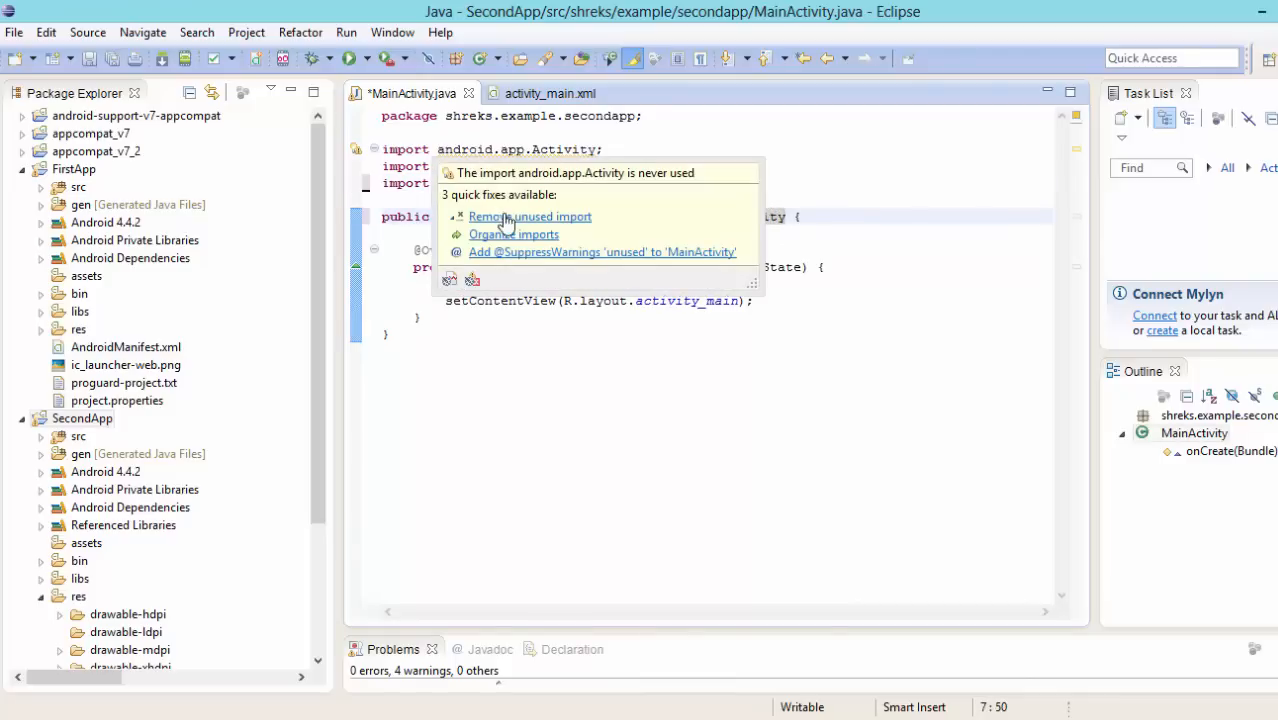
pyautogui.click(530, 216)
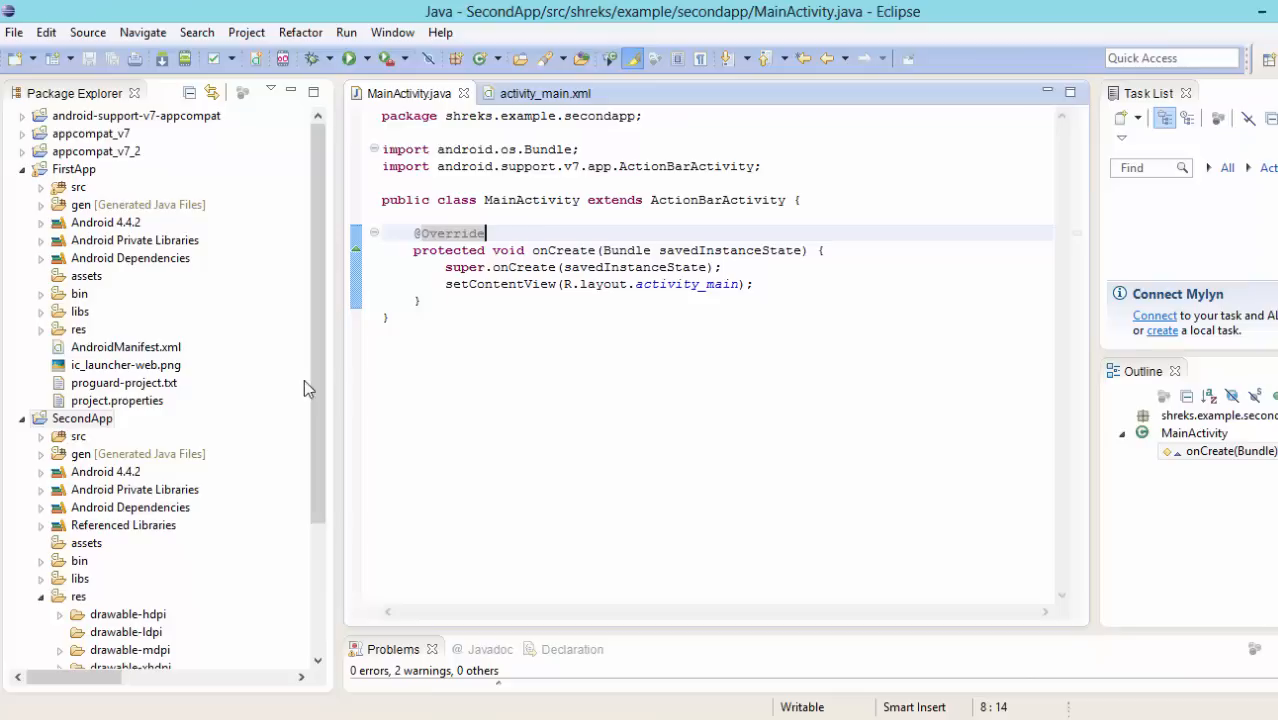
pyautogui.moveTo(464, 94)
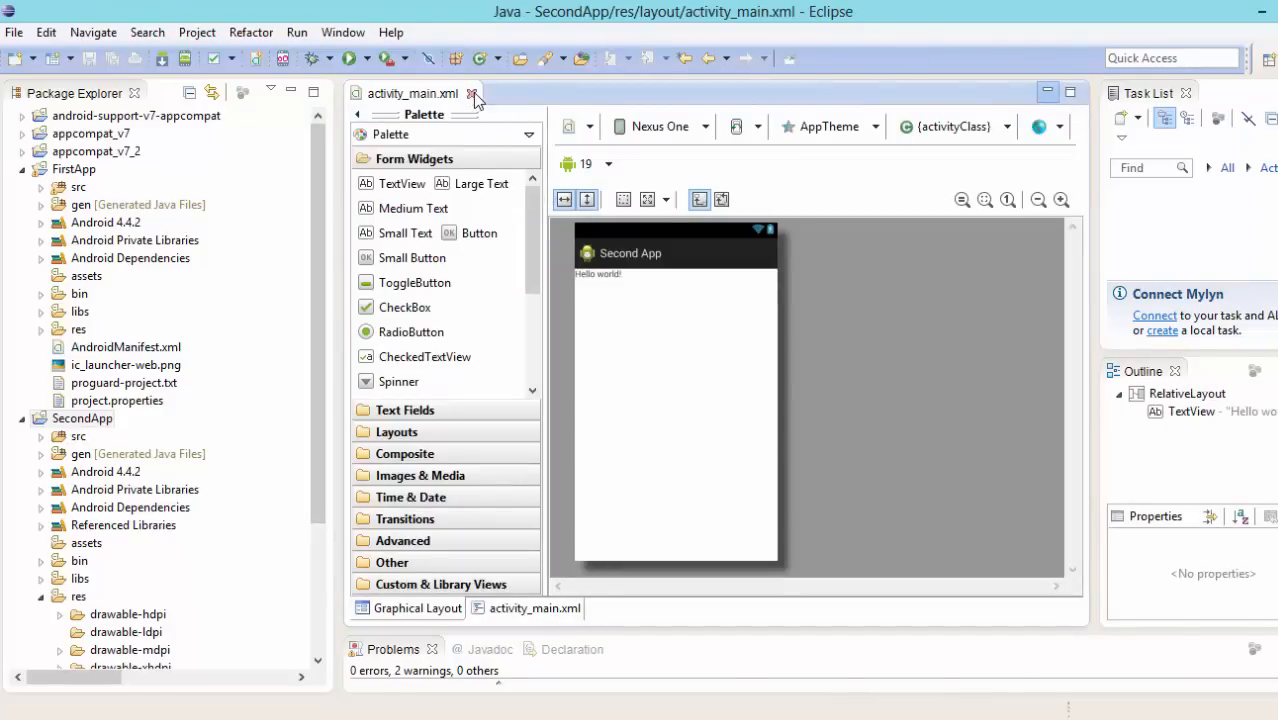
# Step: Close activity_main.xml and delete the SecondApp project from the workspace
pyautogui.click(472, 94)
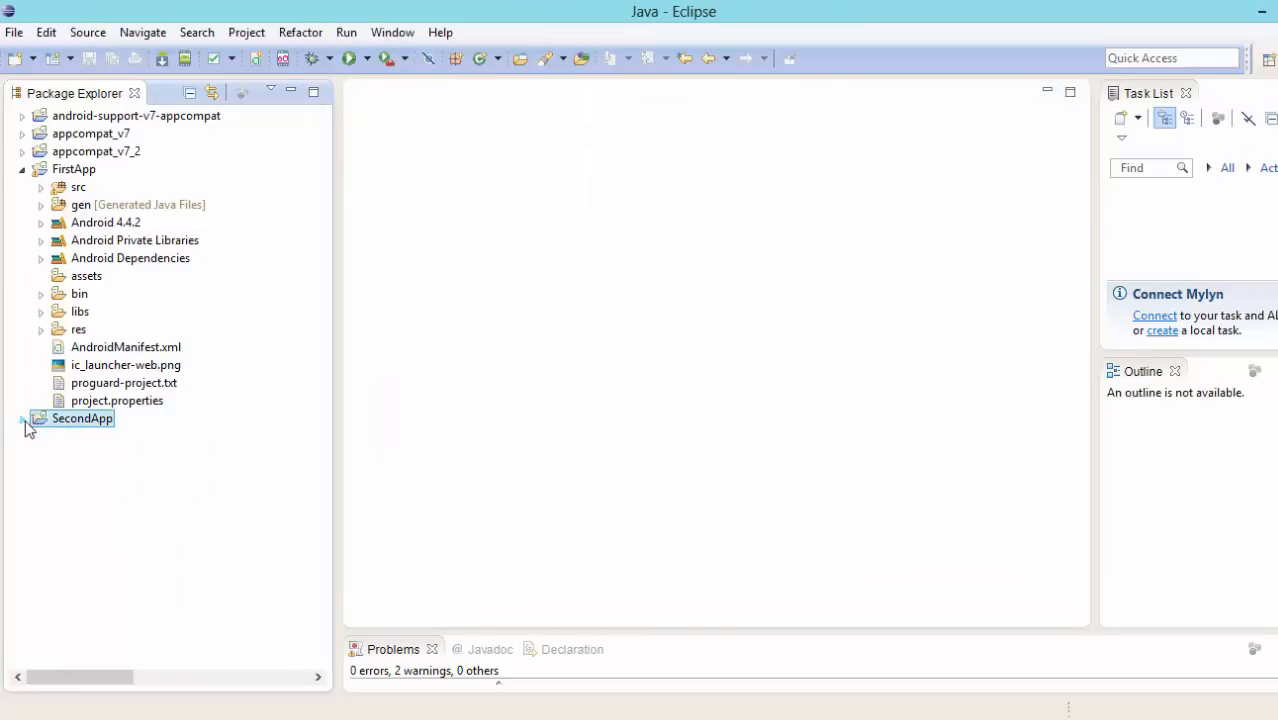
pyautogui.rightClick(80, 418)
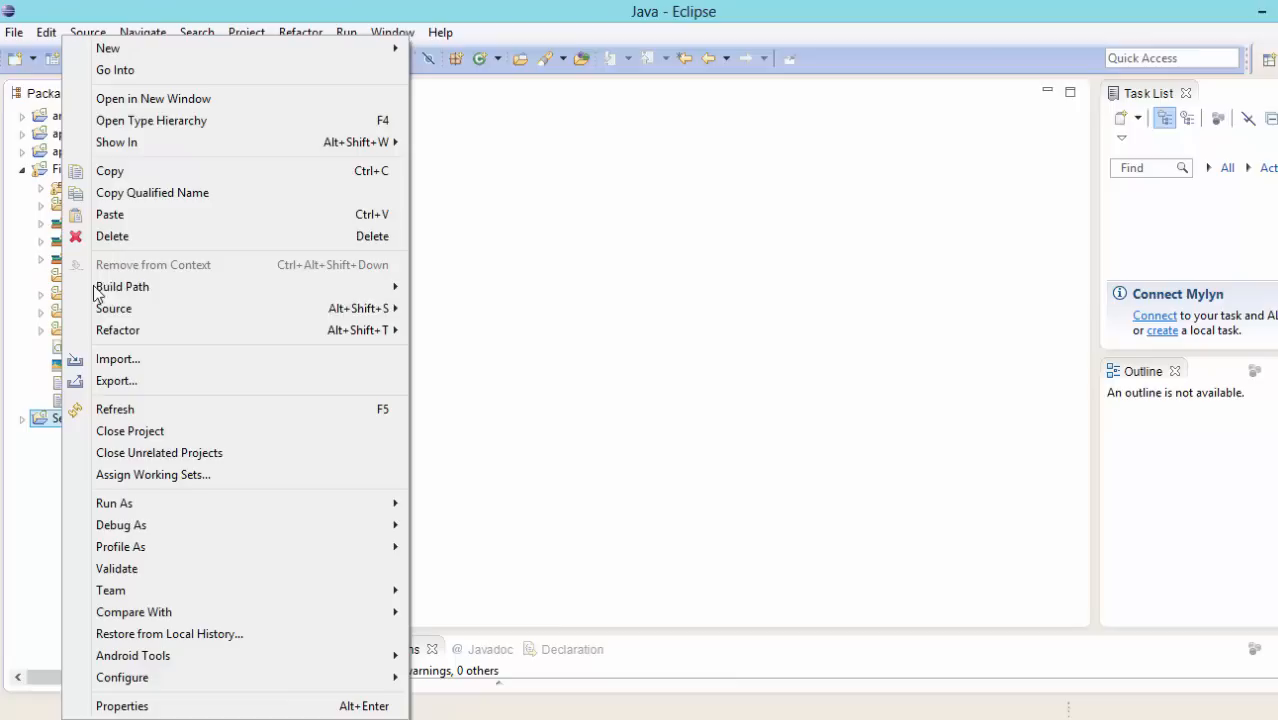
pyautogui.click(112, 236)
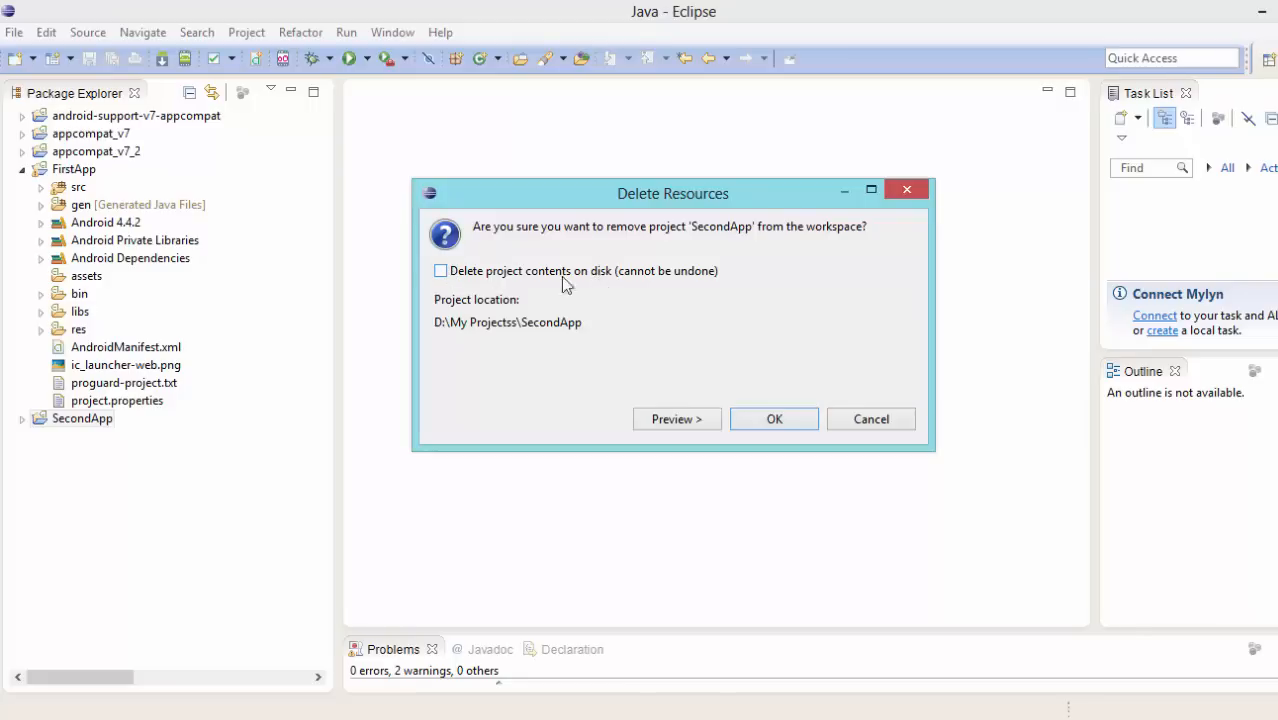
pyautogui.click(774, 418)
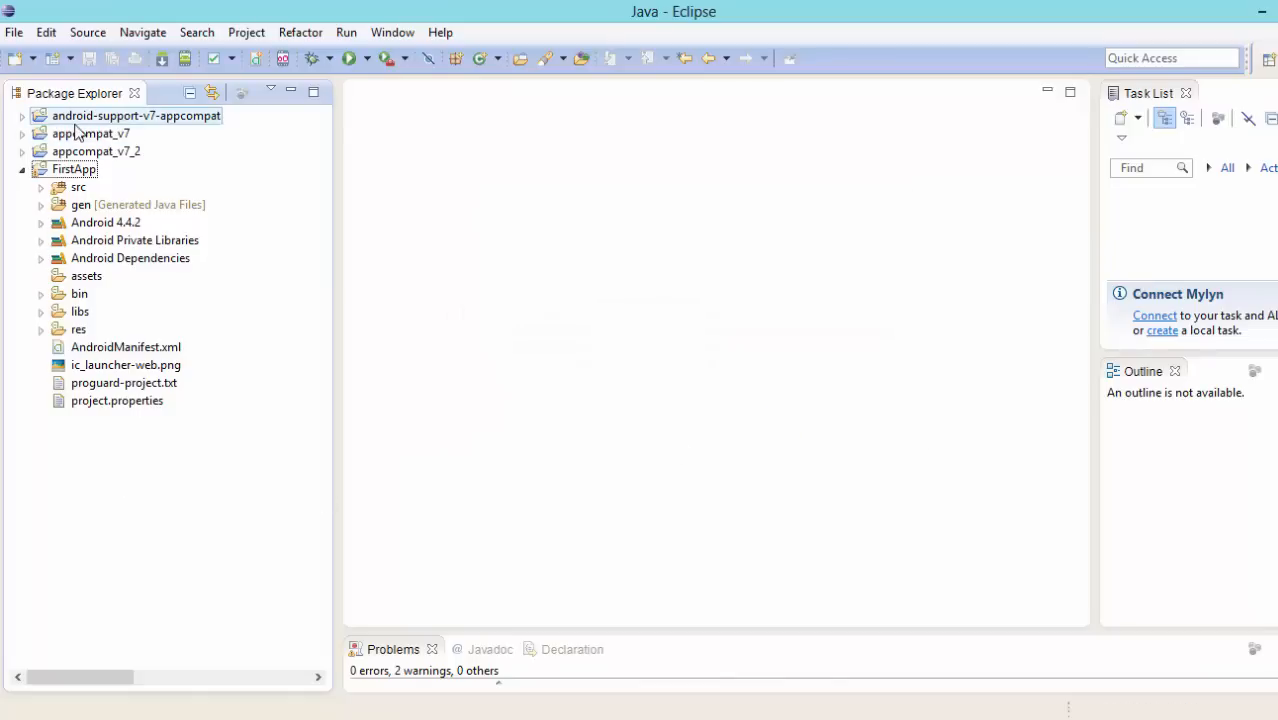
# Step: Delete the android-support-v7-appcompat and appcompat_v7_2 projects from the workspace
pyautogui.rightClick(136, 114)
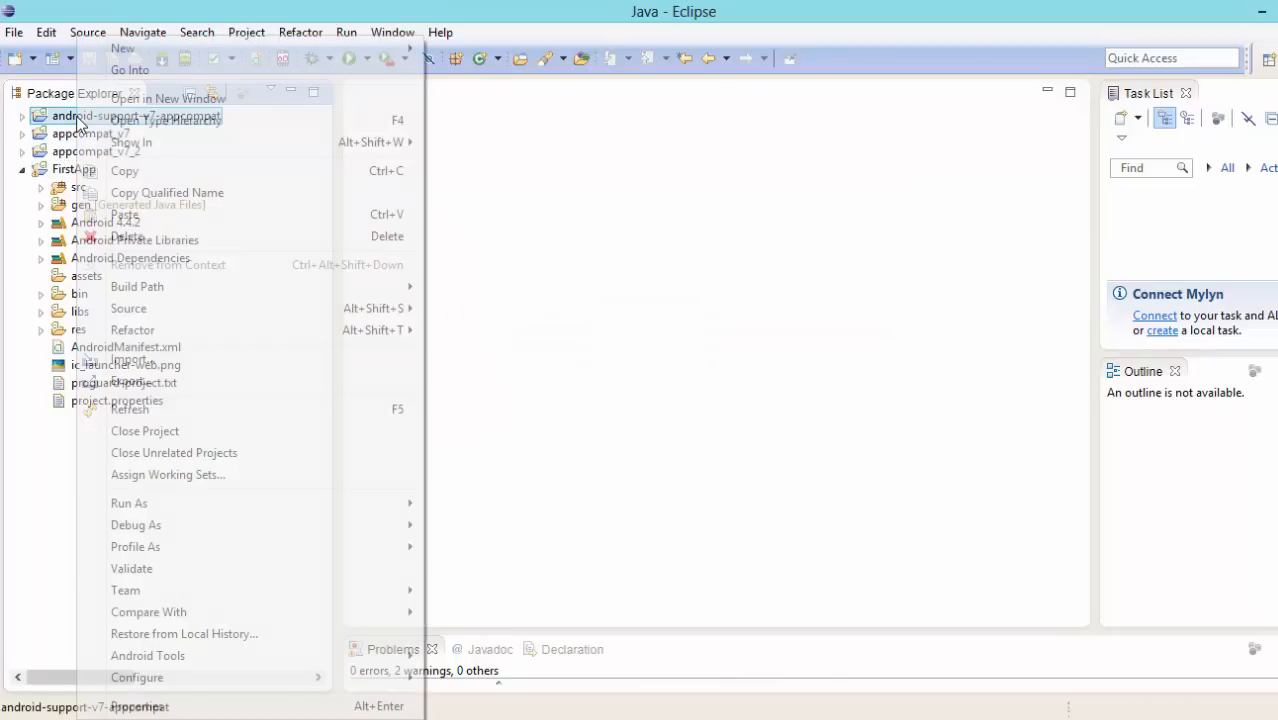
pyautogui.click(128, 236)
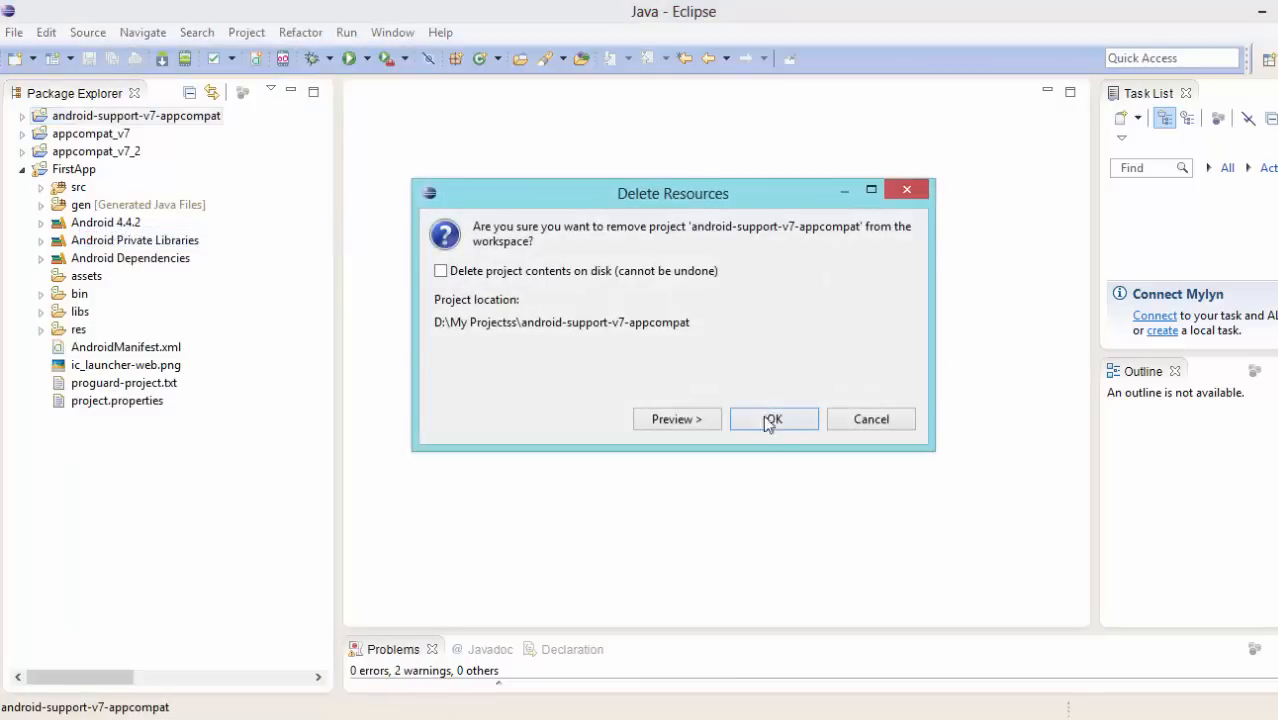
pyautogui.click(772, 418)
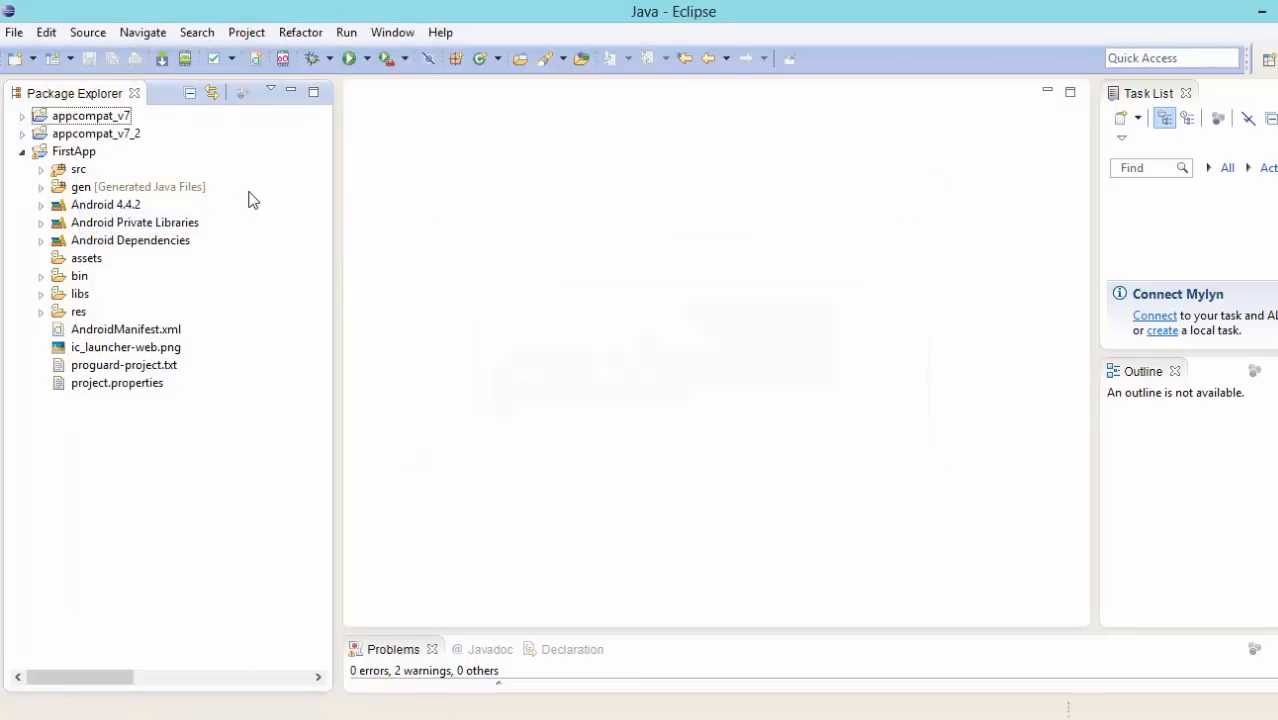
pyautogui.rightClick(96, 132)
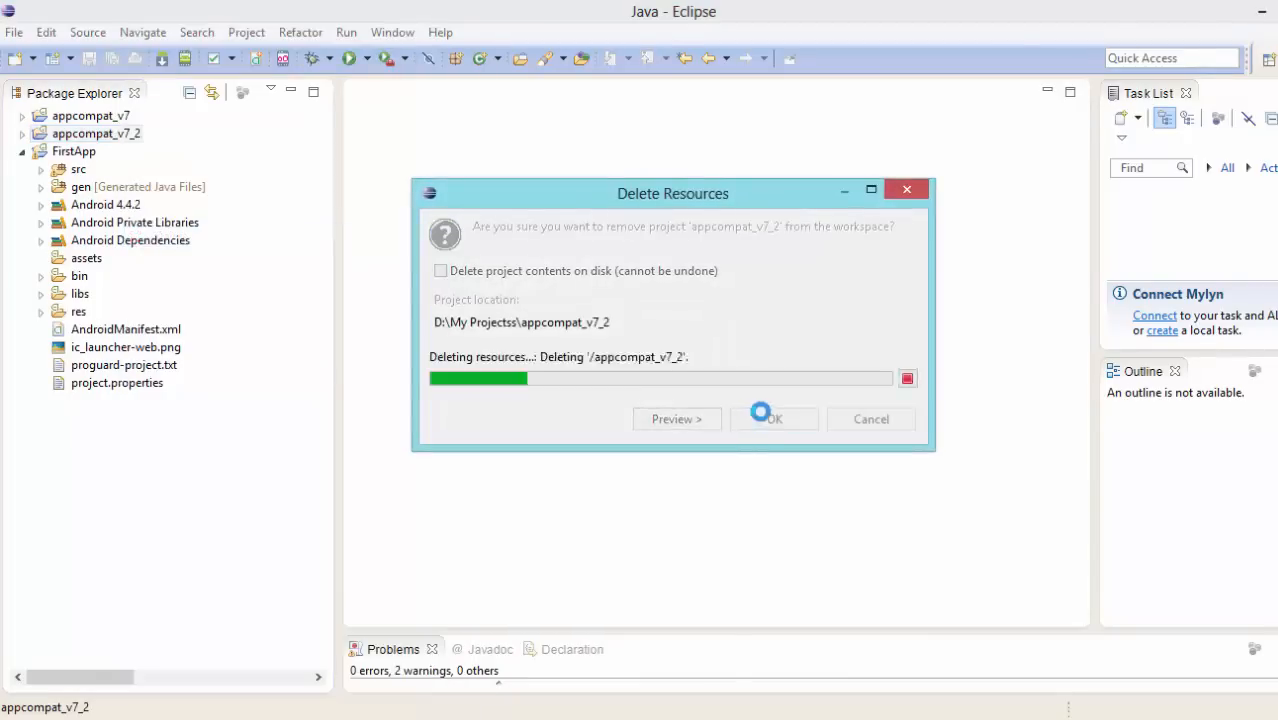
pyautogui.click(774, 418)
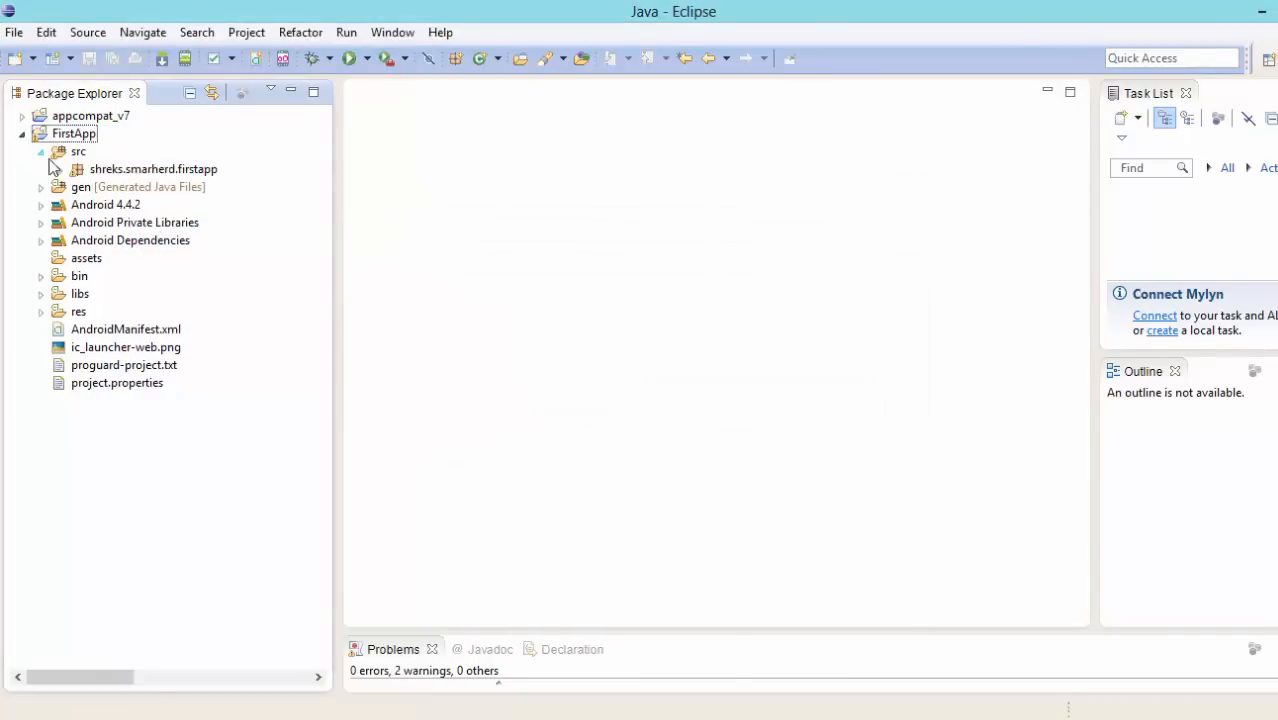
# Step: Open FirstApp's MainActivity.java and res/layout/fragment_main.xml, then return to MainActivity
pyautogui.click(76, 168)
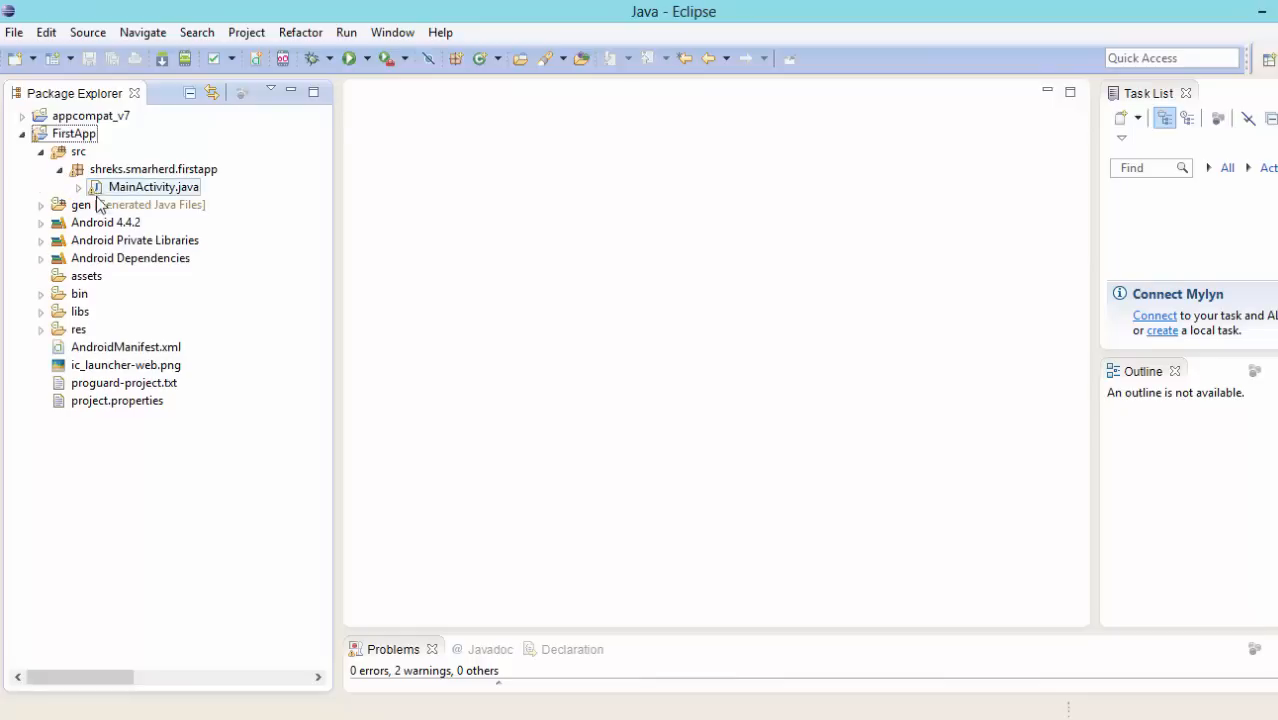
pyautogui.doubleClick(156, 188)
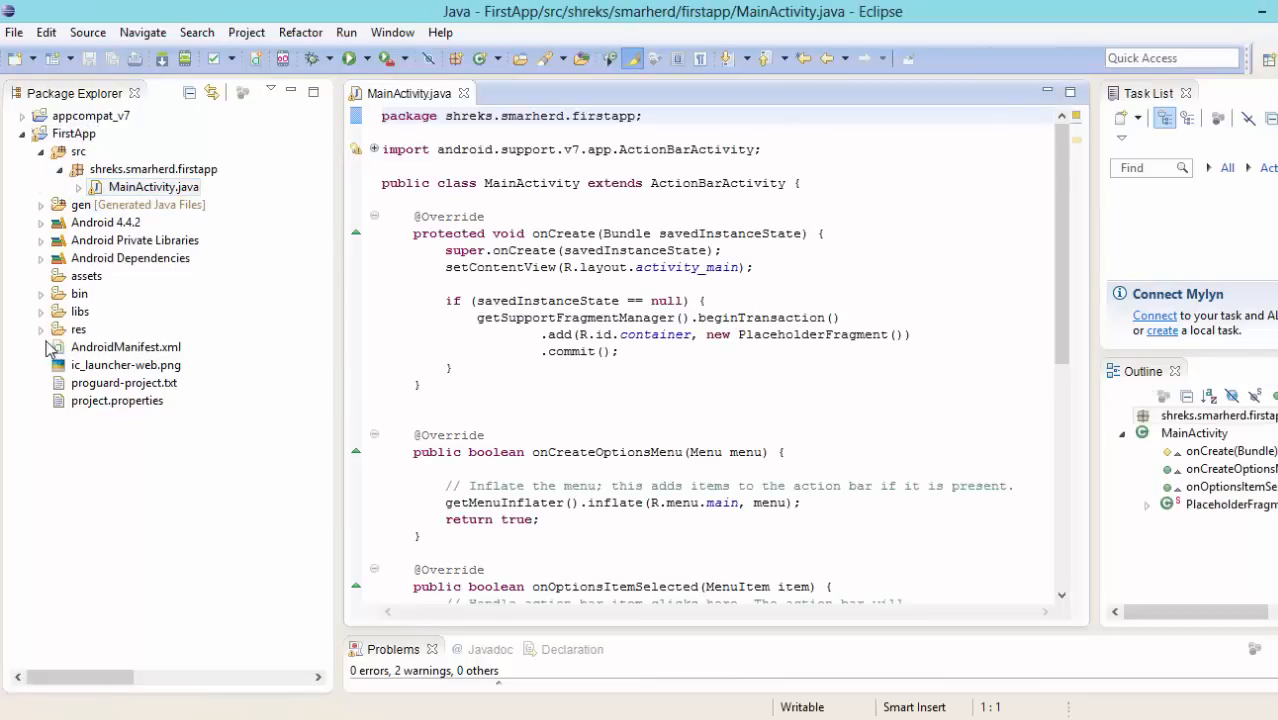
pyautogui.click(42, 328)
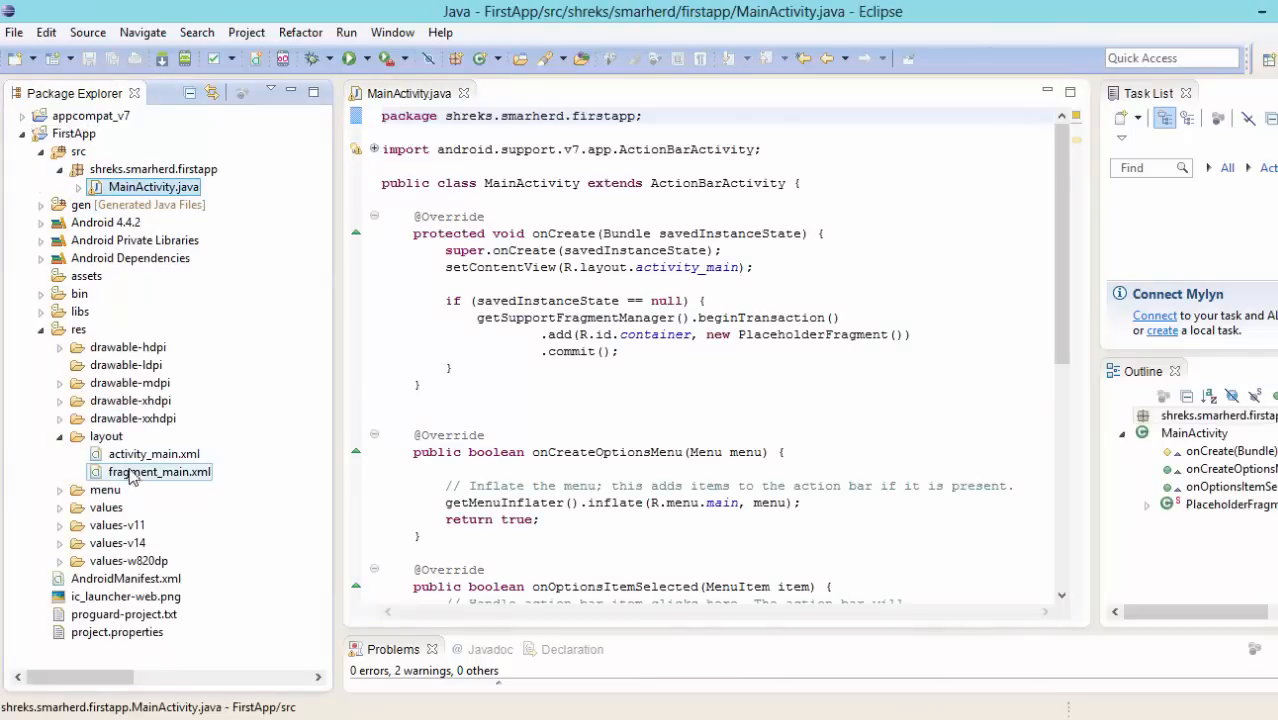
pyautogui.doubleClick(160, 472)
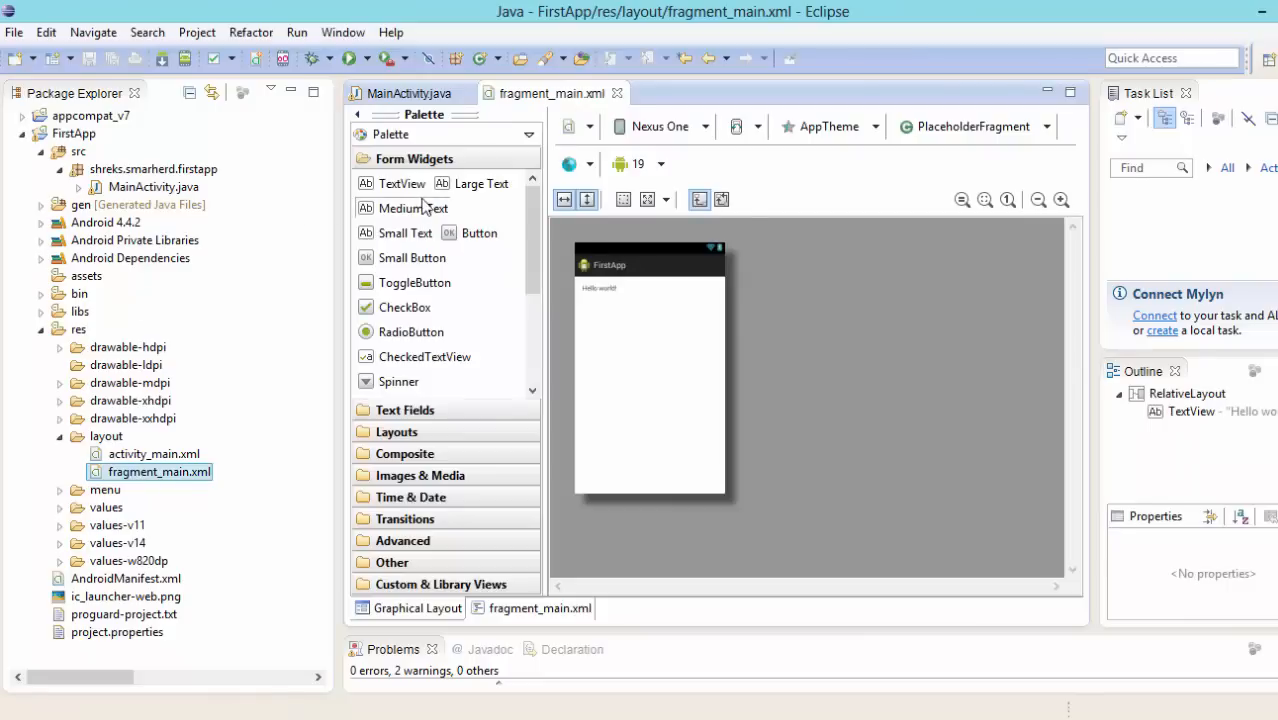
pyautogui.click(404, 94)
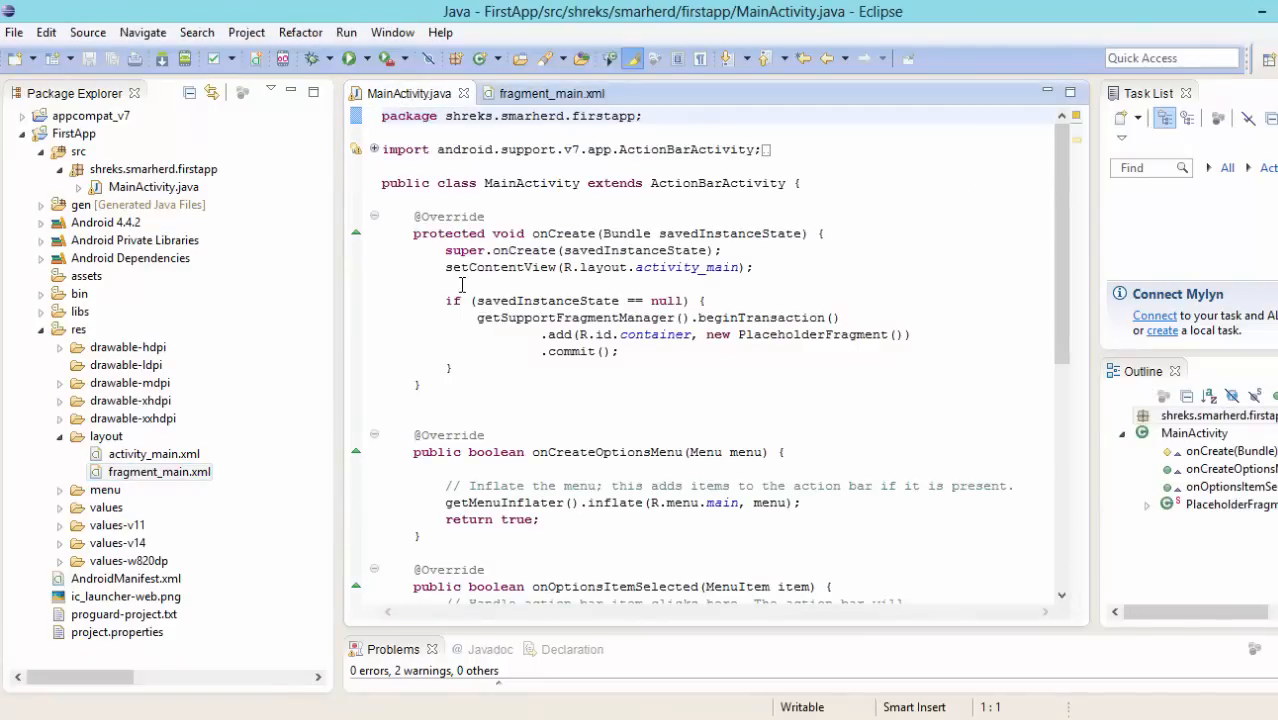
pyautogui.click(152, 168)
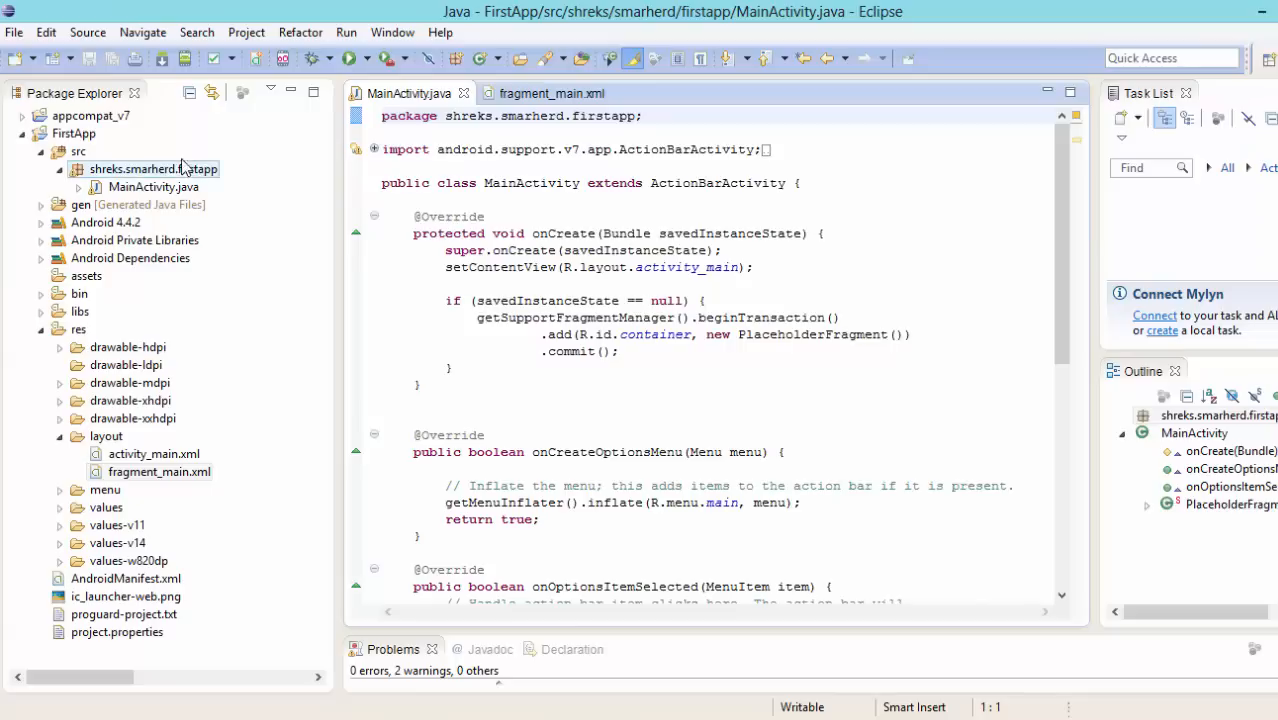